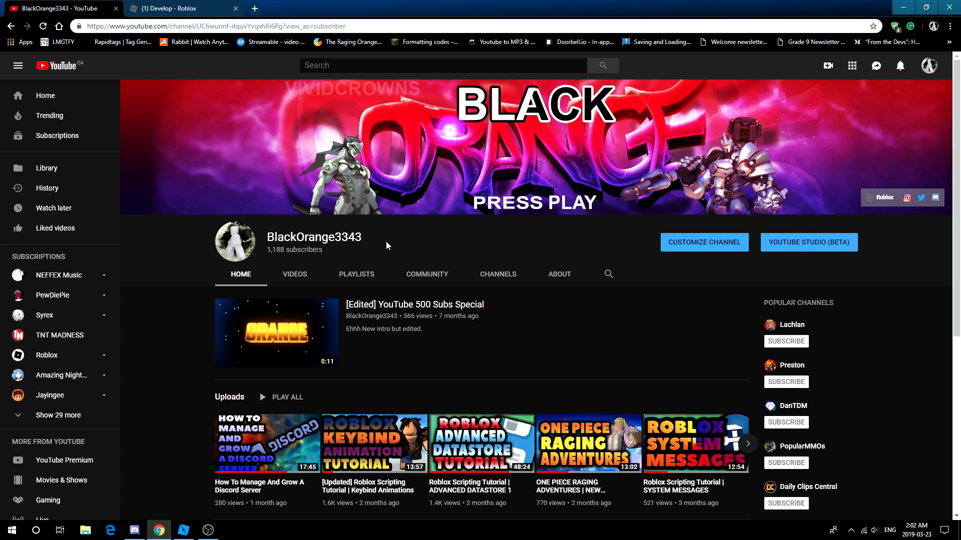
{"action": "mouse_move", "coordinate": [295, 279]}
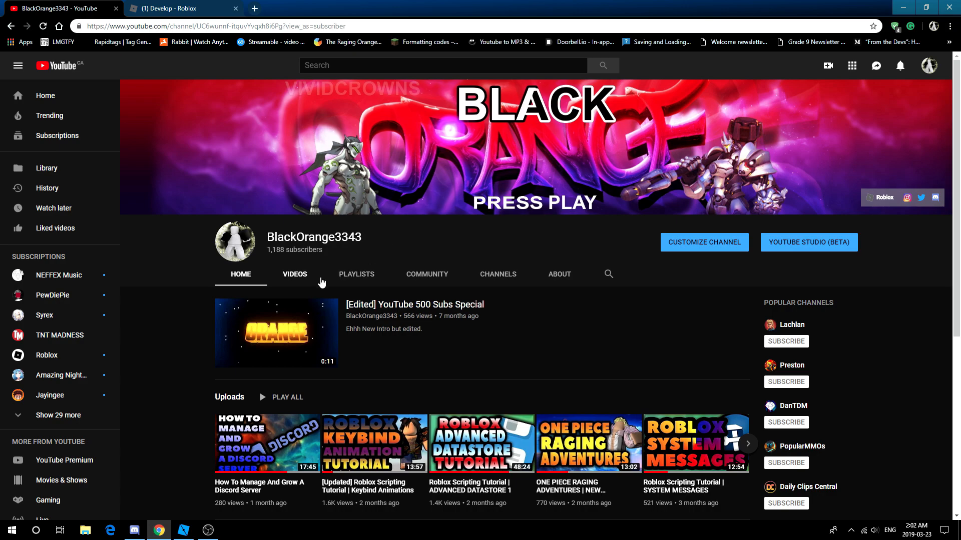
{"action": "mouse_move", "coordinate": [158, 530]}
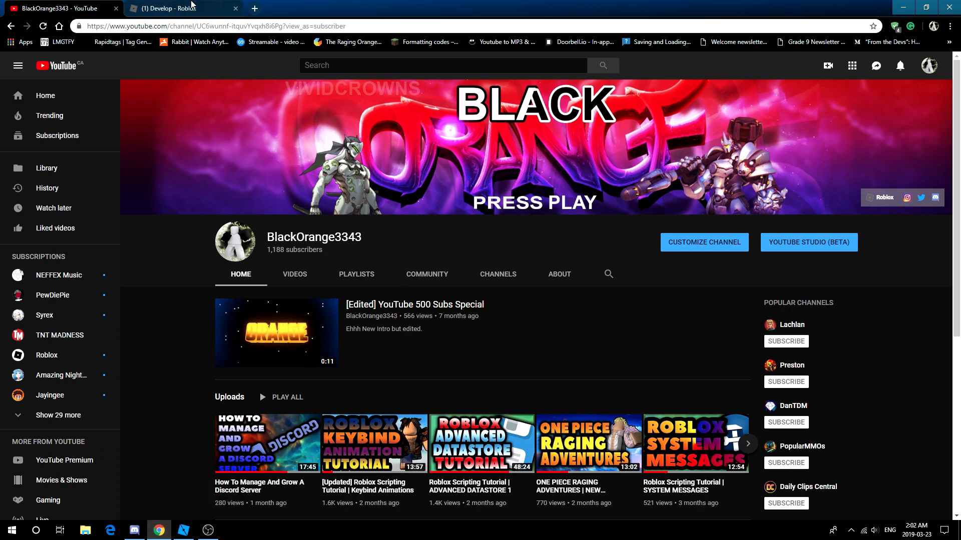
{"action": "mouse_move", "coordinate": [190, 8]}
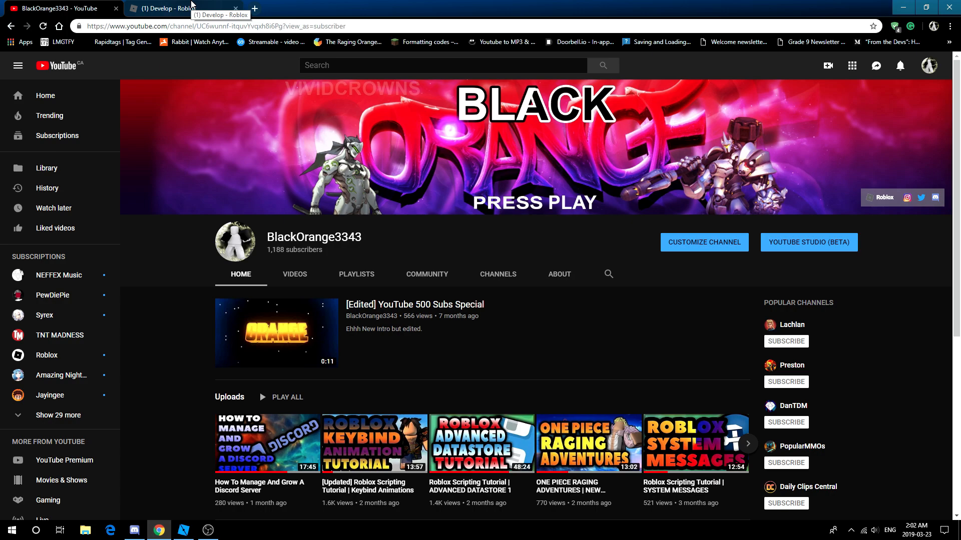
- From the Roblox Develop page, launch the YouTube Tutorials game in Studio for editing
{"action": "left_click", "coordinate": [161, 8]}
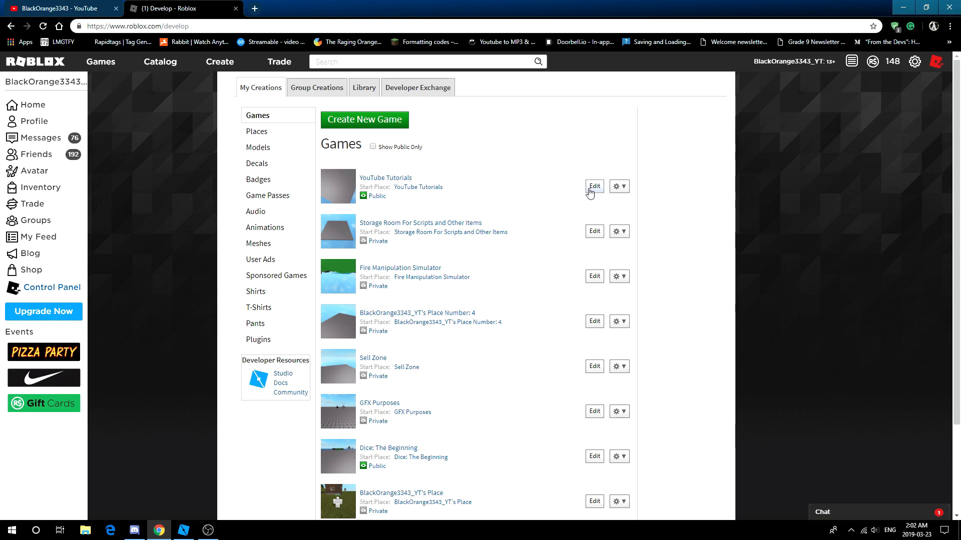
{"action": "left_click", "coordinate": [593, 186]}
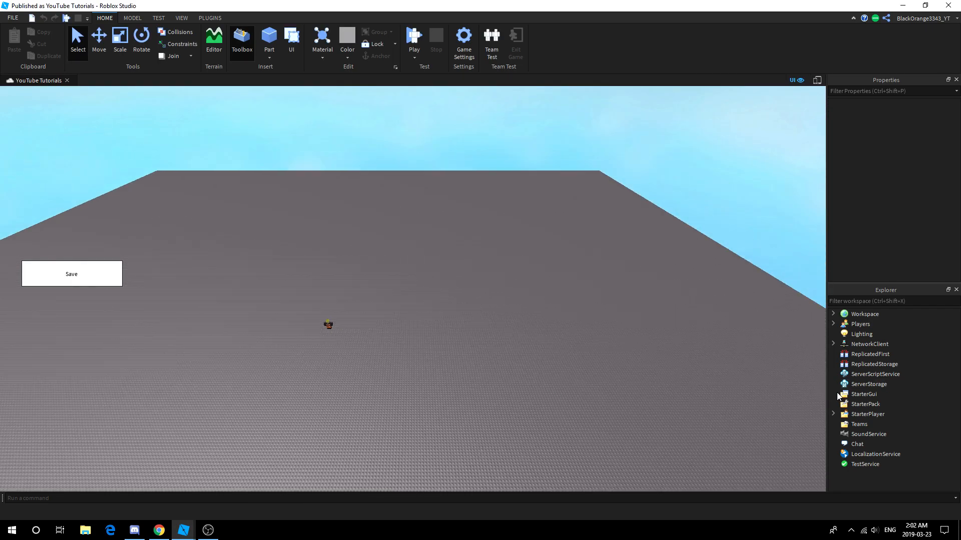
{"action": "left_click", "coordinate": [833, 394]}
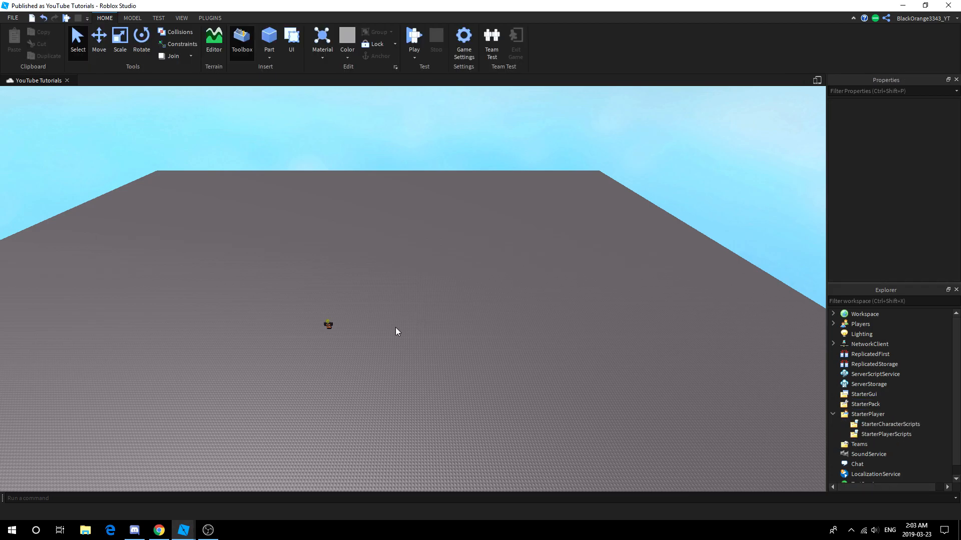
{"action": "mouse_move", "coordinate": [830, 314]}
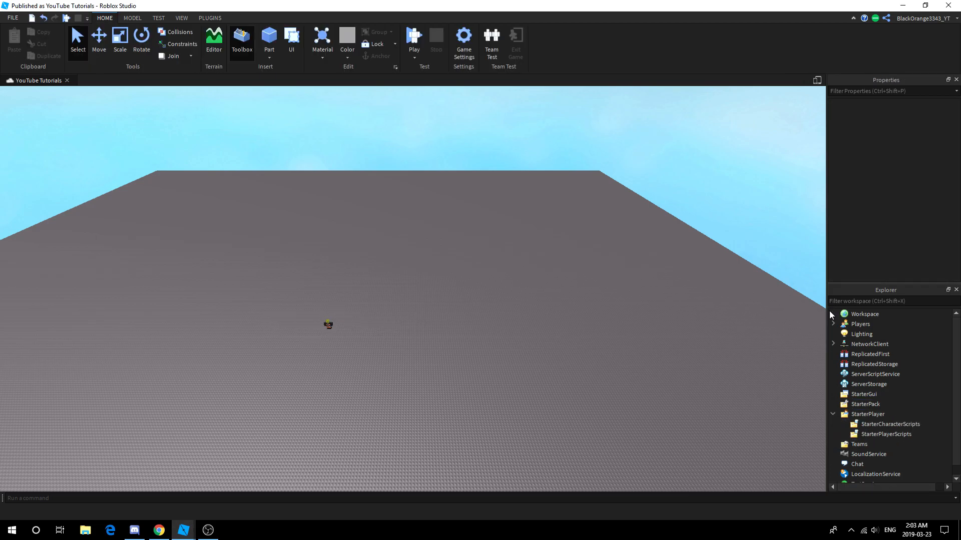
{"action": "left_click", "coordinate": [833, 314]}
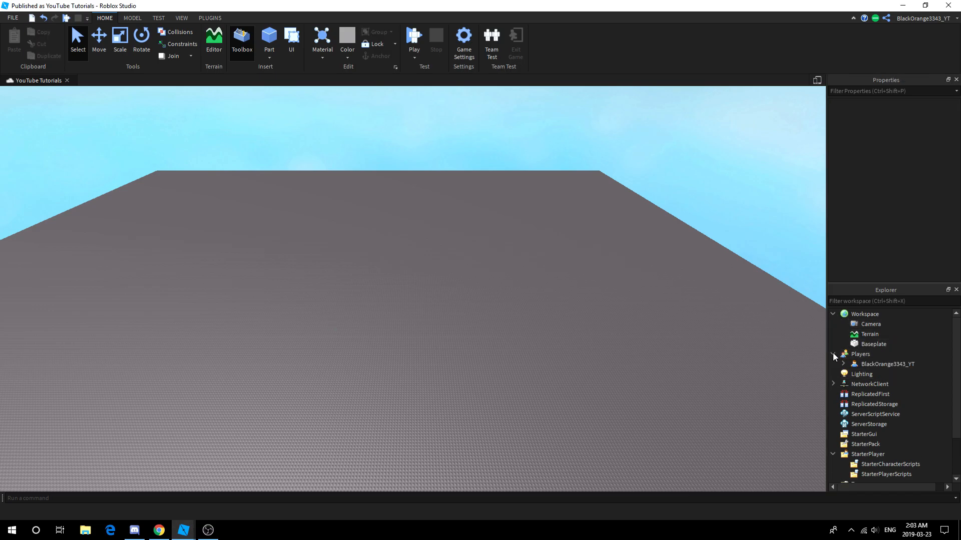
{"action": "left_click", "coordinate": [833, 354]}
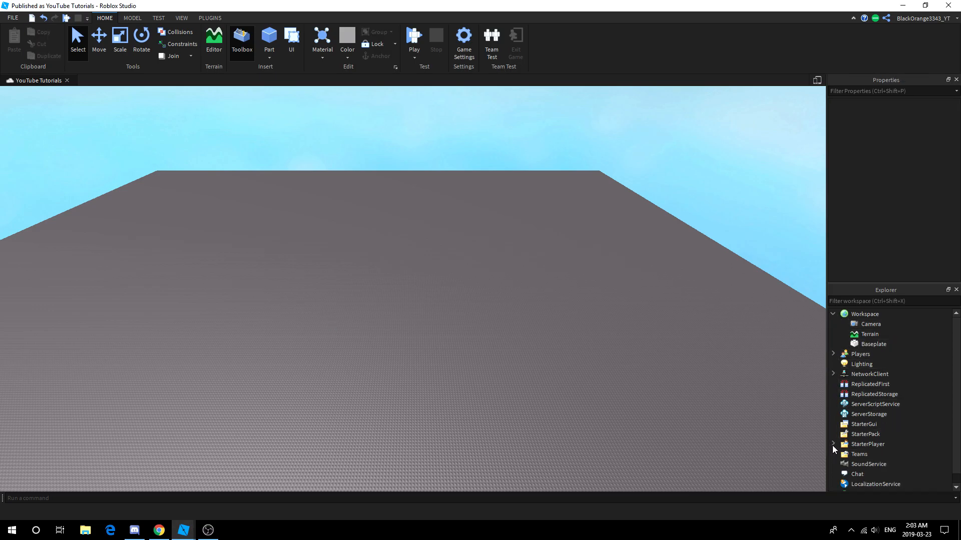
{"action": "left_click", "coordinate": [833, 314]}
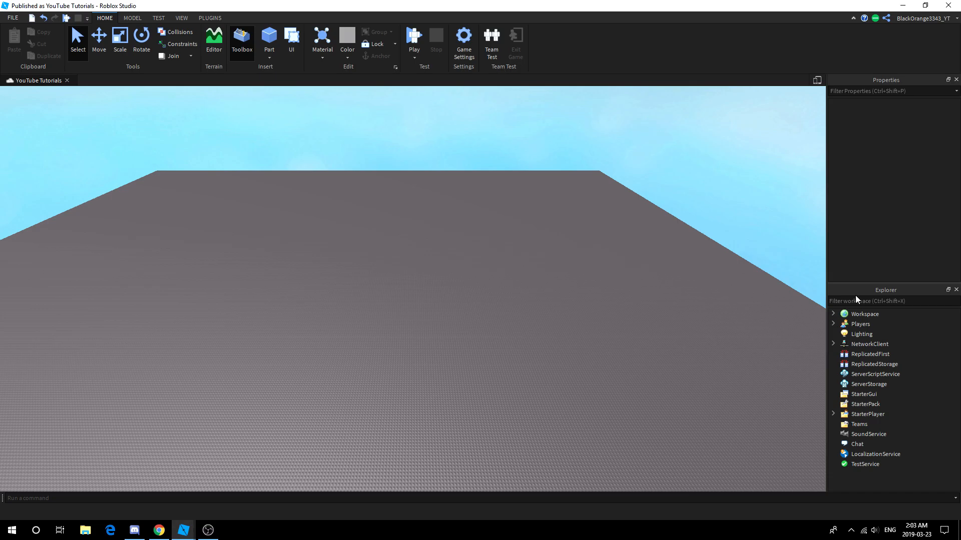
{"action": "mouse_move", "coordinate": [876, 374]}
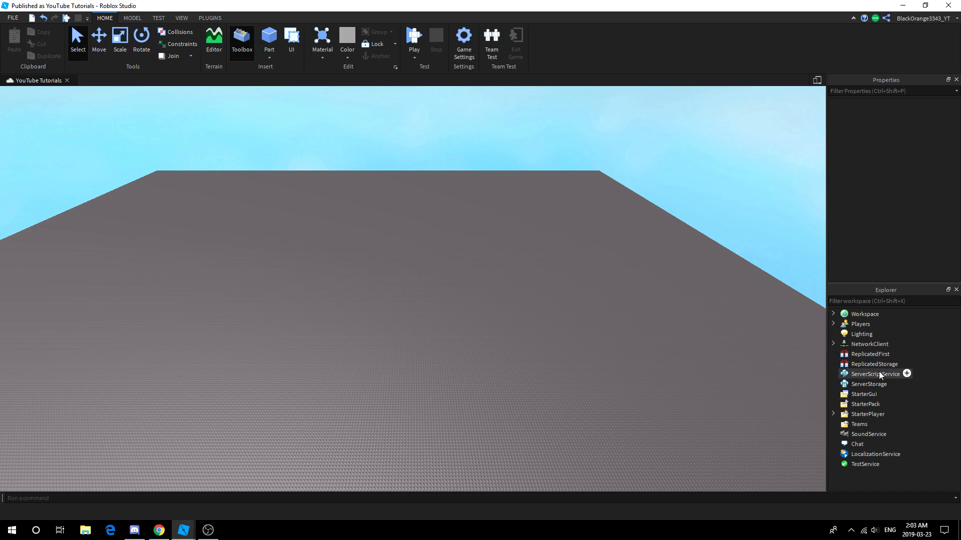
{"action": "mouse_move", "coordinate": [907, 374]}
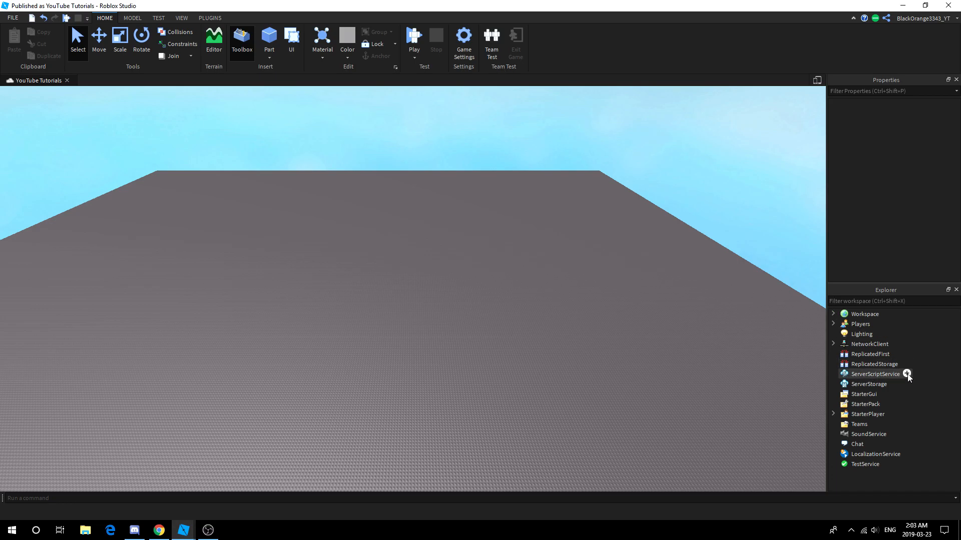
- Insert a Script under ServerScriptService and type over its default print line
{"action": "left_click", "coordinate": [907, 374]}
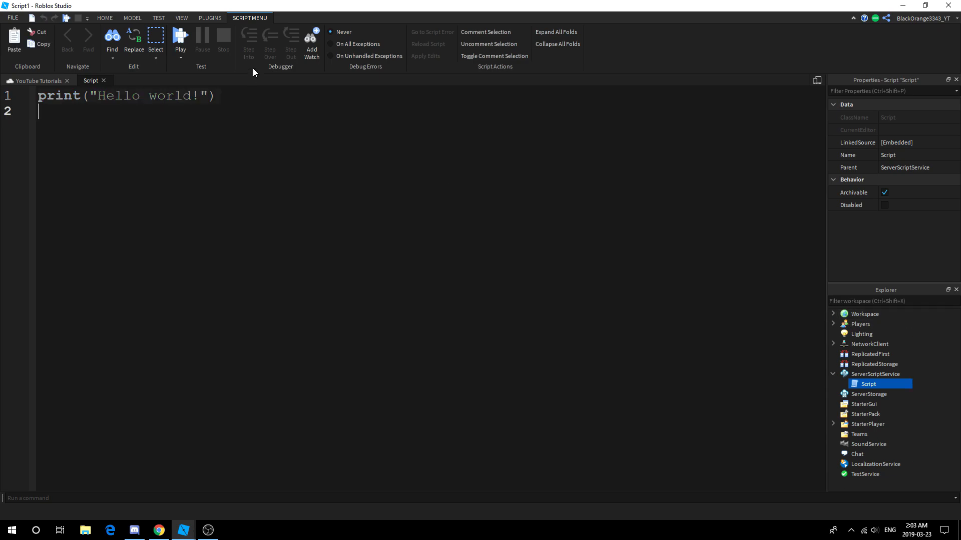
{"action": "type", "text": "game.Players.pla"}
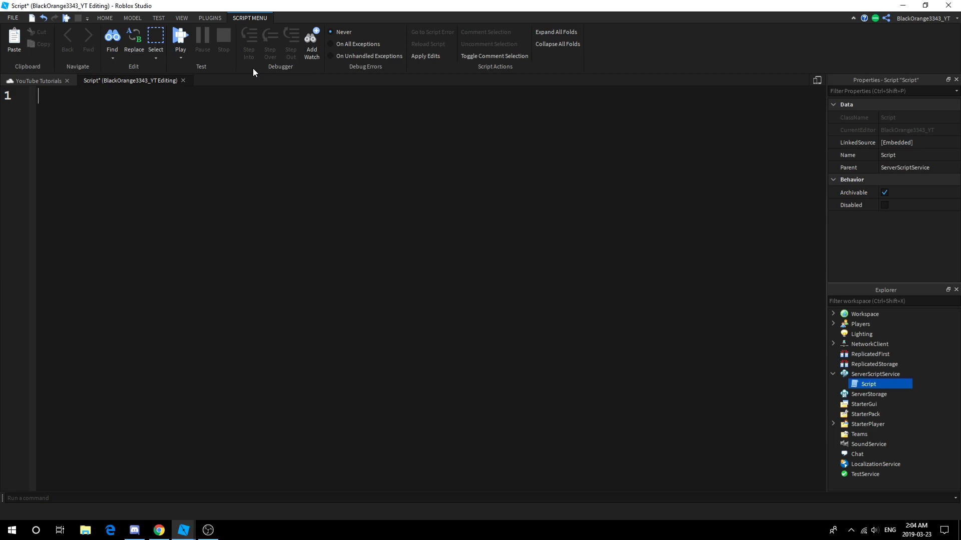
- Declare GetService locals for Players, Debris, ReplicatedStorage and an empty PlayerAdded connection
{"action": "type", "text": "--// S"}
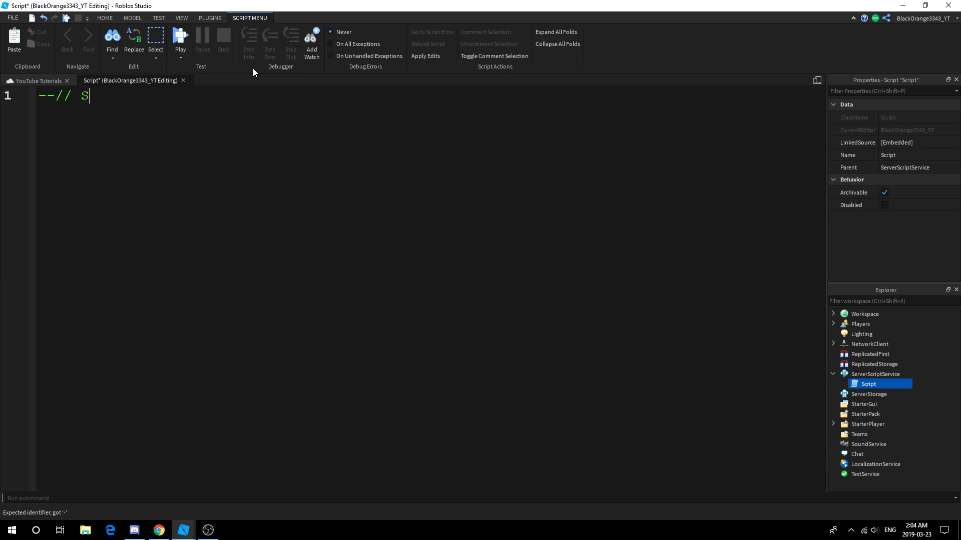
{"action": "type", "text": "ervices \\--"}
{"action": "type", "text": "local"}
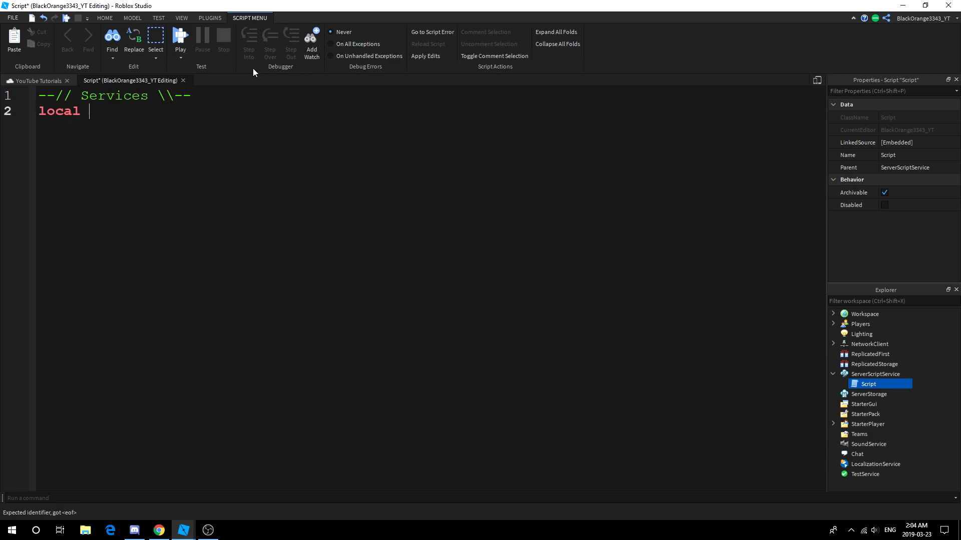
{"action": "type", "text": "Players = game:GetService(pl"}
{"action": "type", "text": "local Rep"}
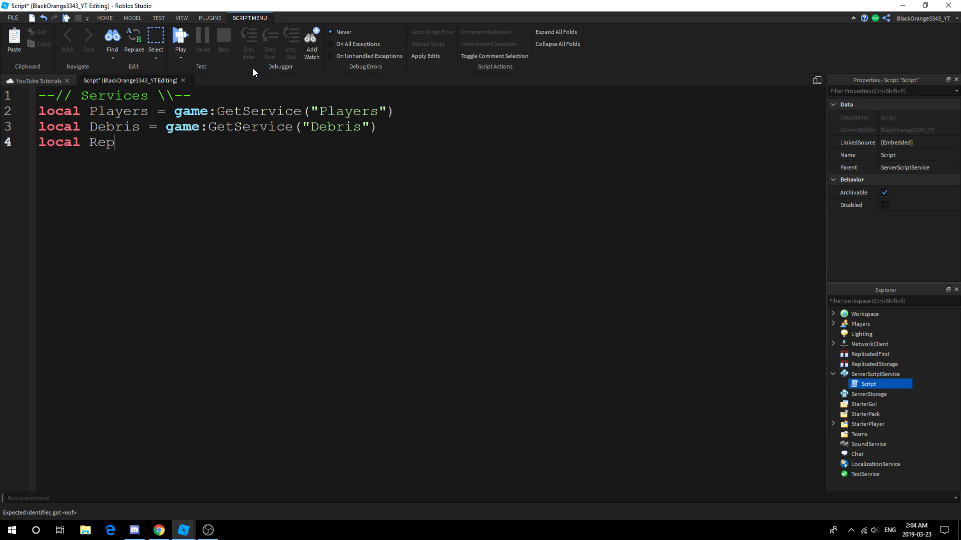
{"action": "type", "text": "licatedStorage"}
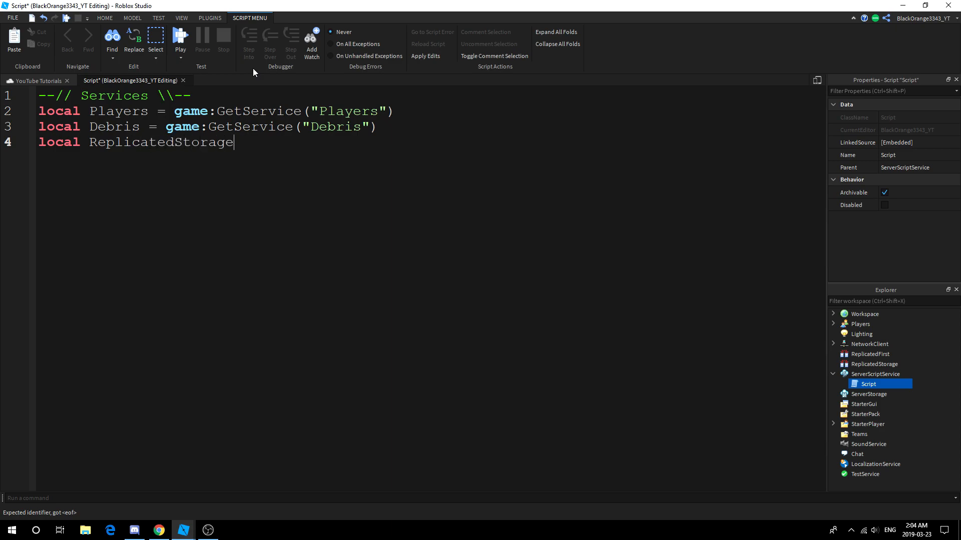
{"action": "type", "text": "= gamge"}
{"action": "type", "text": "Players.P"}
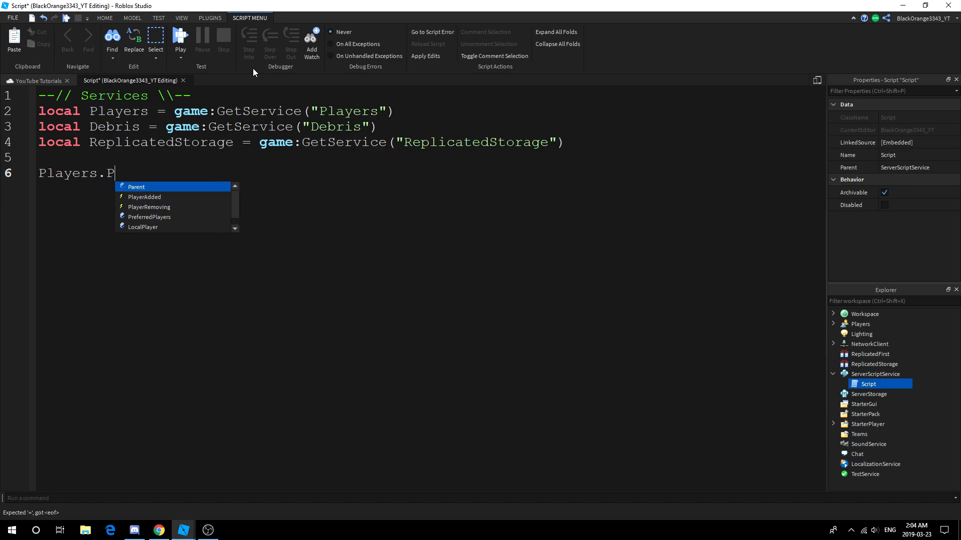
{"action": "type", "text": "layerAdded:Connect("}
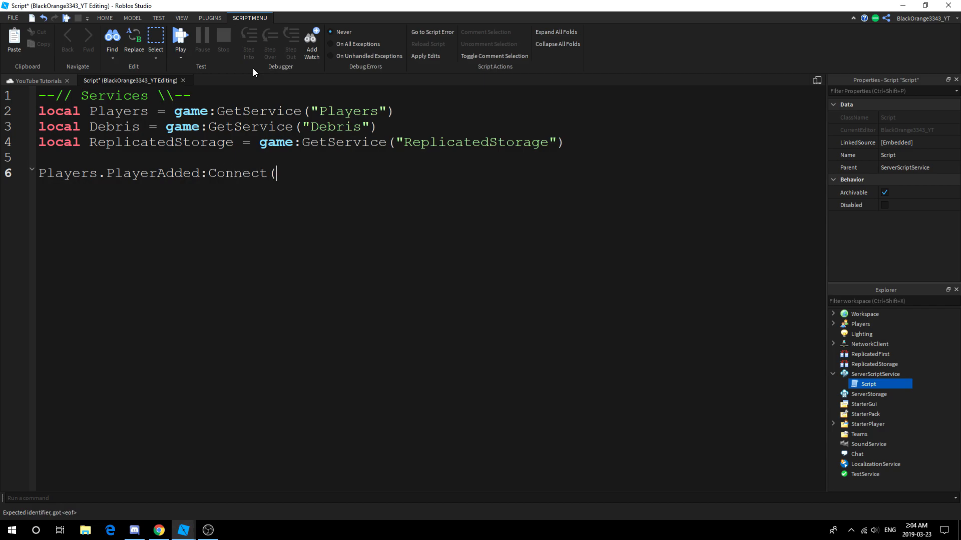
{"action": "type", "text": "function Pla"}
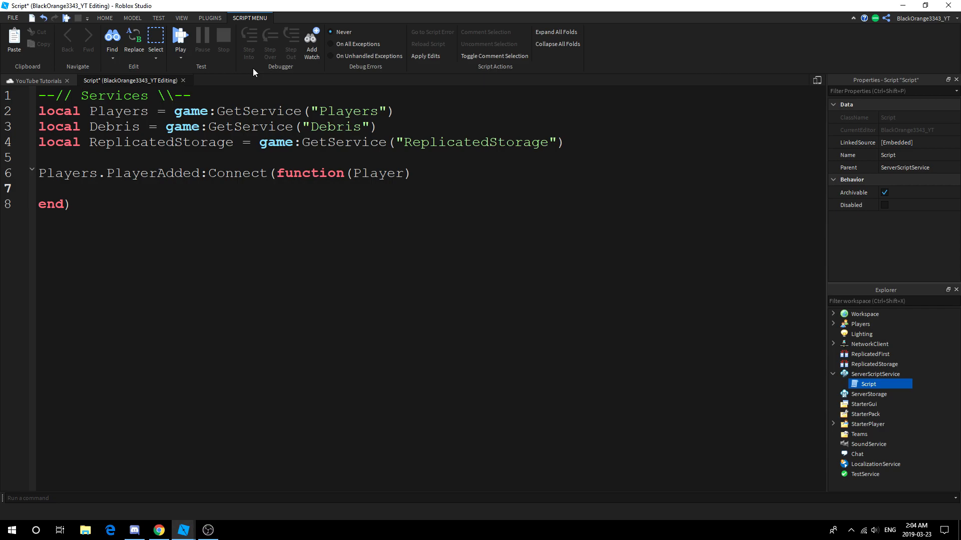
- Create a leaderstats Model with Instance.new and set its Name to 'leaderstats'
{"action": "type", "text": "local Fold"}
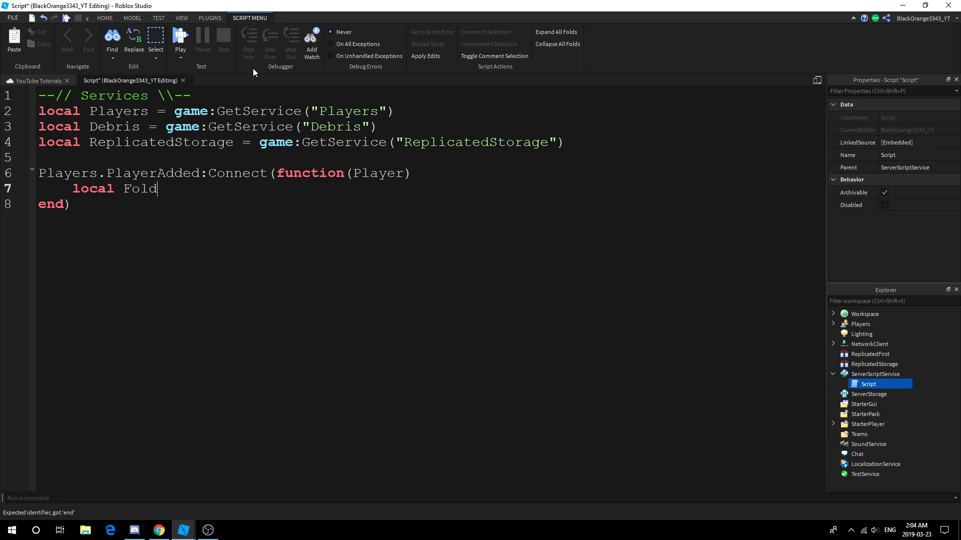
{"action": "key", "text": "backspace"}
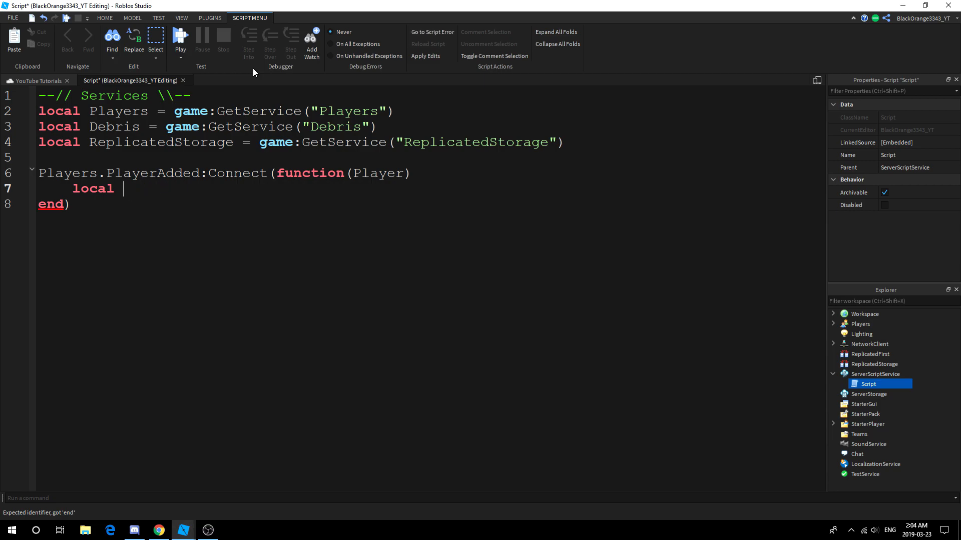
{"action": "type", "text": "leade"}
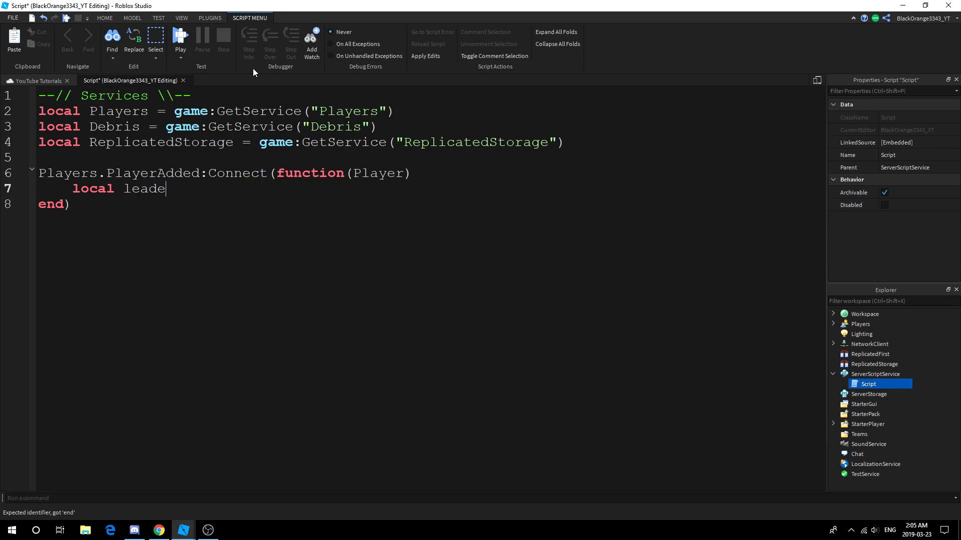
{"action": "type", "text": "rstats ="}
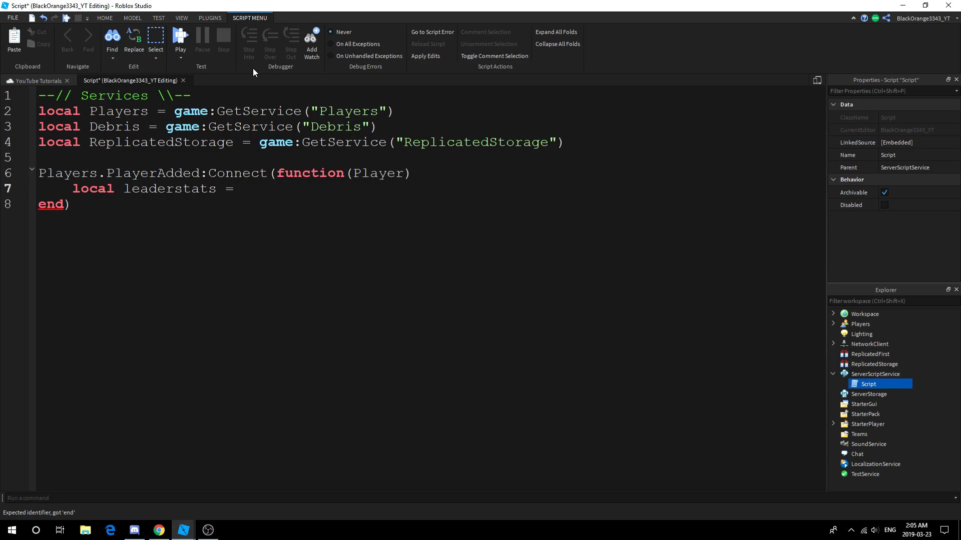
{"action": "type", "text": "Instance.new(\"model"}
{"action": "type", "text": "leaderstats."}
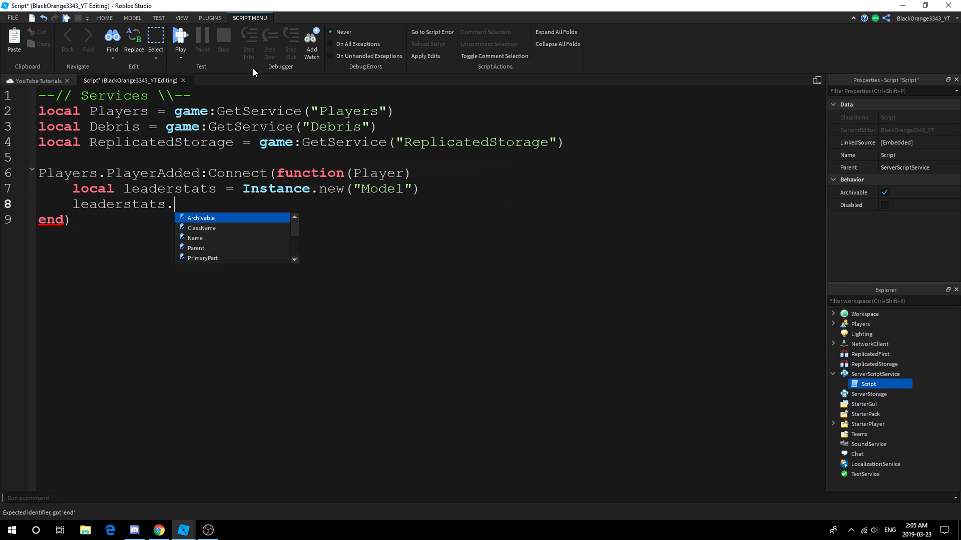
{"action": "type", "text": "n"}
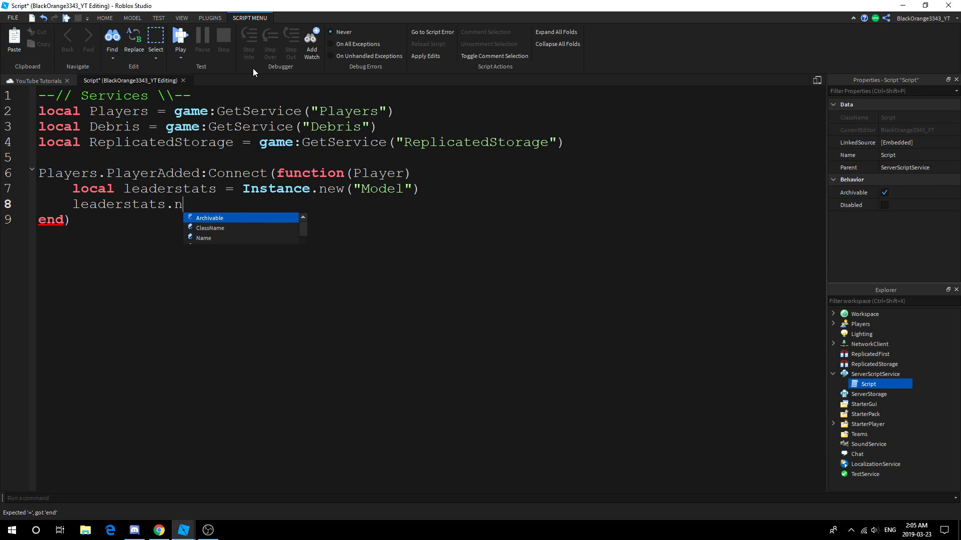
{"action": "type", "text": "ame = 'leadersta"}
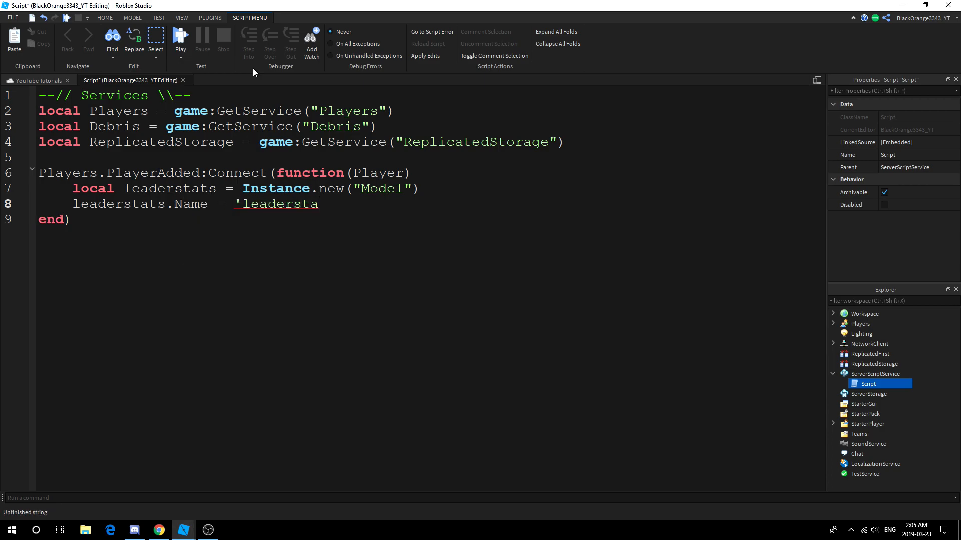
{"action": "type", "text": "ts'"}
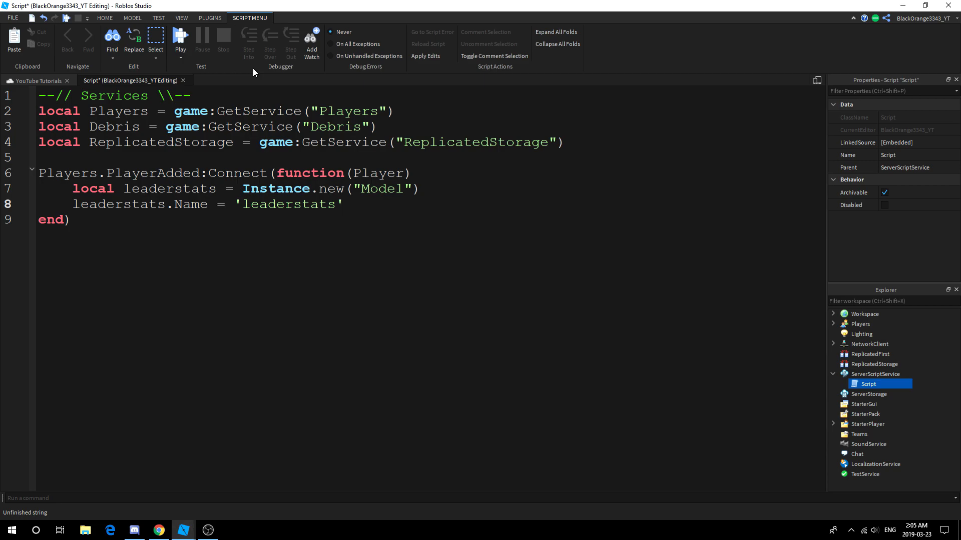
- Parent leaderstats to Player and begin the 'local Exp' declaration
{"action": "left_click", "coordinate": [344, 204]}
{"action": "type", "text": "leaderstats."}
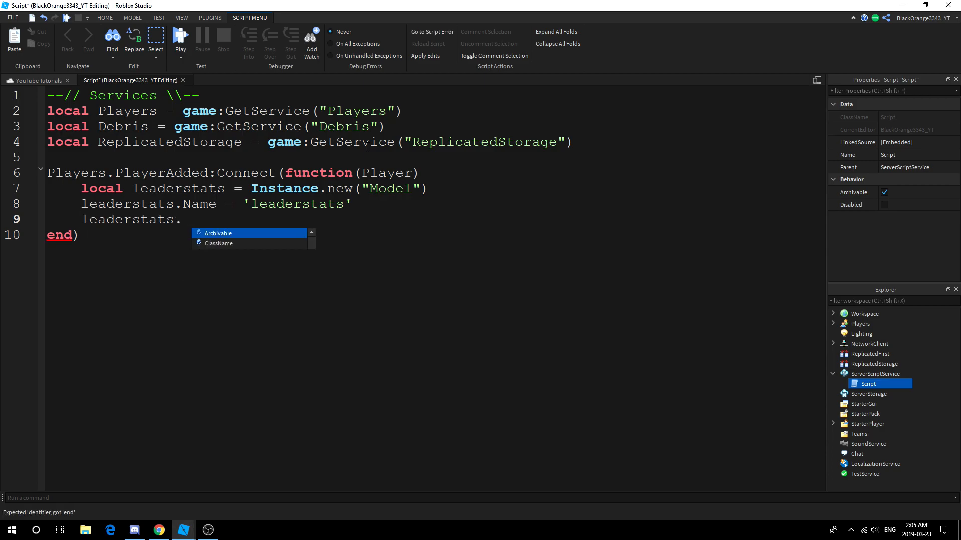
{"action": "type", "text": "Parent ="}
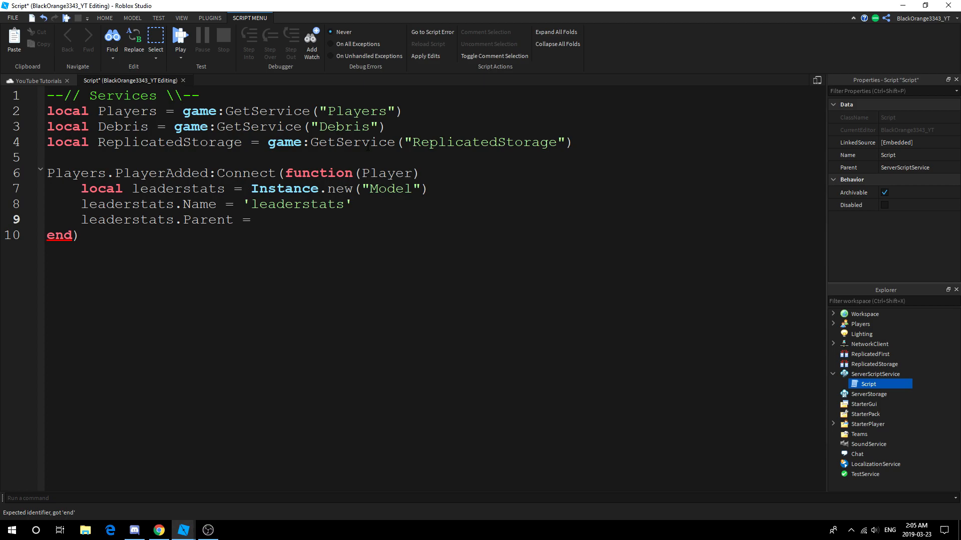
{"action": "left_click", "coordinate": [257, 219]}
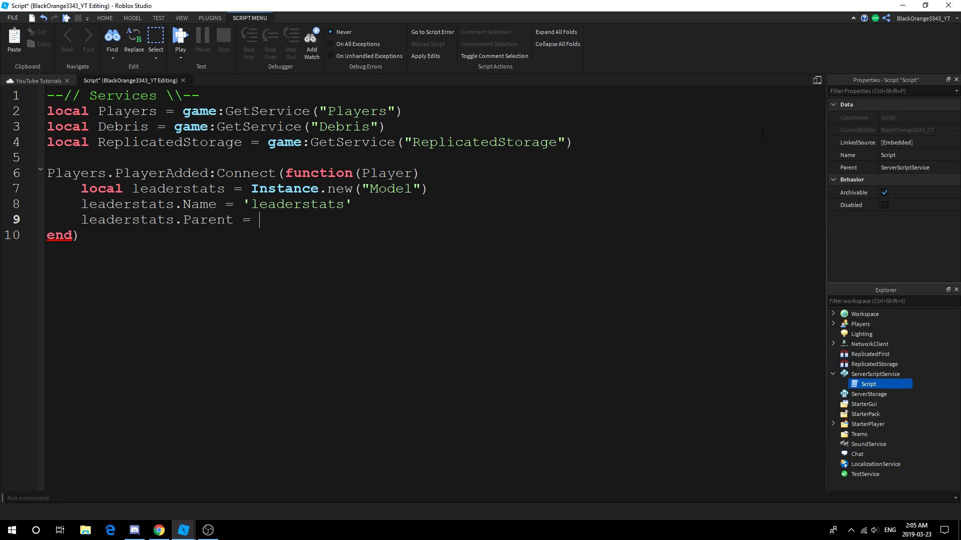
{"action": "mouse_move", "coordinate": [688, 78]}
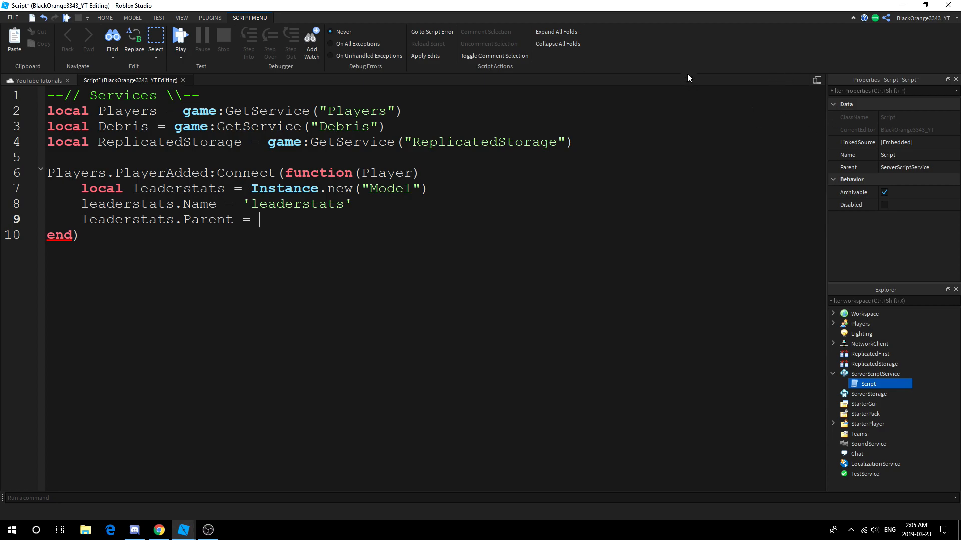
{"action": "type", "text": "Player"}
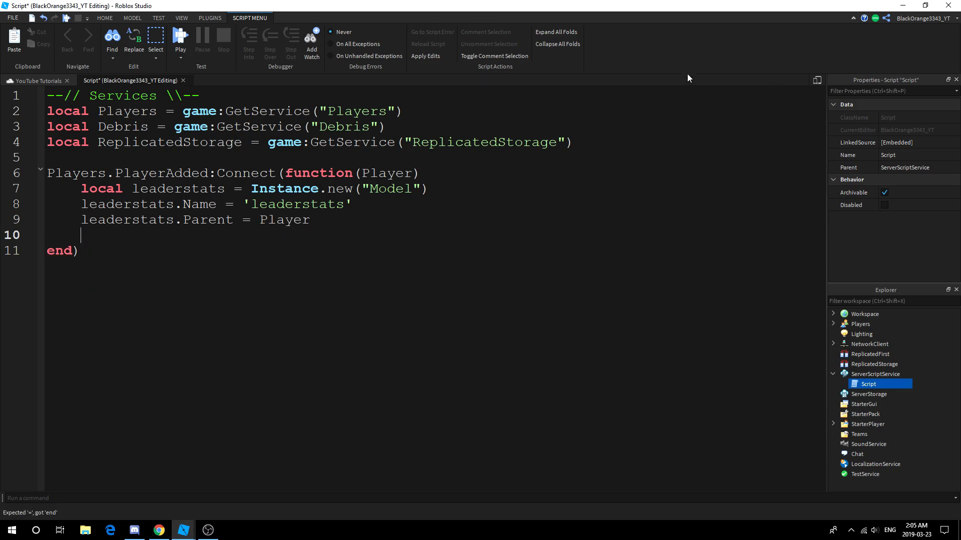
{"action": "type", "text": "local Exp = Instance.new("}
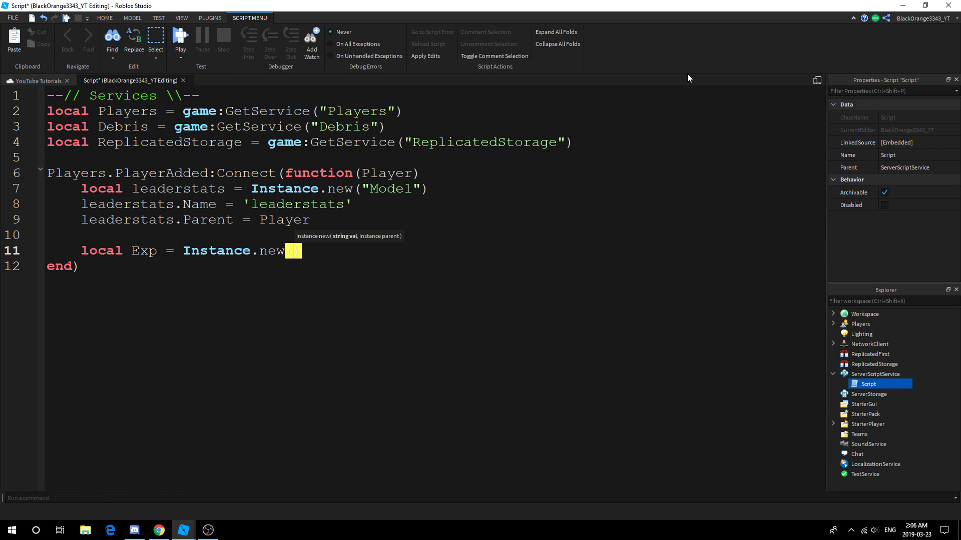
- Make Exp an IntValue with Value 0, Parent leaderstats and Name 'Exp'
{"action": "type", "text": "(\"IntValue\")"}
{"action": "type", "text": "Exp"}
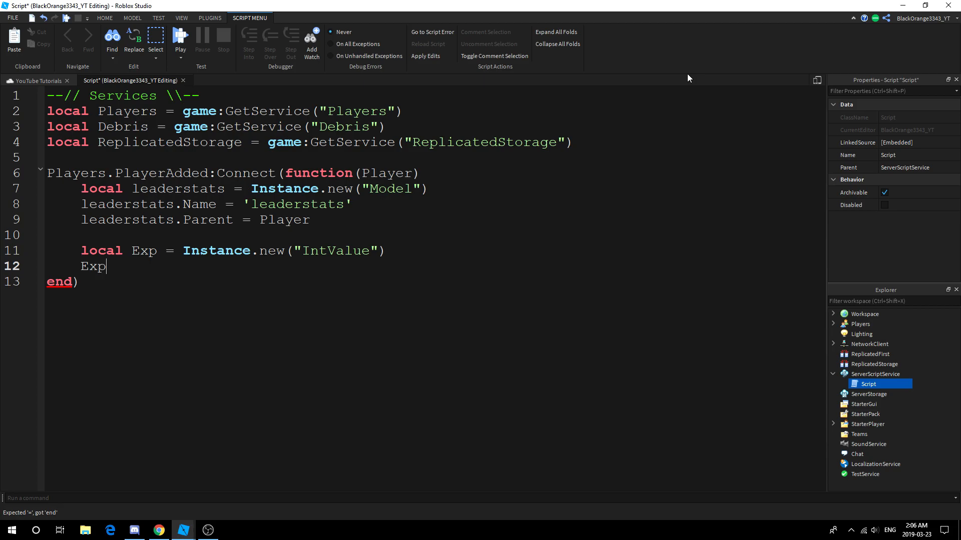
{"action": "type", "text": "."}
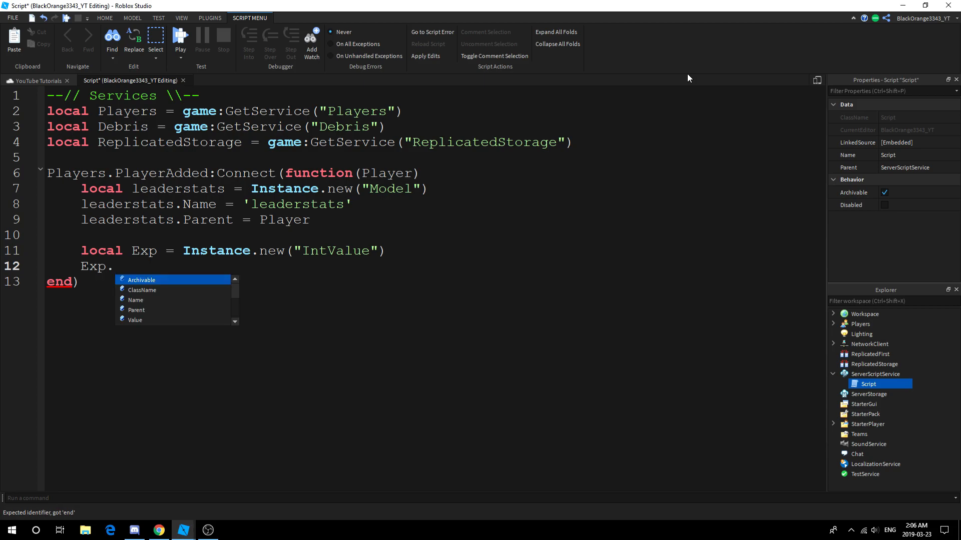
{"action": "type", "text": "v"}
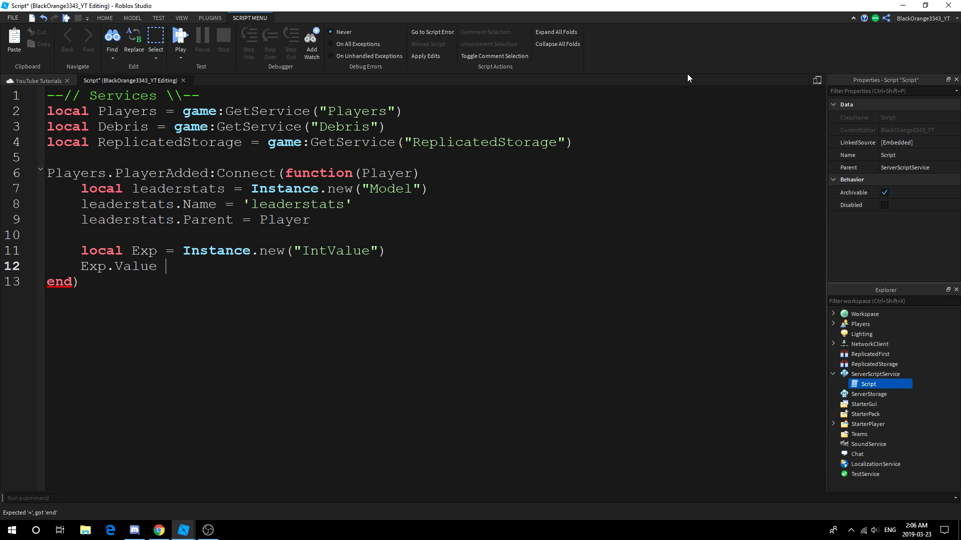
{"action": "type", "text": "= 0"}
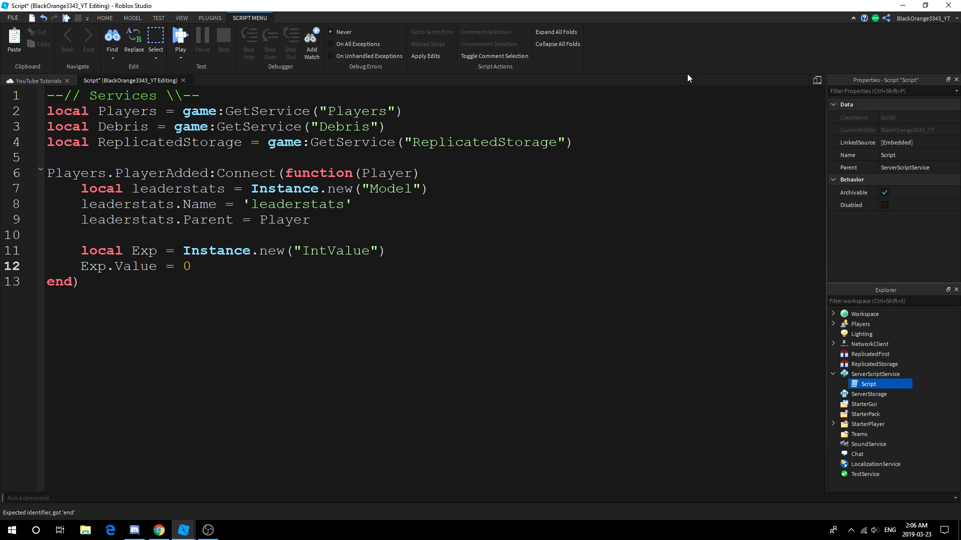
{"action": "type", "text": "Exp.P"}
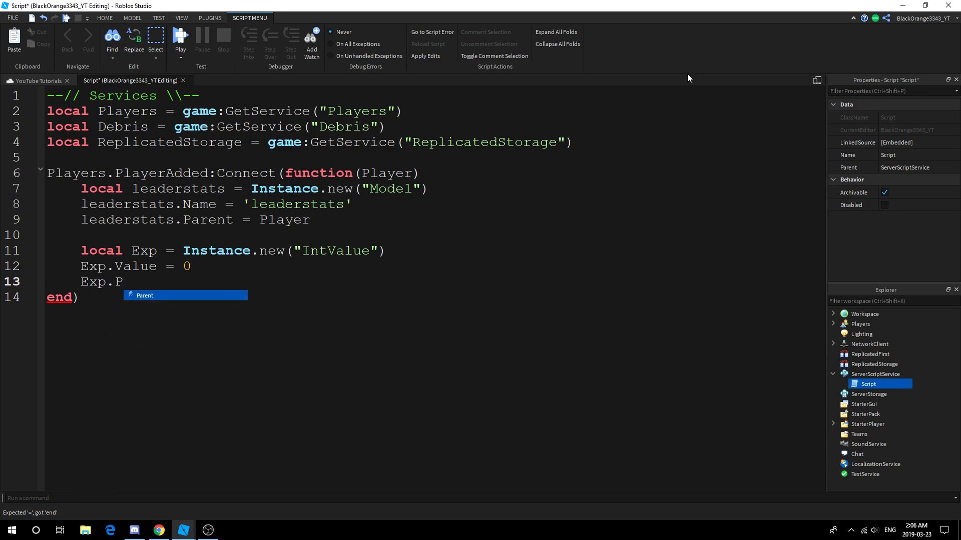
{"action": "type", "text": "arent = leaderstats"}
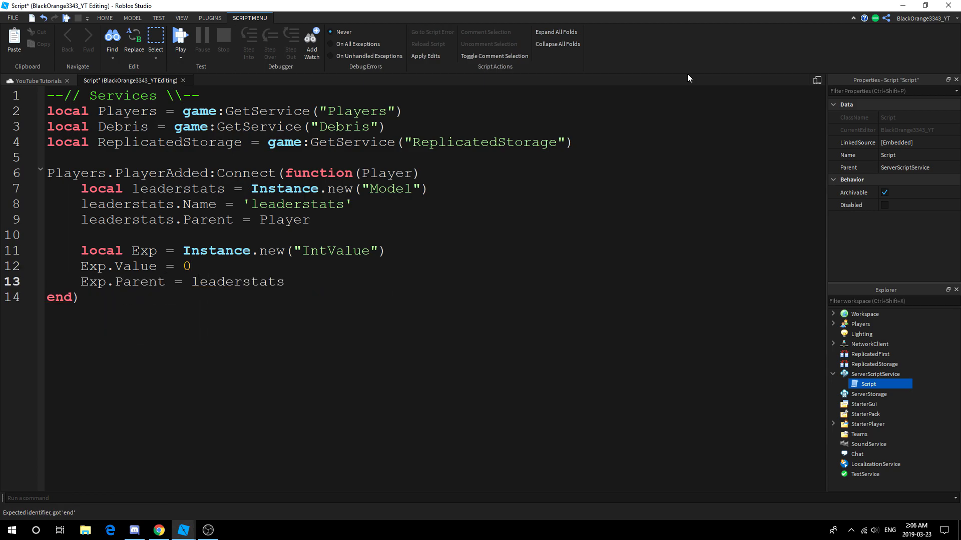
{"action": "type", "text": "Exp.Name"}
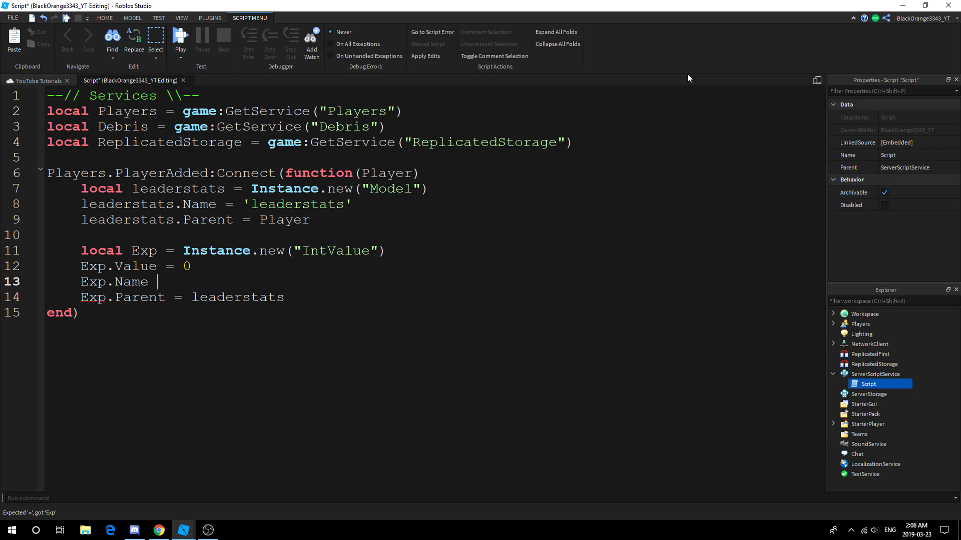
{"action": "type", "text": "= 'Exp'"}
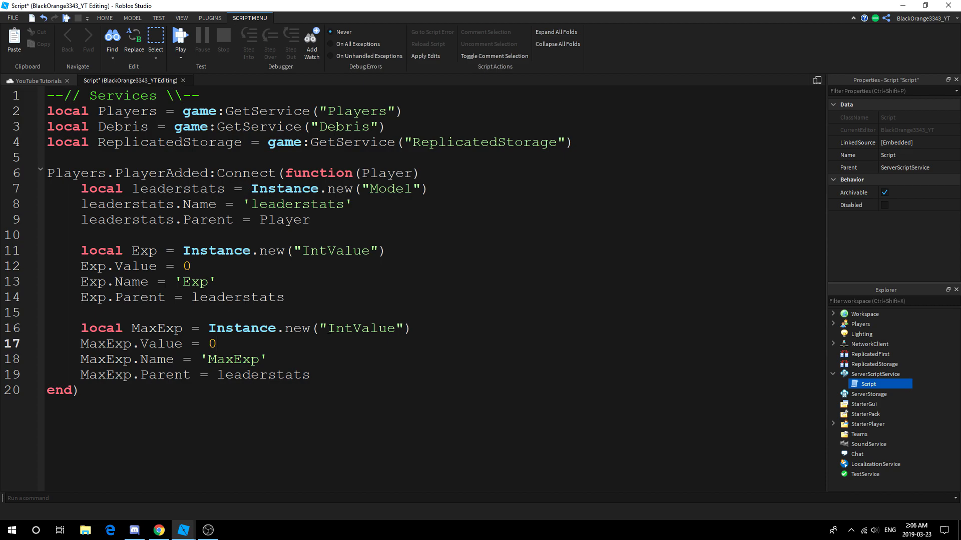
- Give MaxExp the value 100 and close the script tab
{"action": "type", "text": "100"}
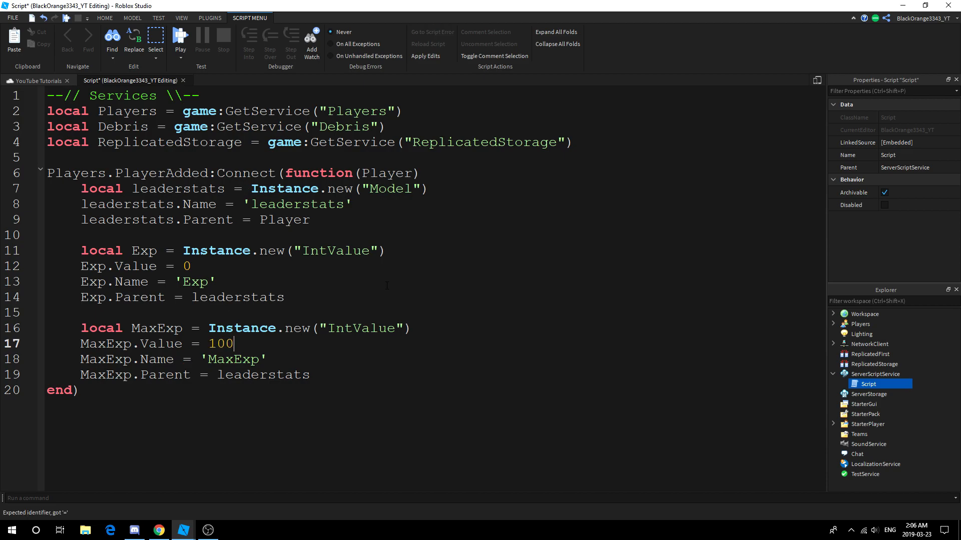
{"action": "left_click", "coordinate": [191, 265]}
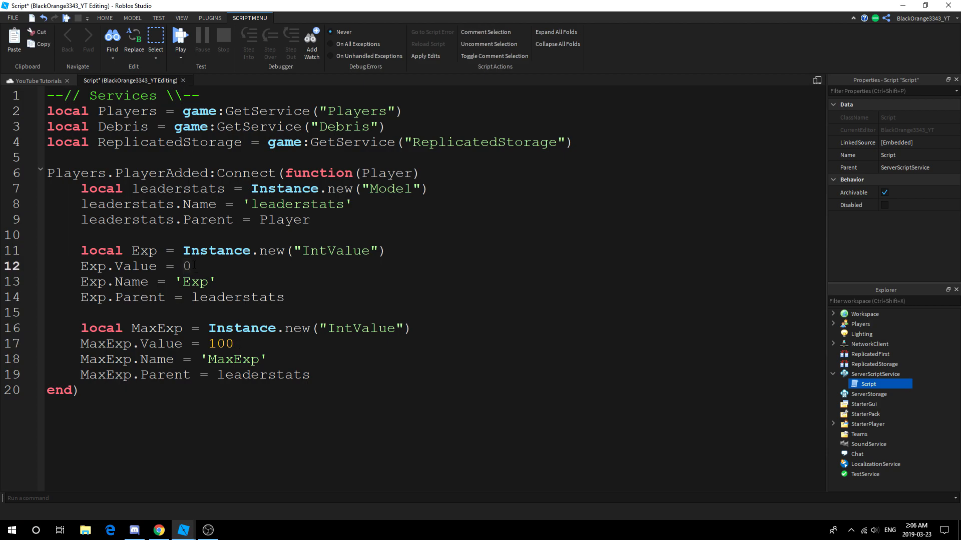
{"action": "left_click", "coordinate": [204, 344]}
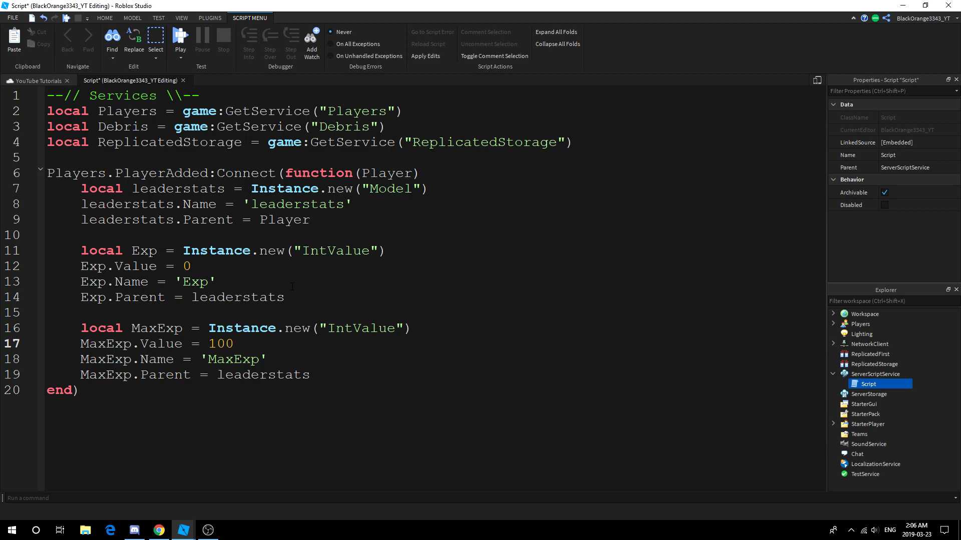
{"action": "left_click", "coordinate": [216, 344]}
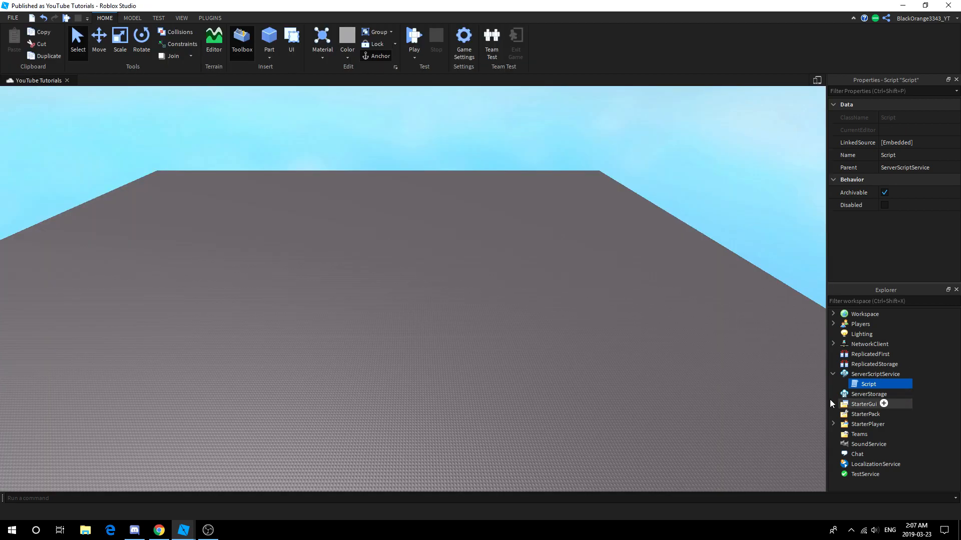
- Playtest the place, confirm the leaderboard shows Exp 0 and MaxExp 100, then stop
{"action": "left_click", "coordinate": [833, 424]}
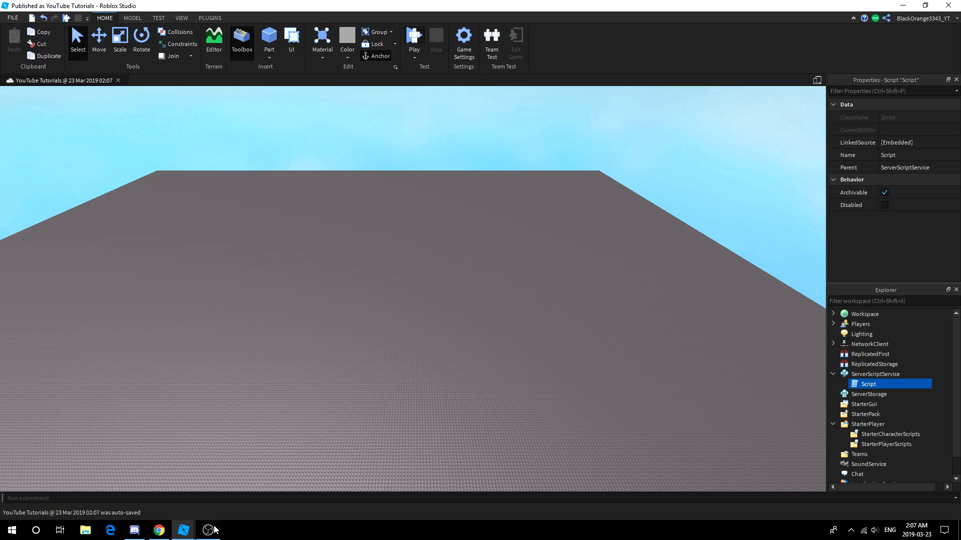
{"action": "left_click", "coordinate": [208, 530]}
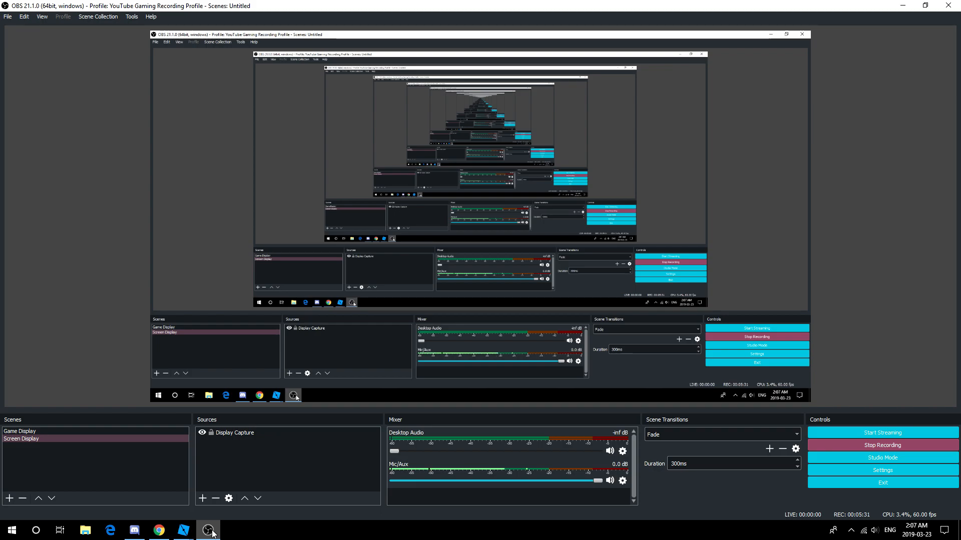
{"action": "left_click", "coordinate": [183, 530]}
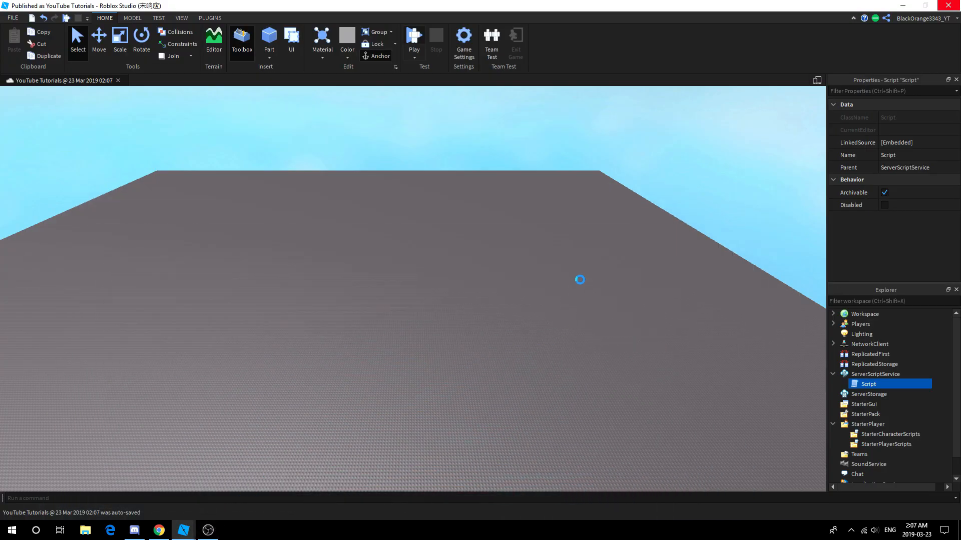
{"action": "mouse_move", "coordinate": [436, 100]}
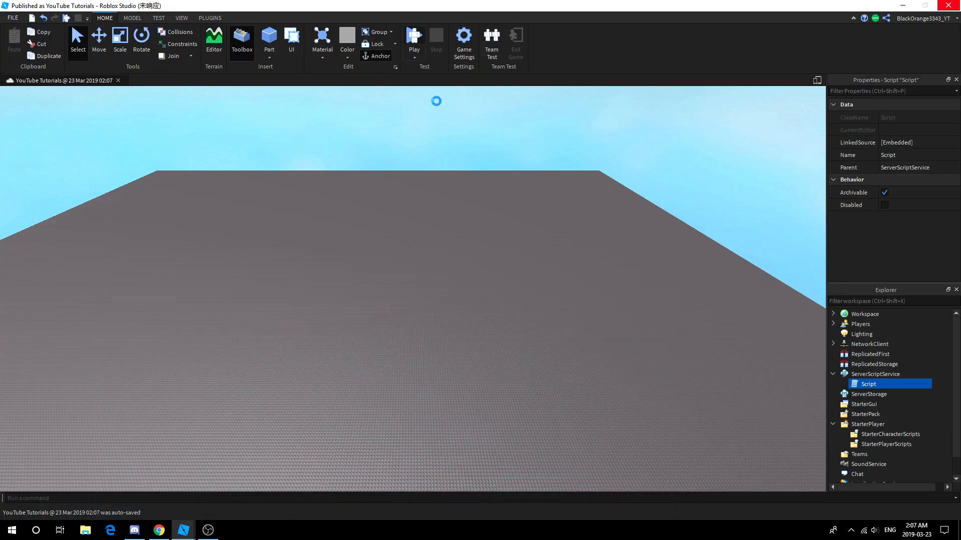
{"action": "left_click", "coordinate": [414, 40]}
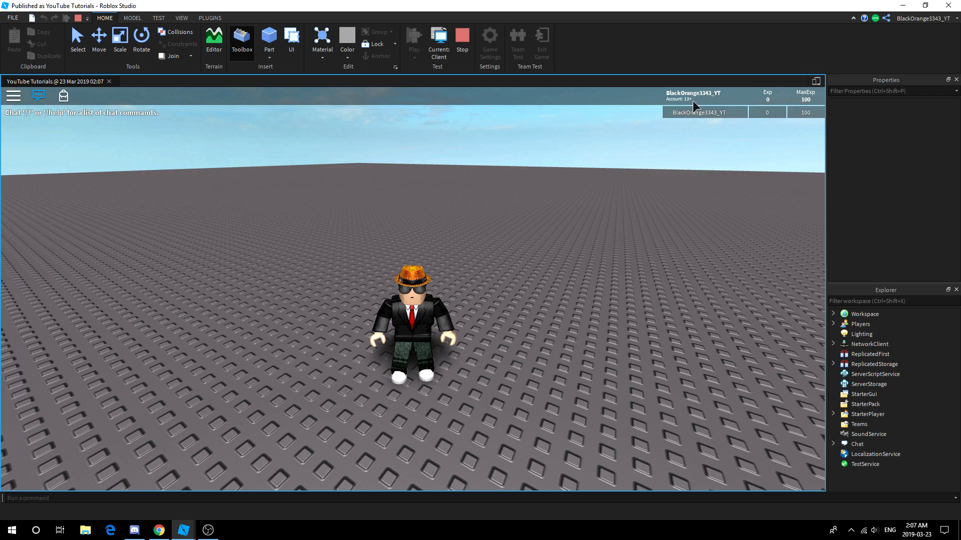
{"action": "mouse_move", "coordinate": [552, 93]}
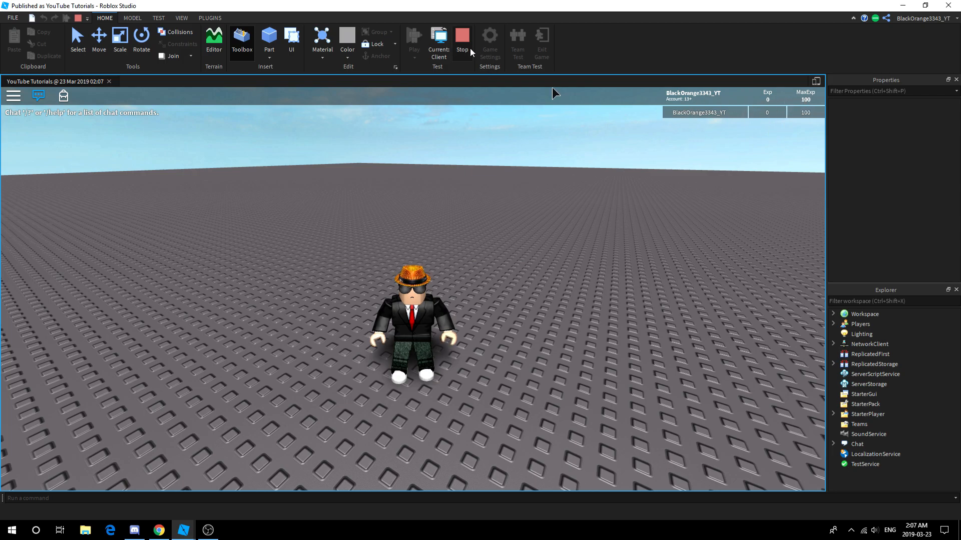
{"action": "mouse_move", "coordinate": [461, 38]}
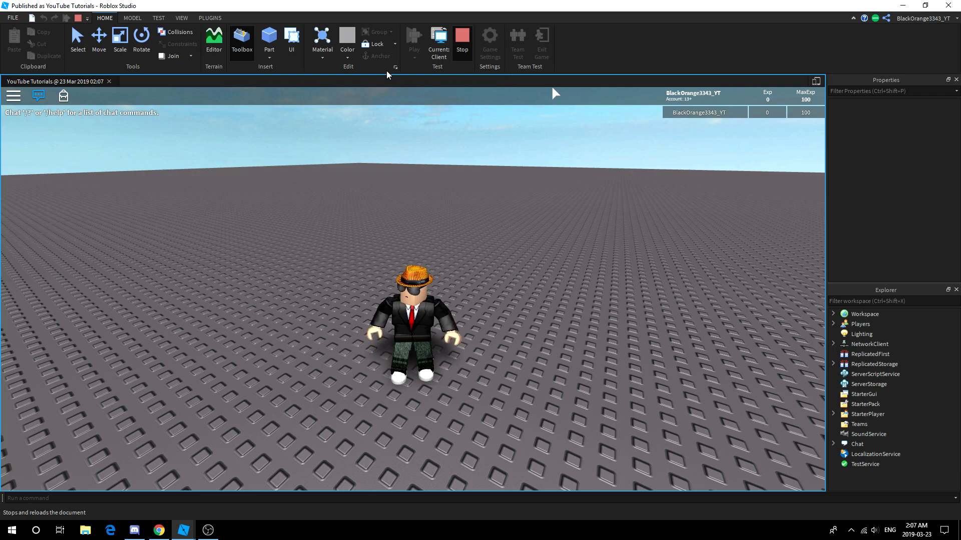
{"action": "left_click", "coordinate": [461, 38]}
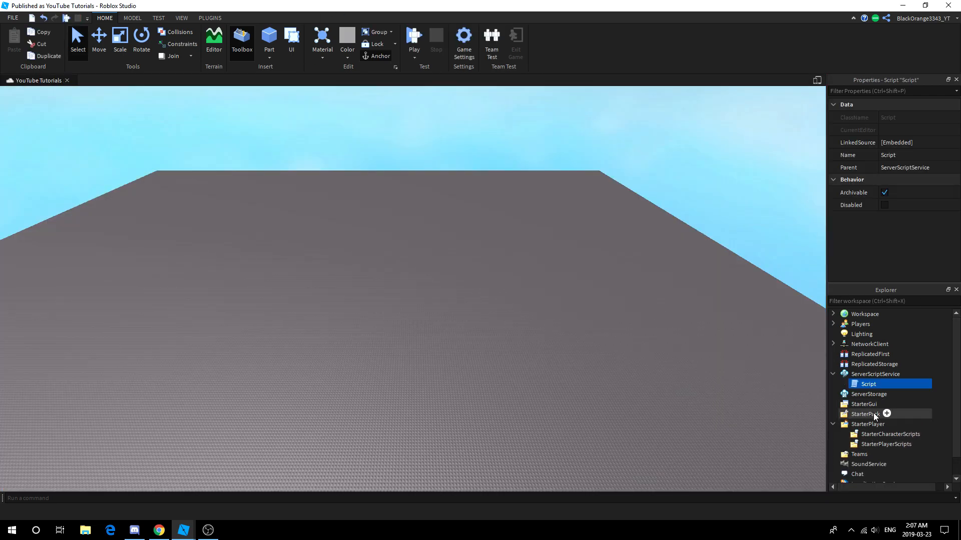
- Add a ScreenGui with a wide Background frame positioned near the screen bottom
{"action": "left_click", "coordinate": [863, 404]}
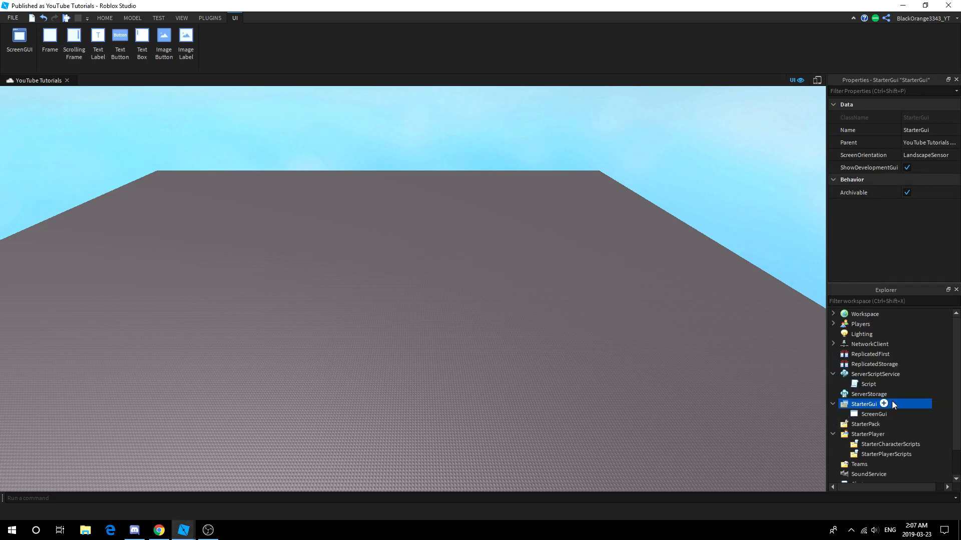
{"action": "left_click", "coordinate": [875, 403]}
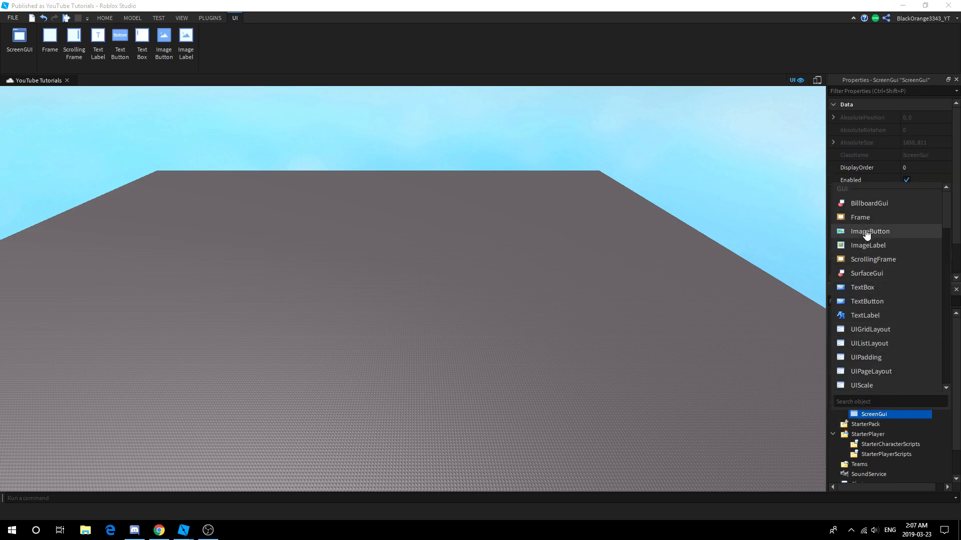
{"action": "mouse_move", "coordinate": [860, 217]}
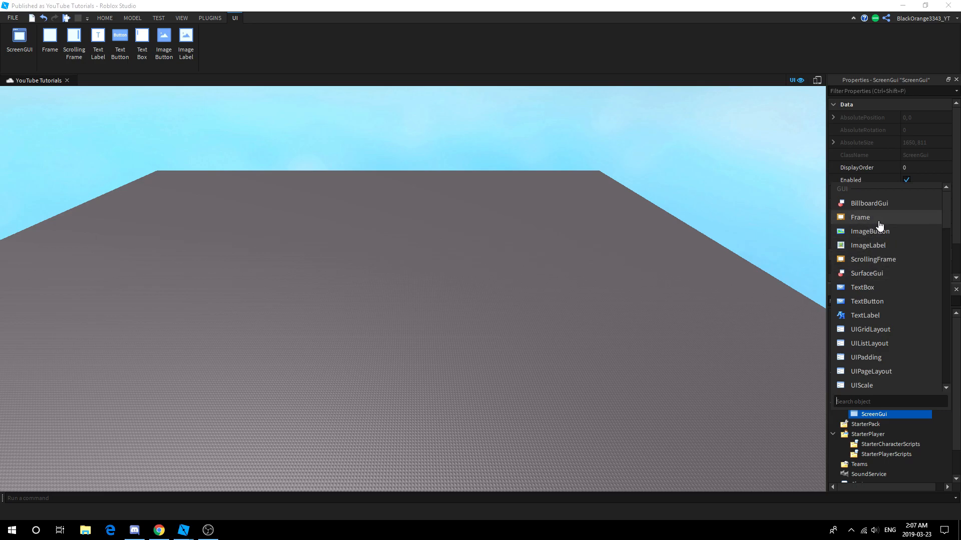
{"action": "left_click", "coordinate": [860, 216]}
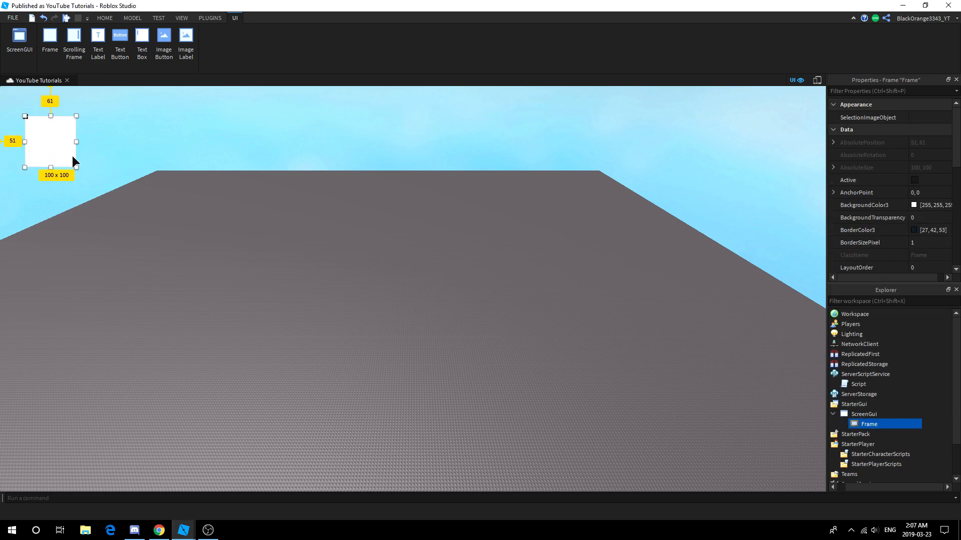
{"action": "left_click_drag", "start_coordinate": [76, 141], "coordinate": [88, 141]}
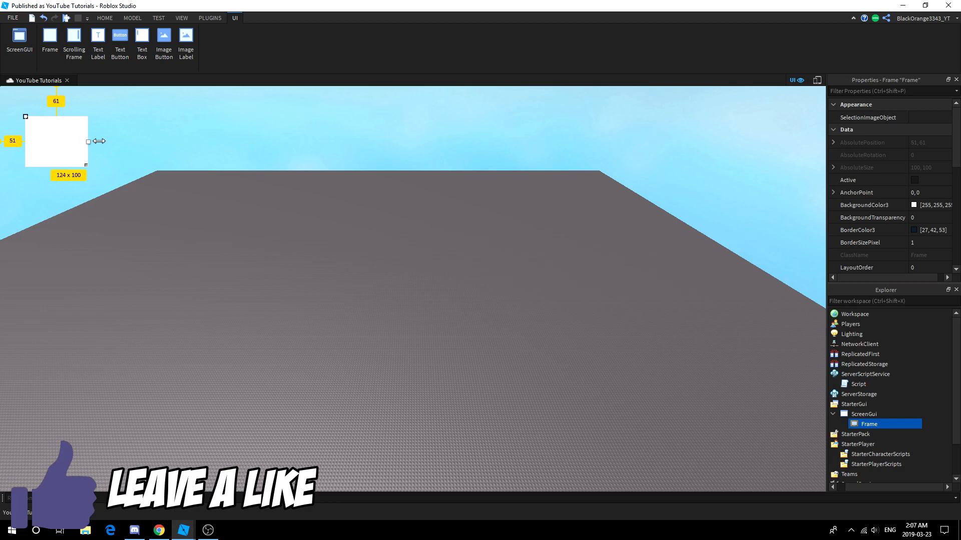
{"action": "left_click_drag", "start_coordinate": [88, 142], "coordinate": [163, 142]}
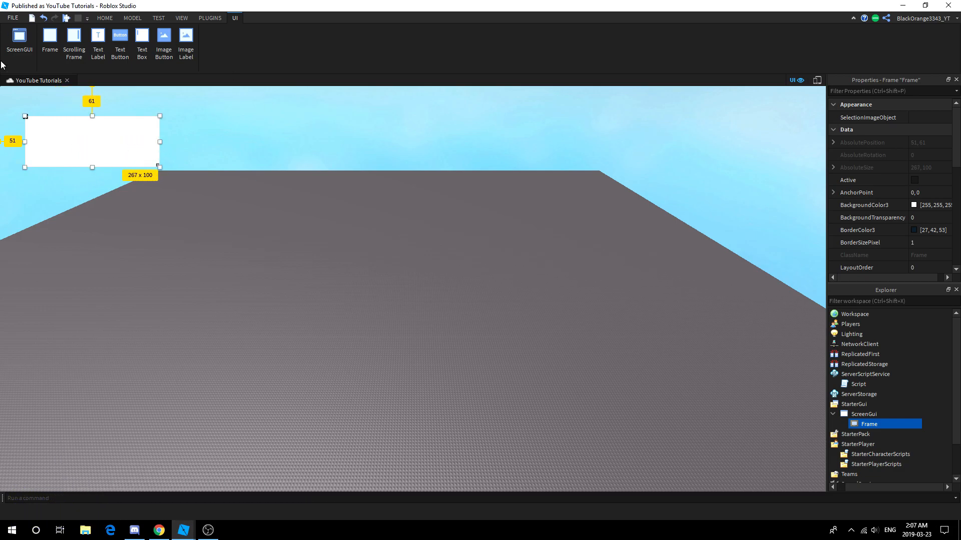
{"action": "left_click_drag", "start_coordinate": [92, 141], "coordinate": [95, 136]}
{"action": "type", "text": "Background"}
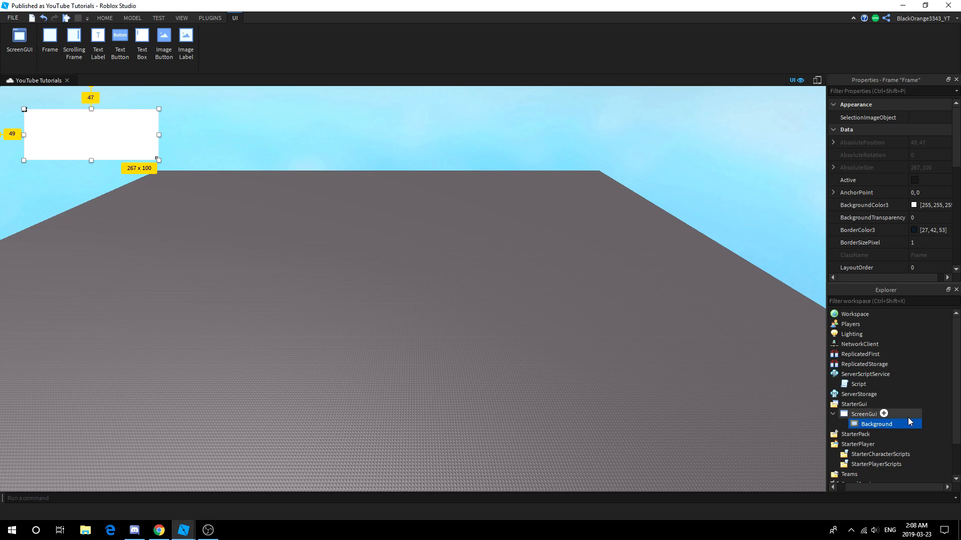
- Nest a yellow Bar frame sized {1,0},{1,0} inside Background
{"action": "left_click", "coordinate": [883, 414]}
{"action": "type", "text": "{1, 0},{1, 0}"}
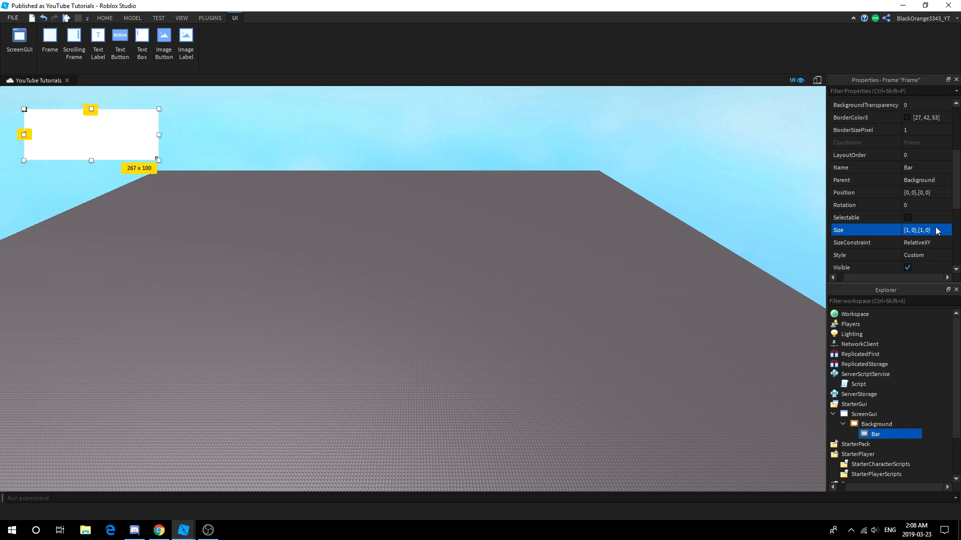
{"action": "left_click", "coordinate": [876, 423]}
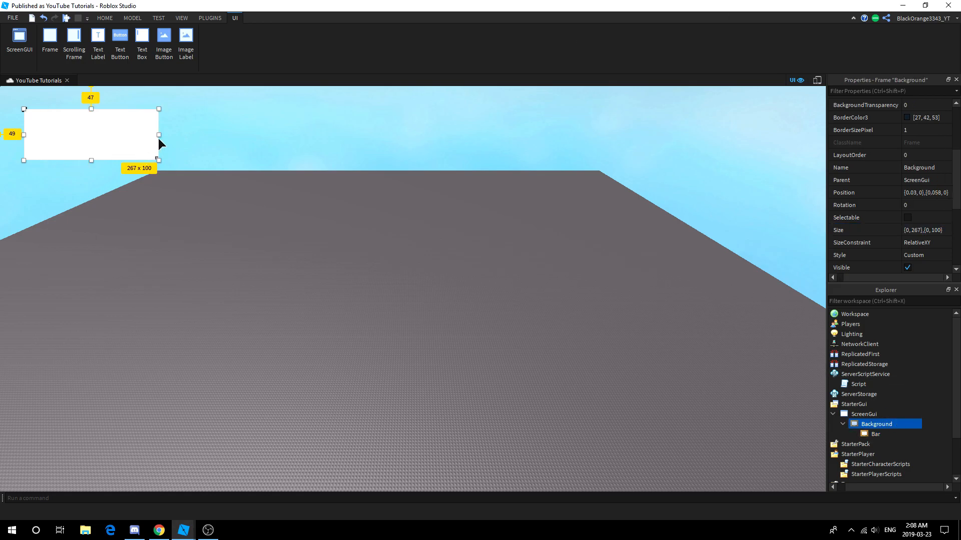
{"action": "left_click", "coordinate": [876, 434]}
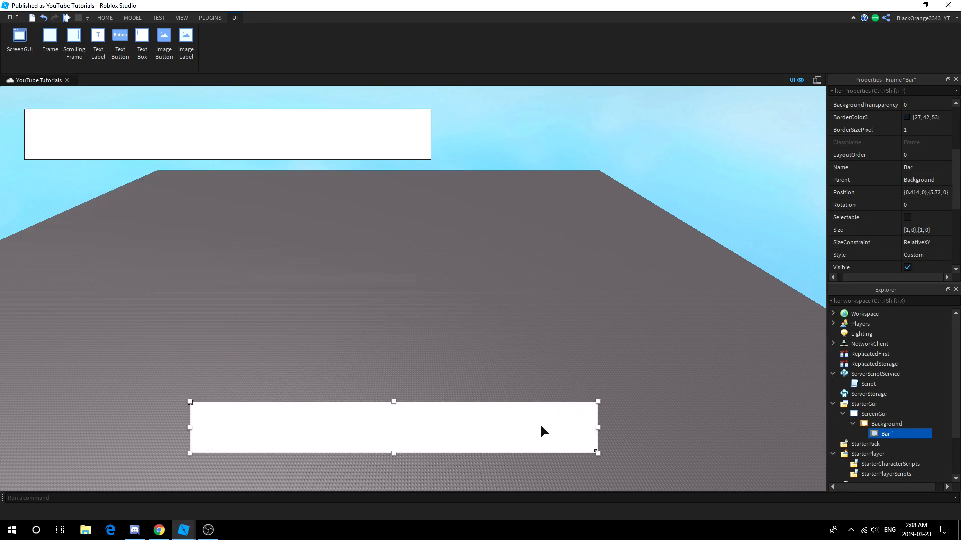
{"action": "left_click", "coordinate": [886, 424]}
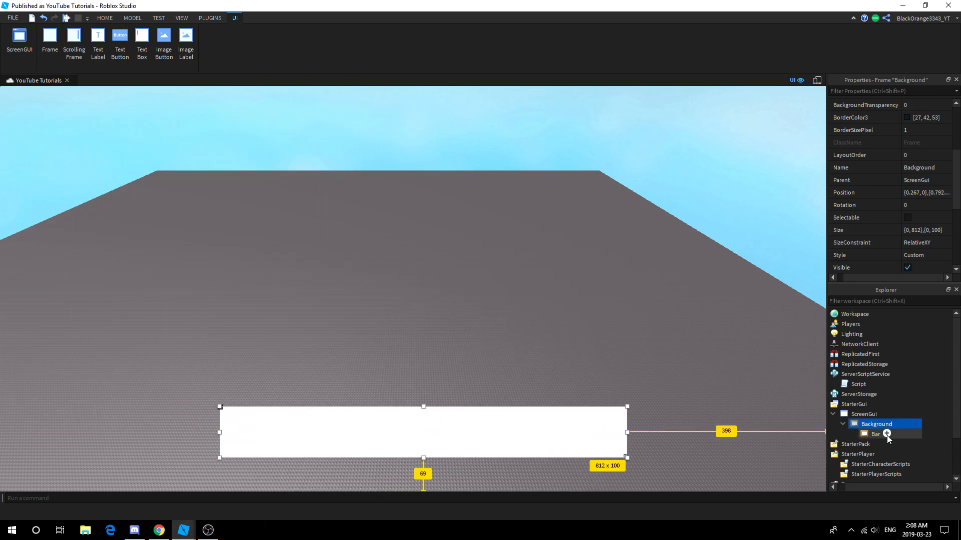
{"action": "left_click", "coordinate": [876, 434]}
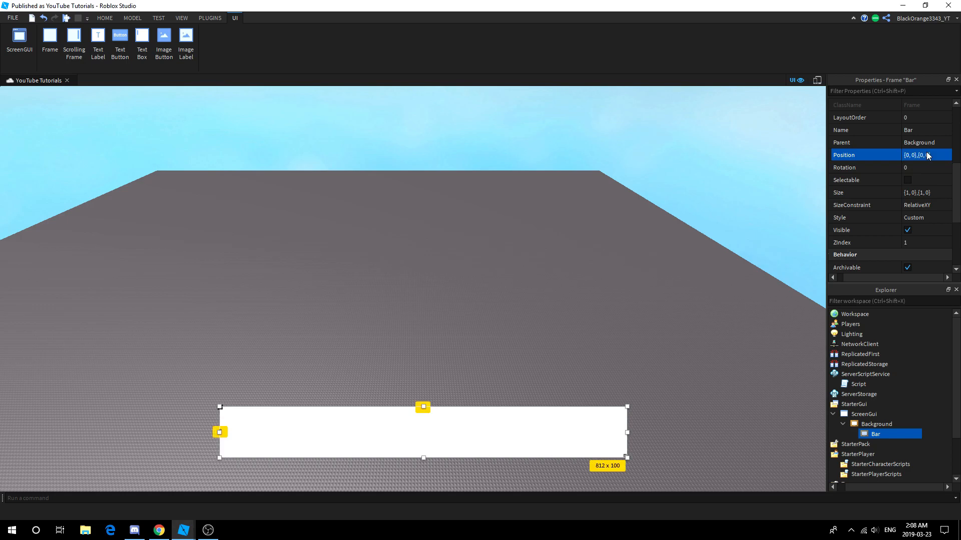
{"action": "left_click", "coordinate": [875, 424]}
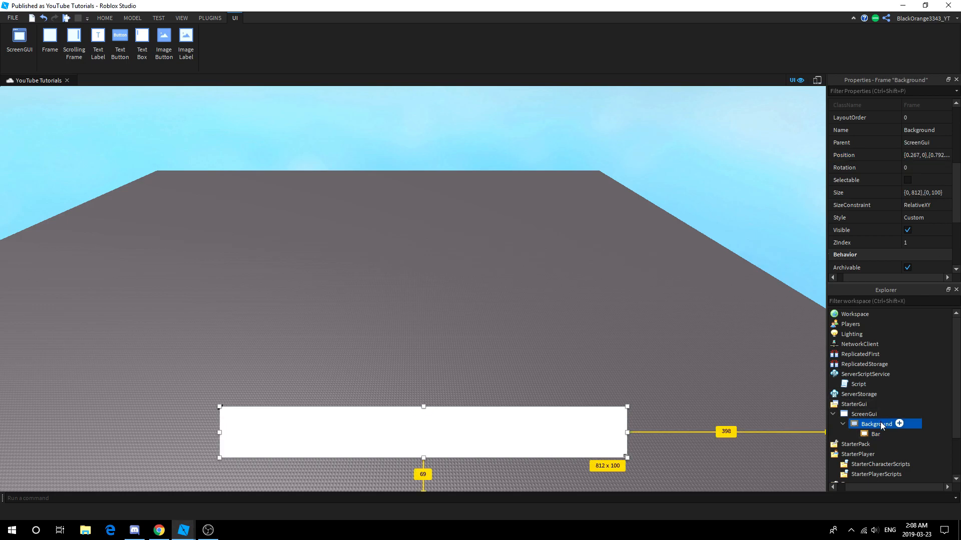
{"action": "left_click", "coordinate": [908, 204]}
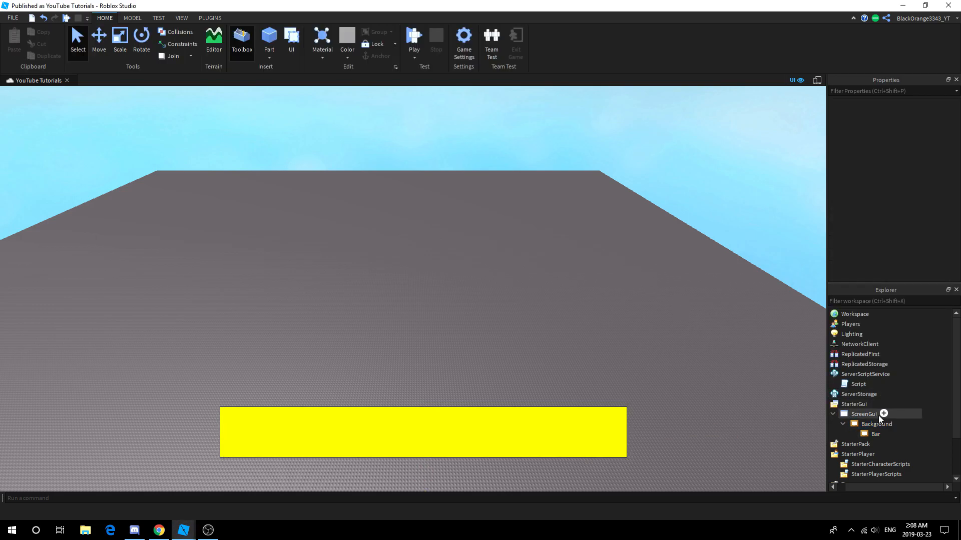
- Add a LocalScript with Player and leaderstats locals and an empty leaderstats.Exp.Changed:Connect function
{"action": "left_click", "coordinate": [863, 413]}
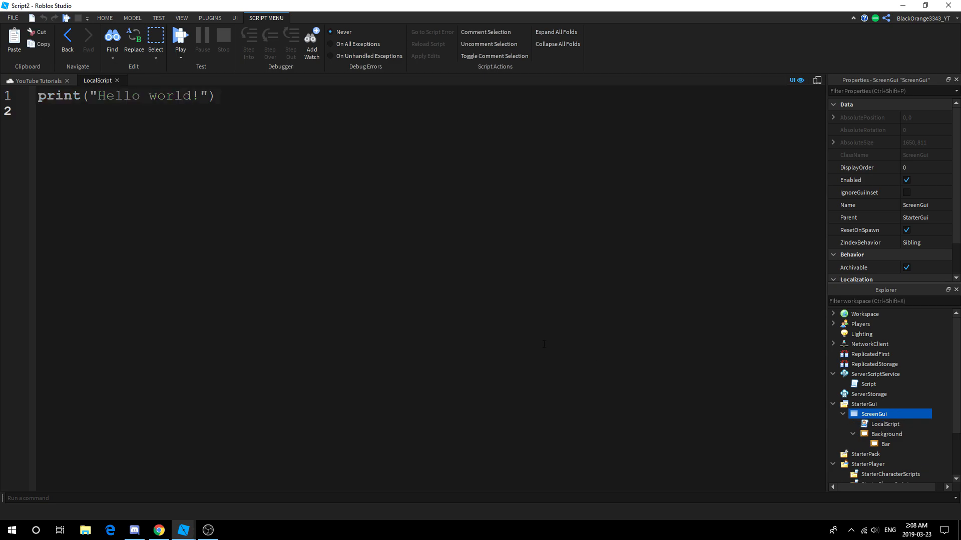
{"action": "type", "text": "loca"}
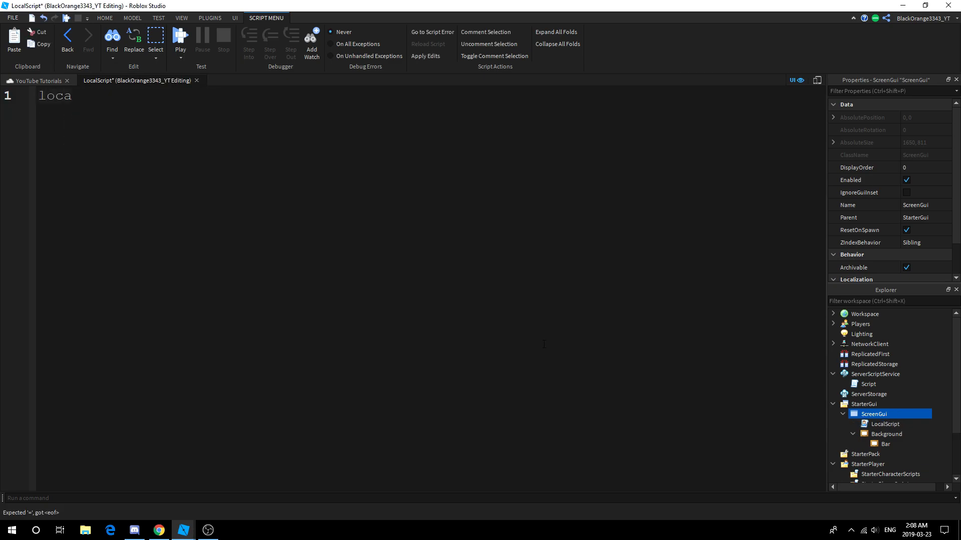
{"action": "type", "text": "l Player"}
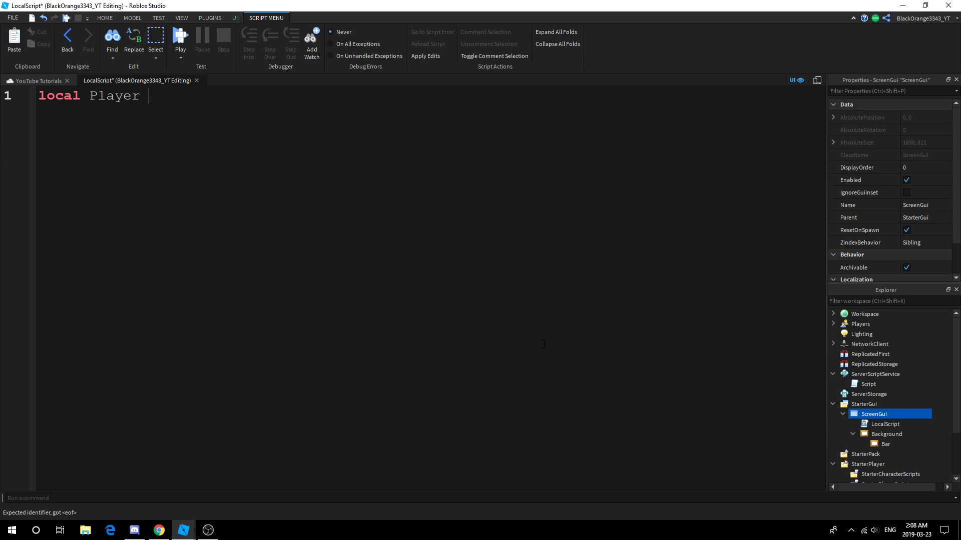
{"action": "type", "text": "= game.pl"}
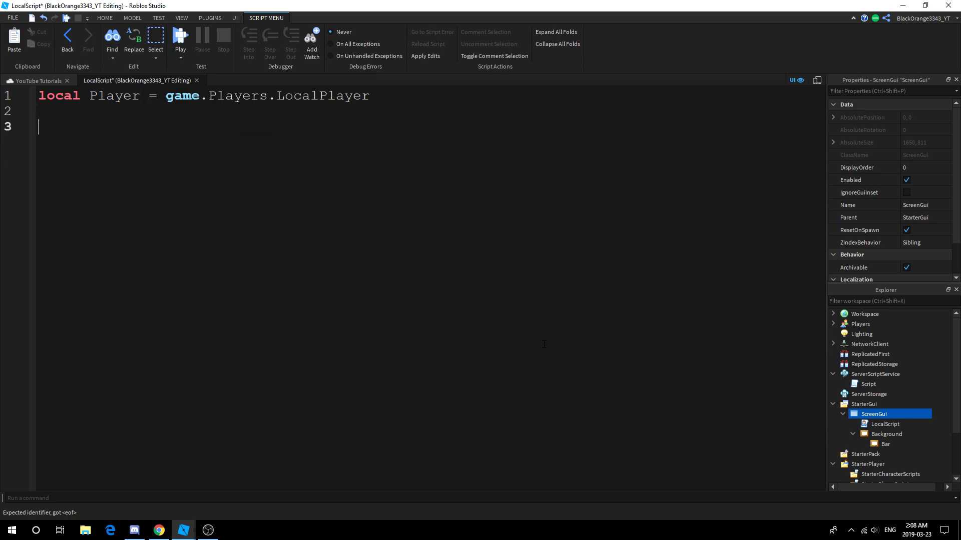
{"action": "type", "text": "local leaderstats = Player."}
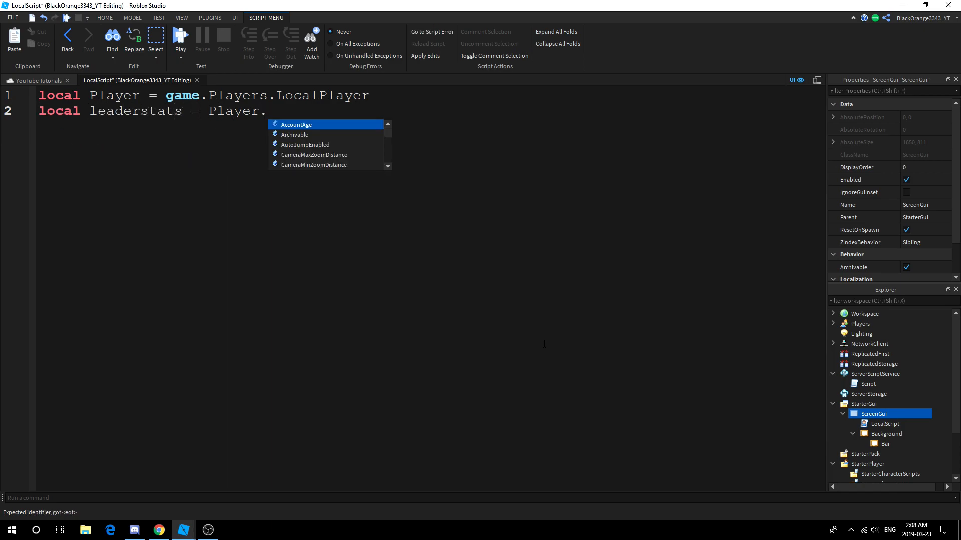
{"action": "type", "text": "e"}
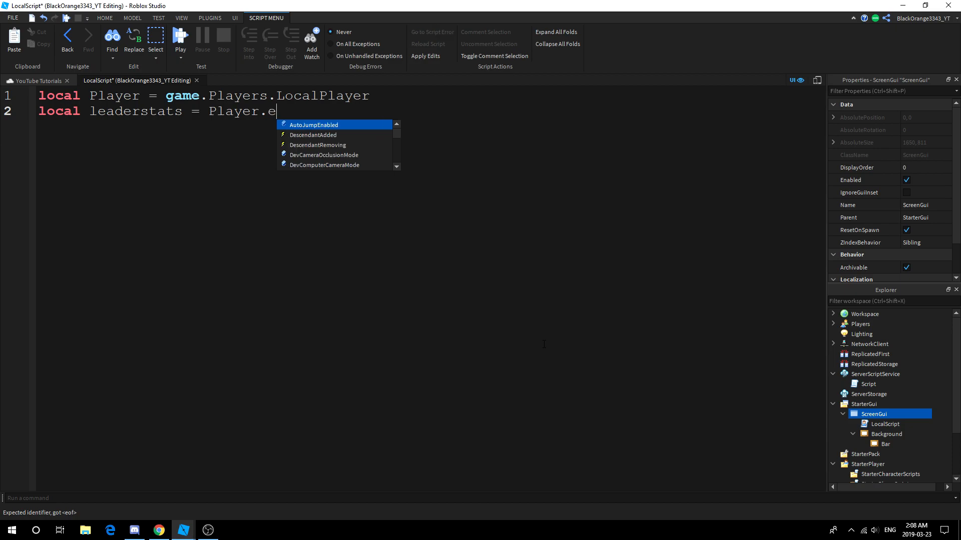
{"action": "type", "text": "leaderstats"}
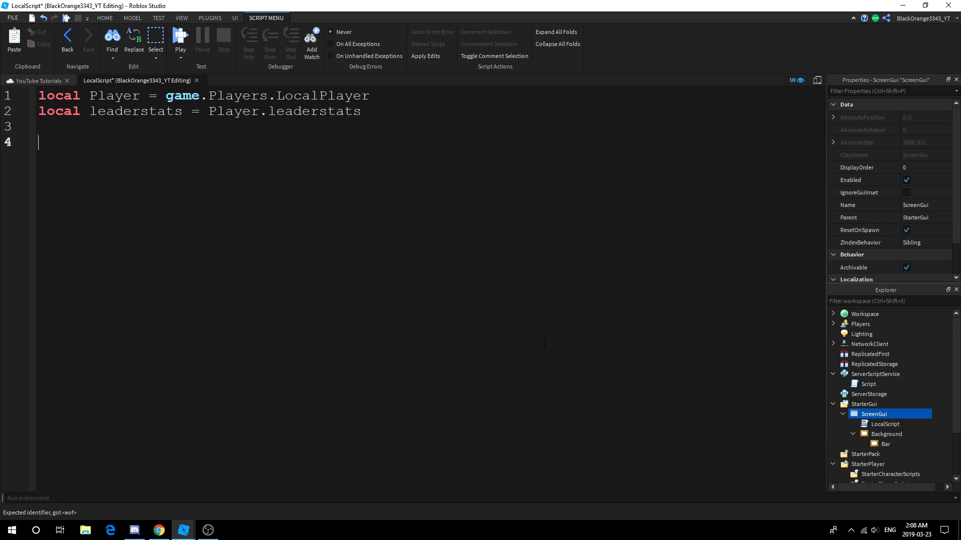
{"action": "type", "text": "leaderstats."}
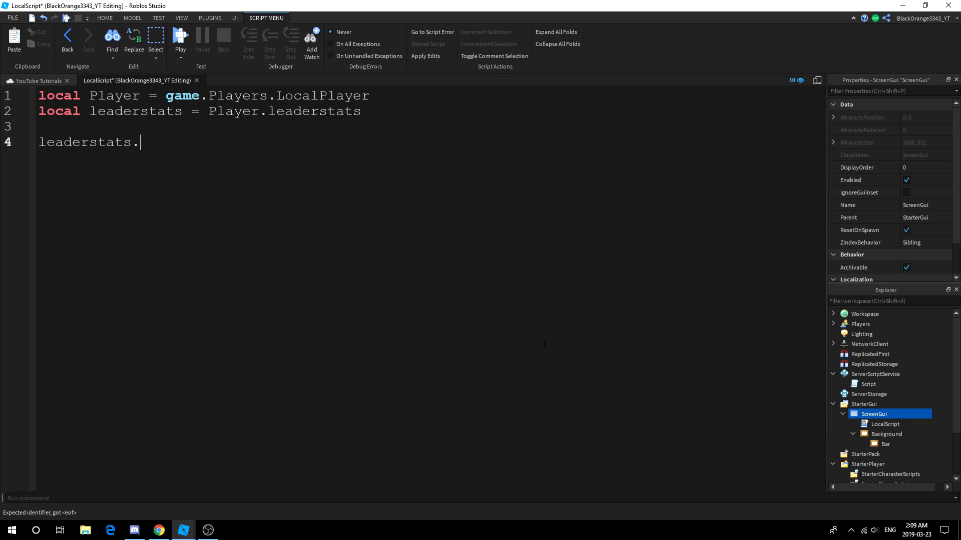
{"action": "type", "text": "Exp.Chan"}
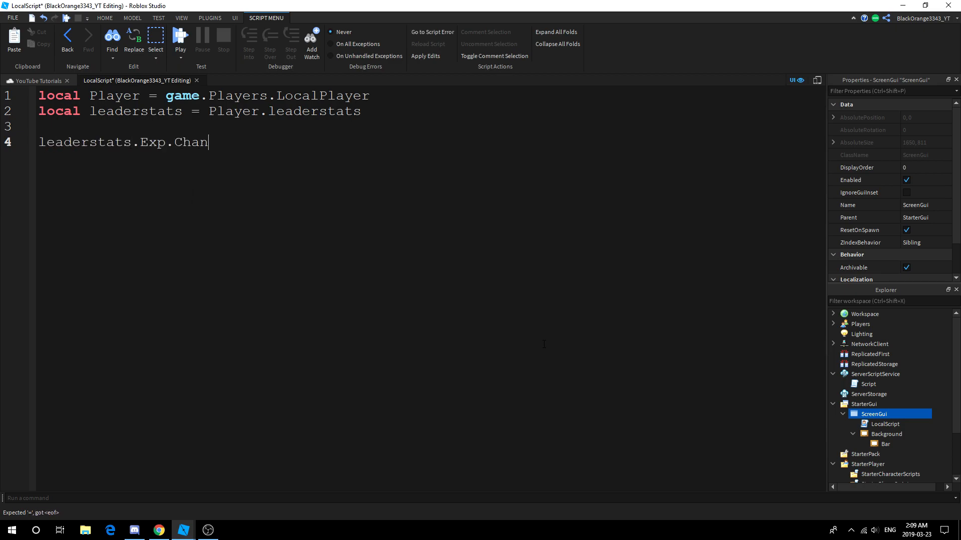
{"action": "type", "text": "ged:Connect(function("}
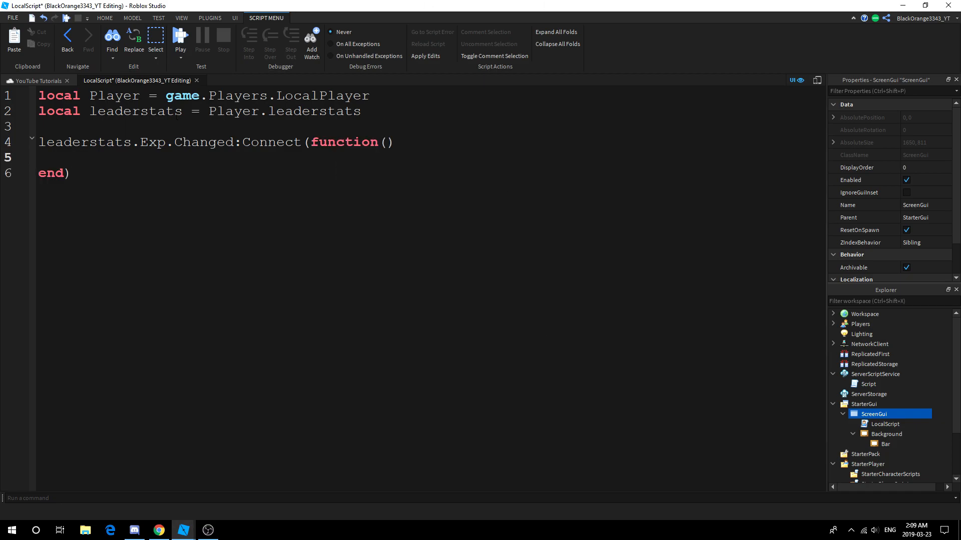
{"action": "left_click", "coordinate": [72, 158]}
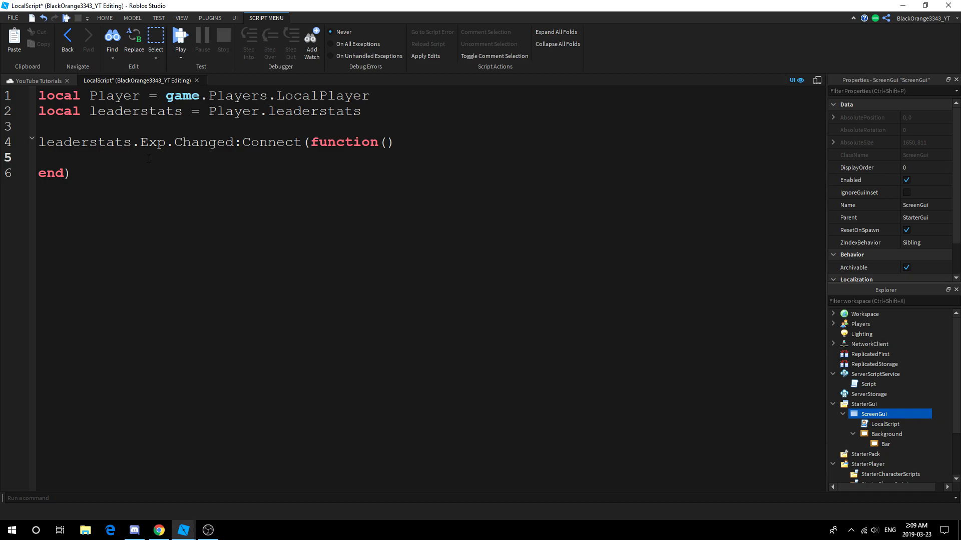
- Start a Background.Bar TweenSize call sized leaderstats.Exp.Value / leaderstats.MaxExp
{"action": "type", "text": "script.Parent."}
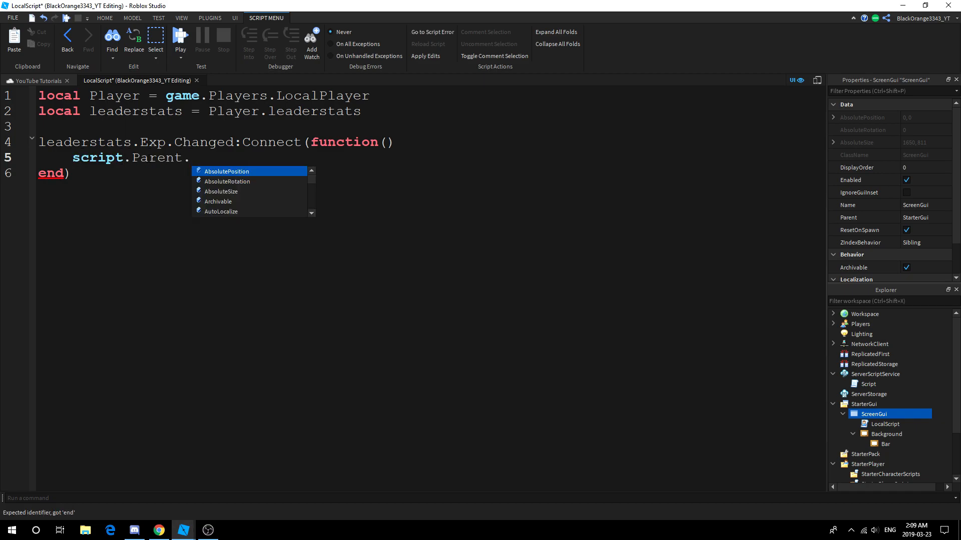
{"action": "type", "text": "Background.b"}
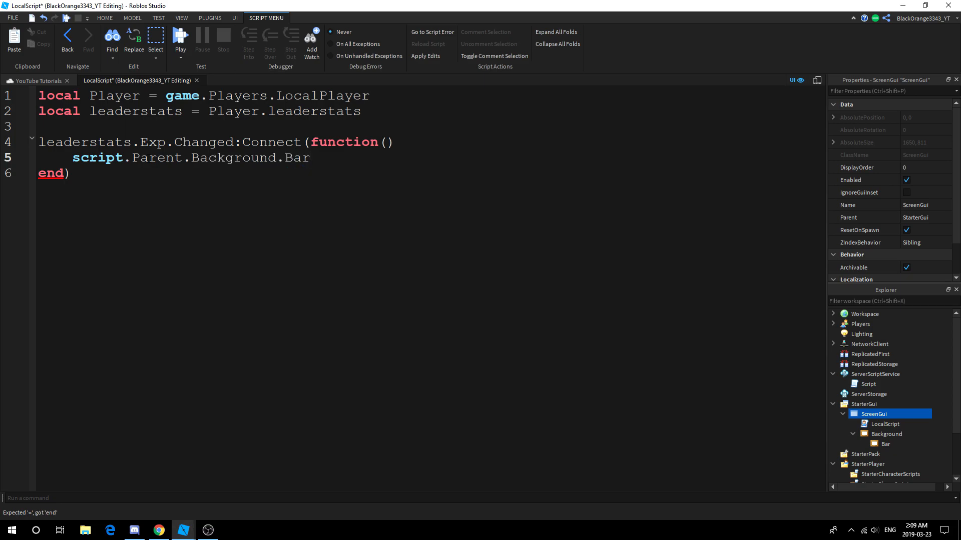
{"action": "type", "text": ":TweenSize(UDim2.new("}
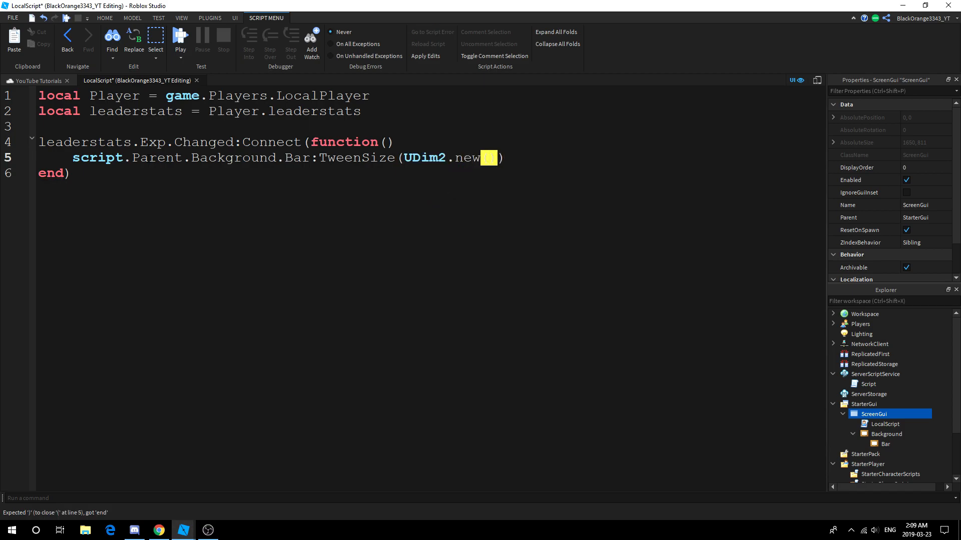
{"action": "type", "text": "leaderstats"}
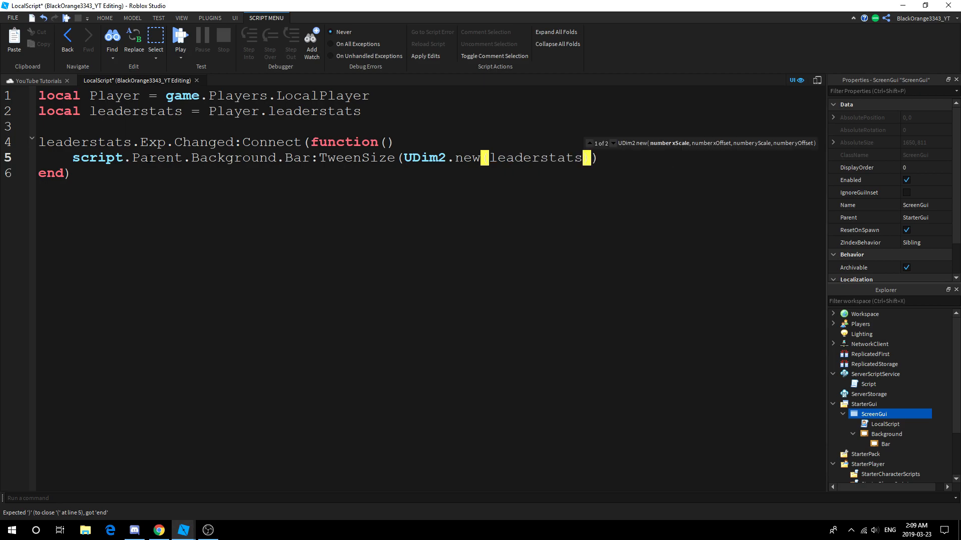
{"action": "type", "text": ".Exp.Value/"}
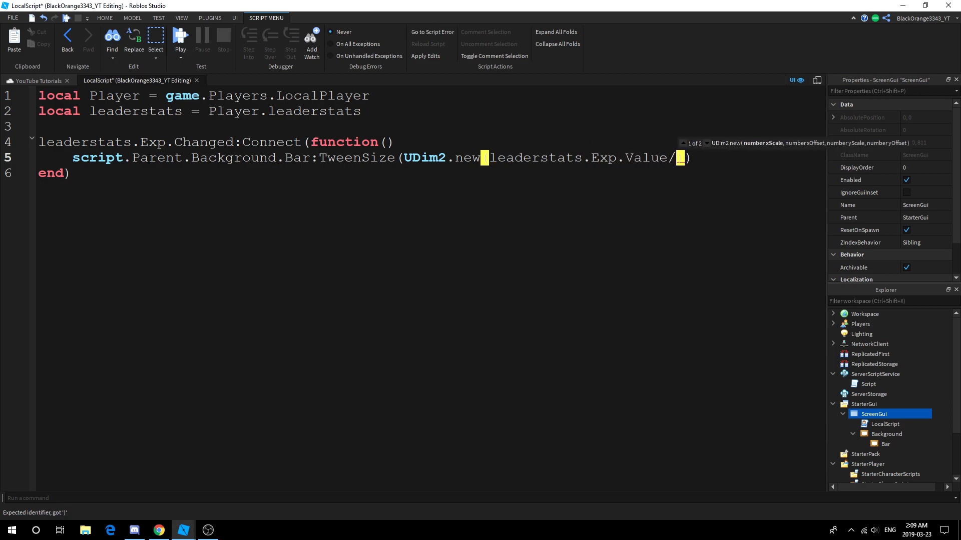
{"action": "type", "text": "leaderstats."}
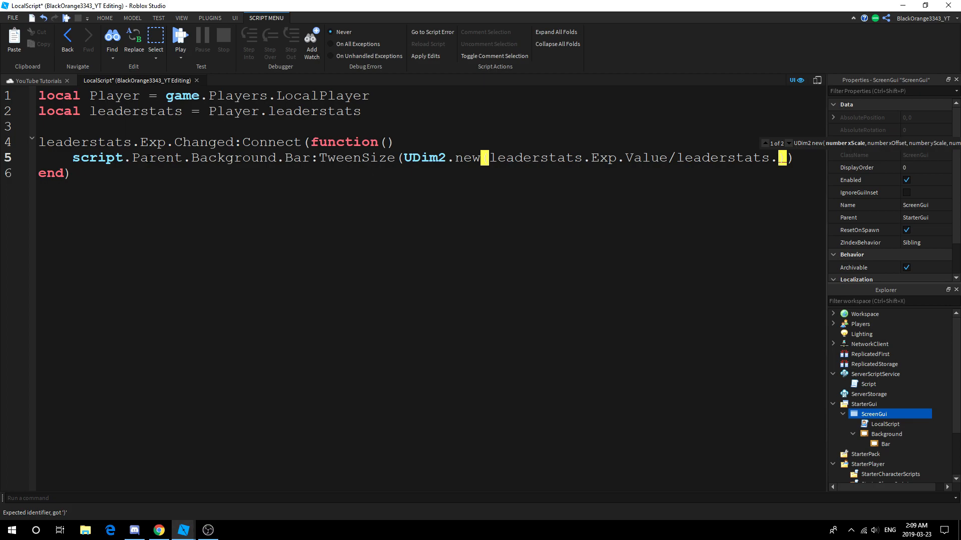
{"action": "type", "text": "MaxEx"}
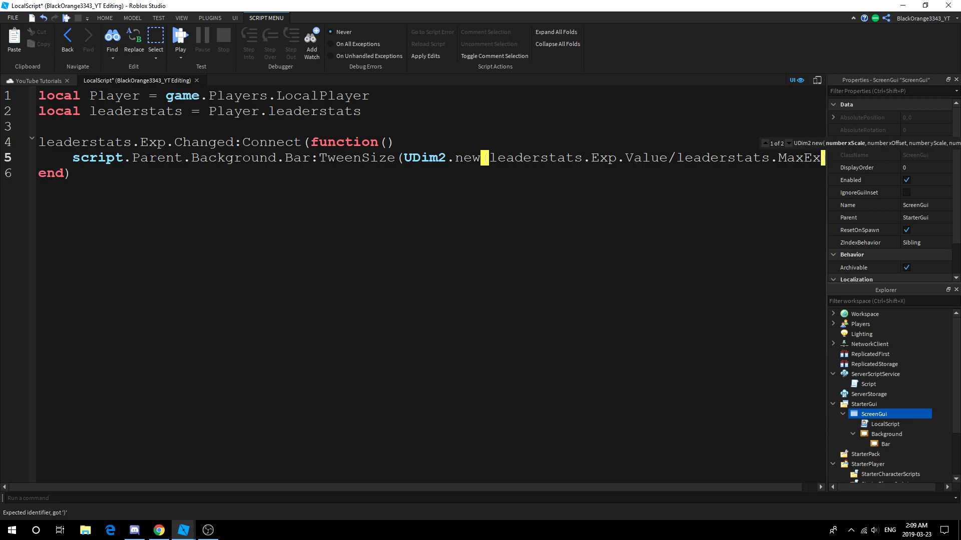
{"action": "scroll", "scroll_direction": "right", "scroll_amount": 3}
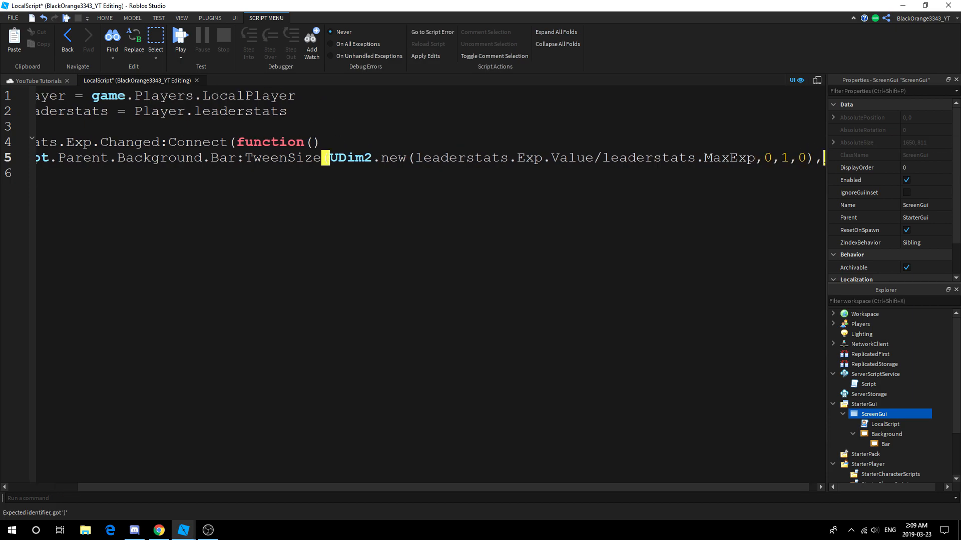
- Finish the tween arguments with 'Out', 'Sine', 0.5 and true, tidying the spacing
{"action": "type", "text": ",'Out','Sine',"}
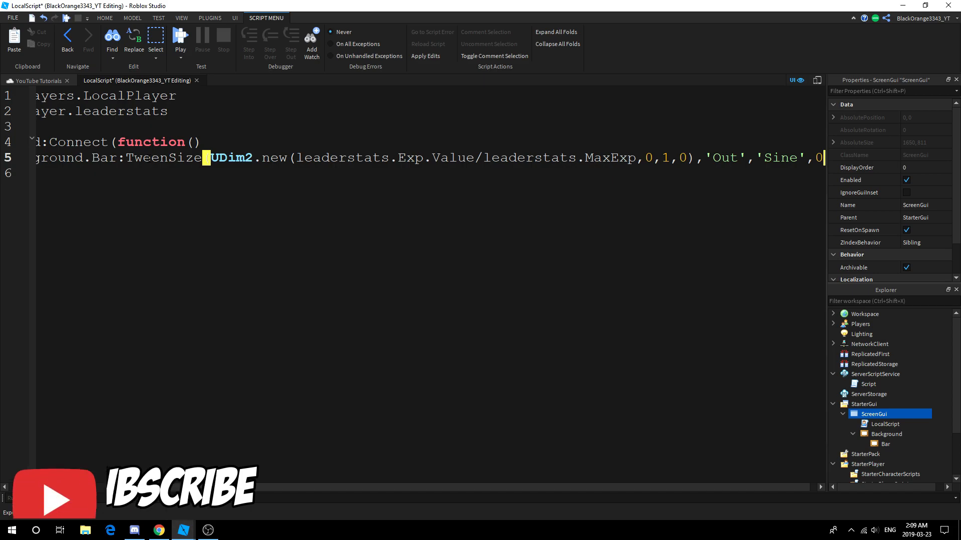
{"action": "type", "text": "0.5, tri"}
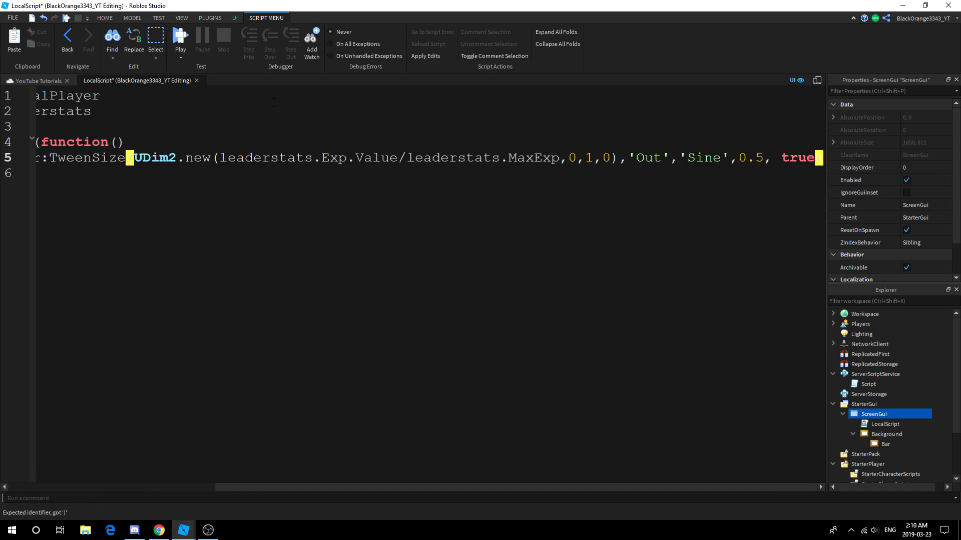
{"action": "scroll", "scroll_direction": "left", "scroll_amount": 3}
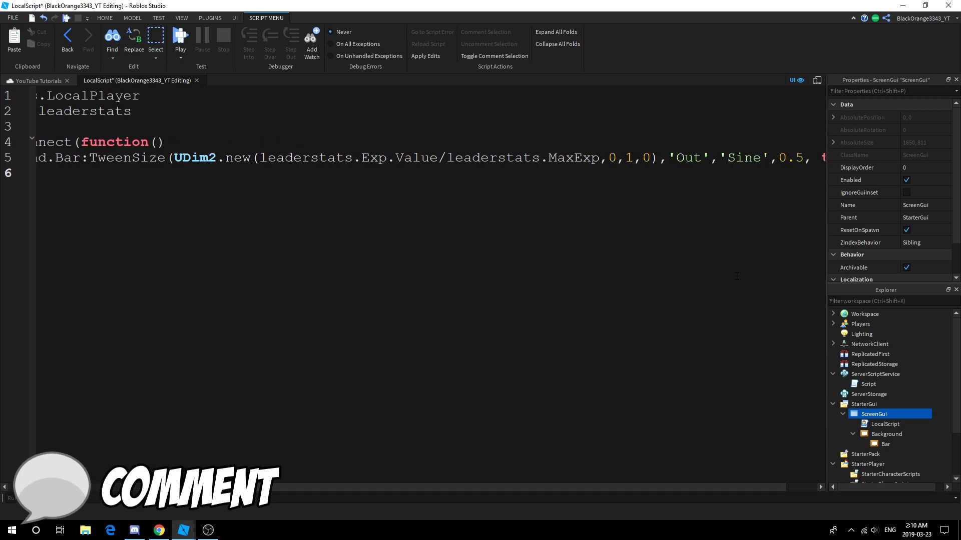
{"action": "scroll", "scroll_direction": "right", "scroll_amount": 3}
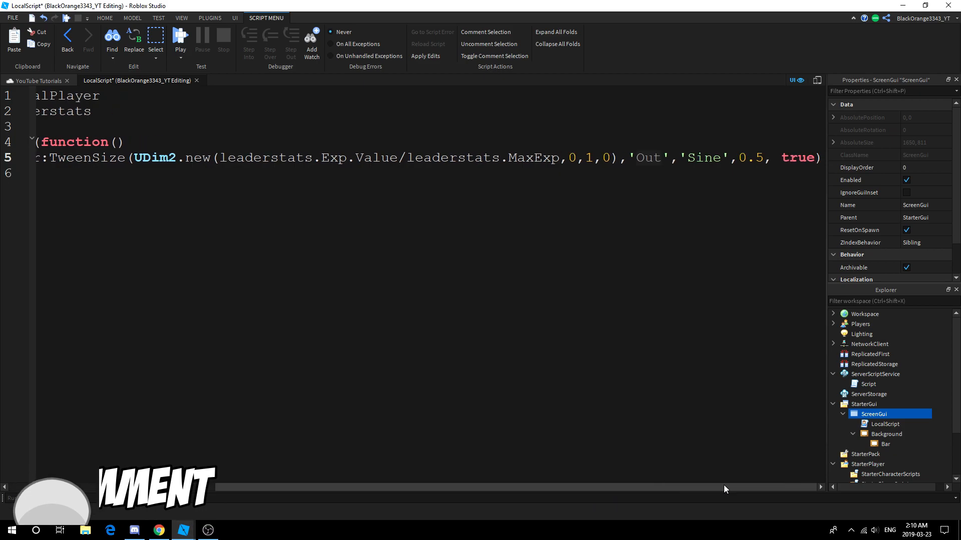
{"action": "scroll", "scroll_direction": "left", "scroll_amount": 3}
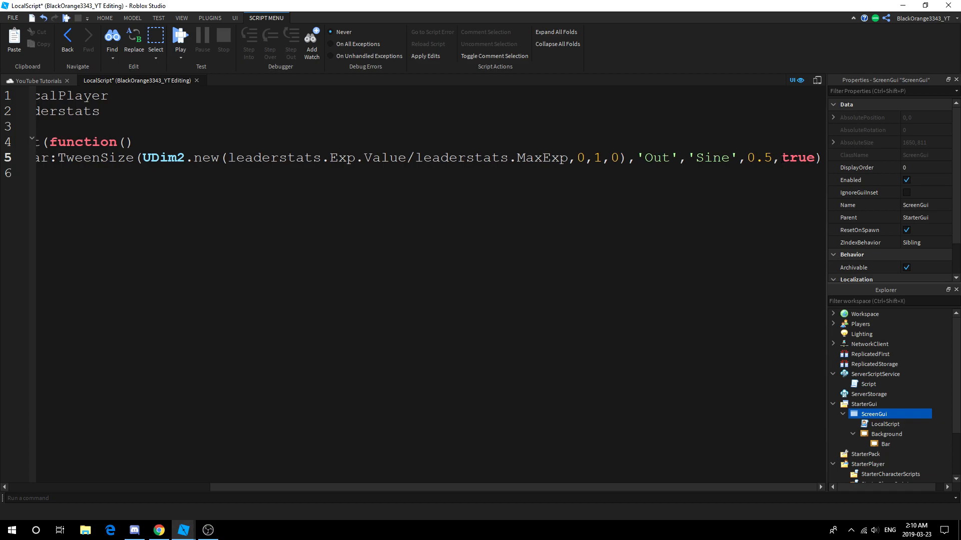
{"action": "left_click", "coordinate": [783, 158]}
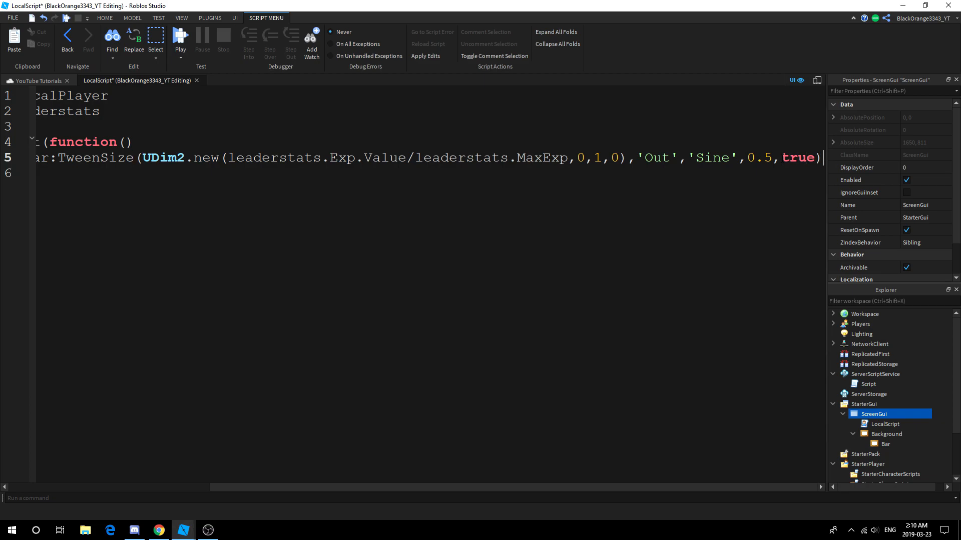
{"action": "scroll", "scroll_direction": "left", "scroll_amount": 3}
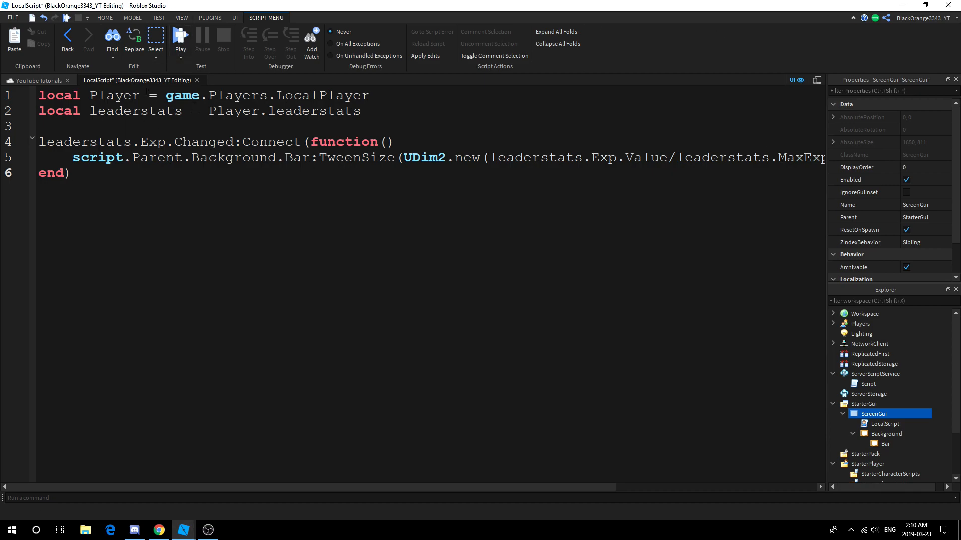
- Playtest the game to check the EXP bar
{"action": "left_click", "coordinate": [66, 17]}
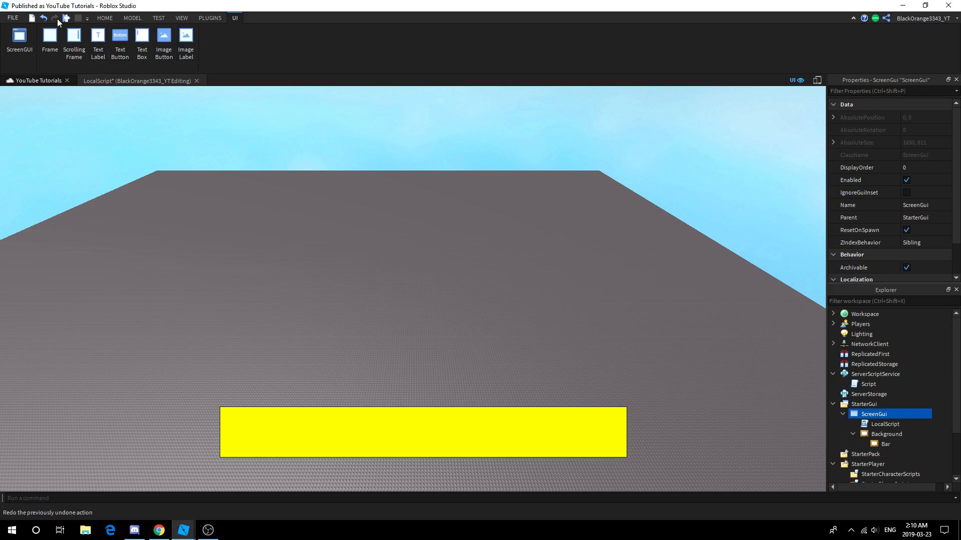
{"action": "left_click", "coordinate": [138, 80]}
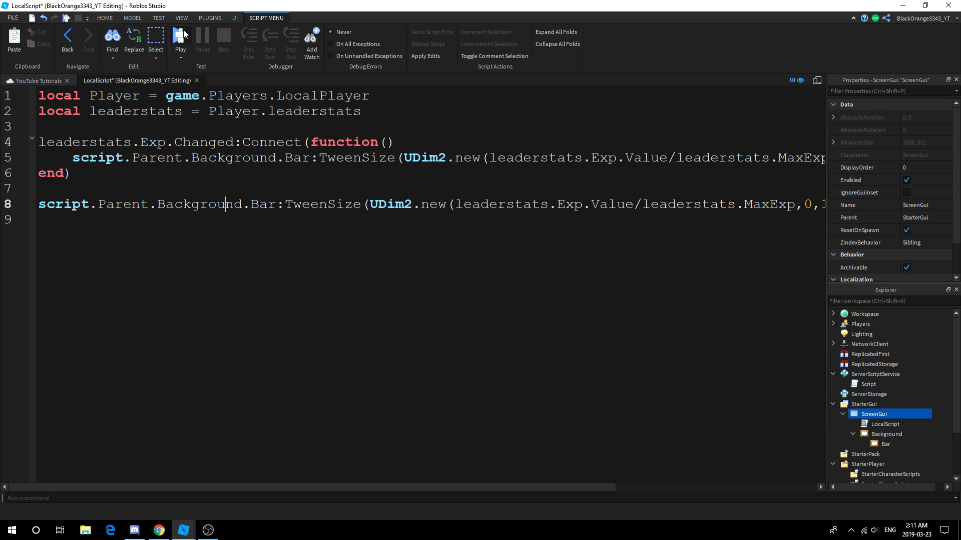
{"action": "left_click", "coordinate": [180, 37]}
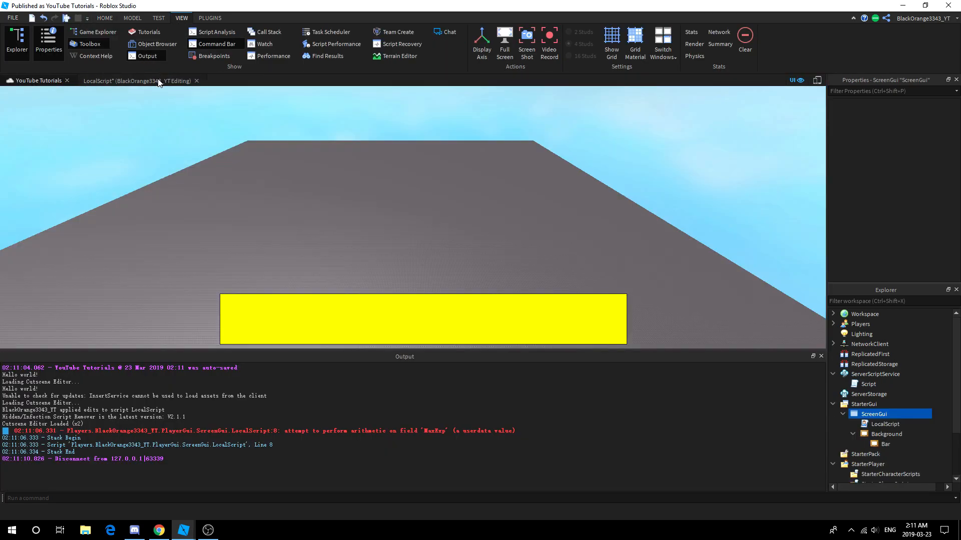
- Append .Value to MaxExp, add an on-load Bar tween, and playtest again
{"action": "left_click", "coordinate": [122, 80]}
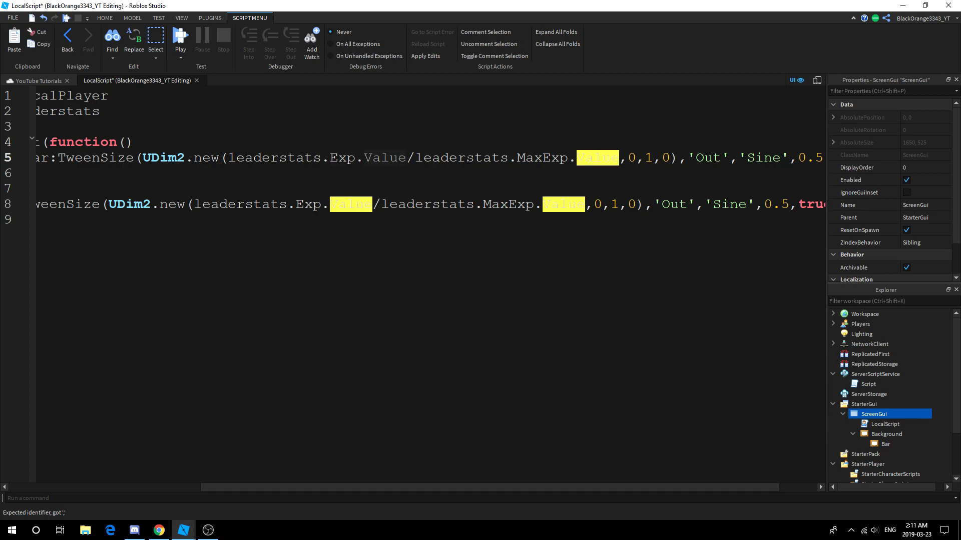
{"action": "scroll", "scroll_direction": "left", "scroll_amount": 3}
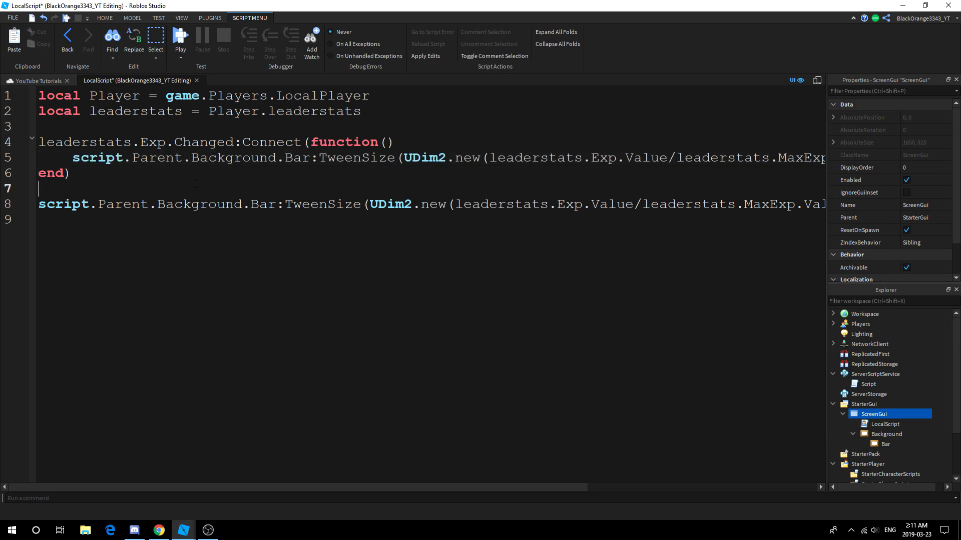
{"action": "mouse_move", "coordinate": [180, 37]}
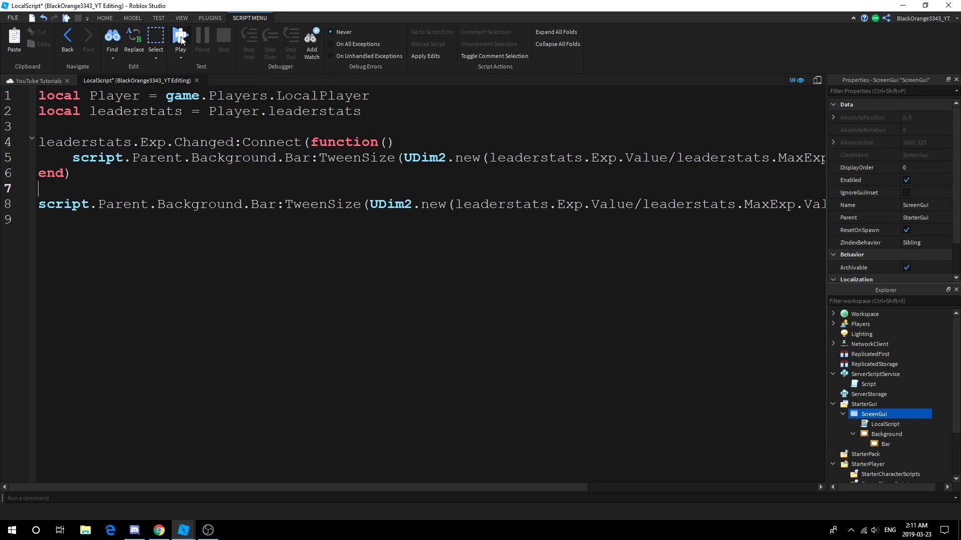
{"action": "mouse_move", "coordinate": [180, 38]}
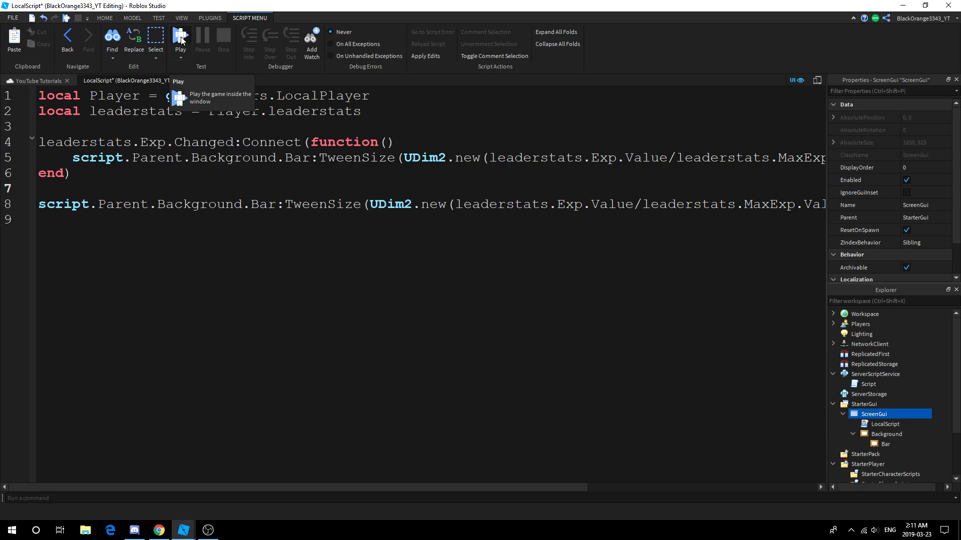
{"action": "left_click", "coordinate": [180, 36]}
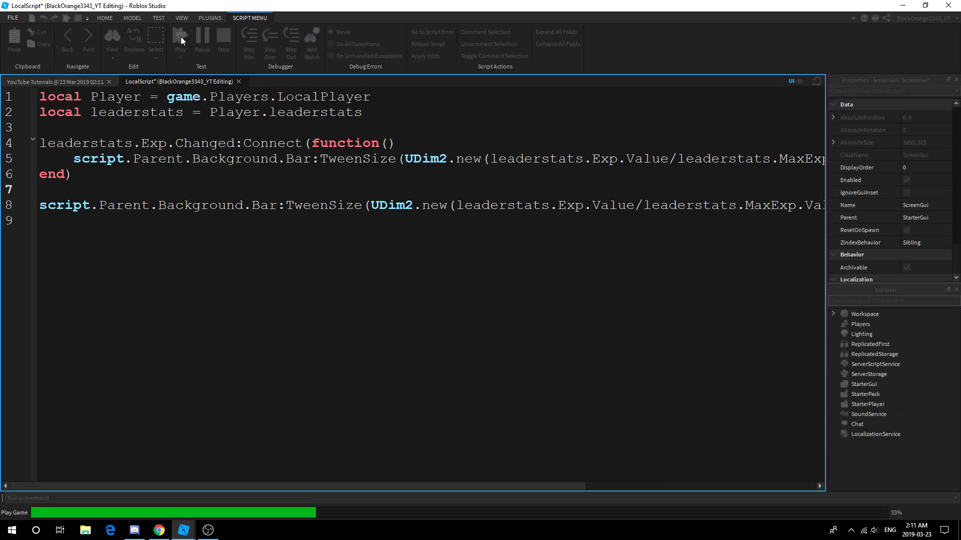
- Make the for i = 0, 10 loop add 8 Exp after each wait(1), then playtest
{"action": "left_click", "coordinate": [180, 40]}
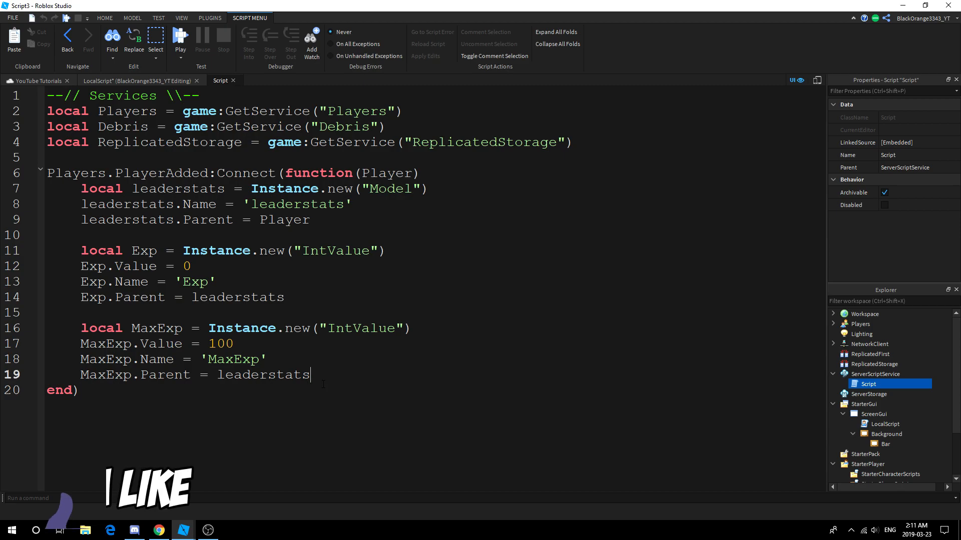
{"action": "type", "text": "for i = 0"}
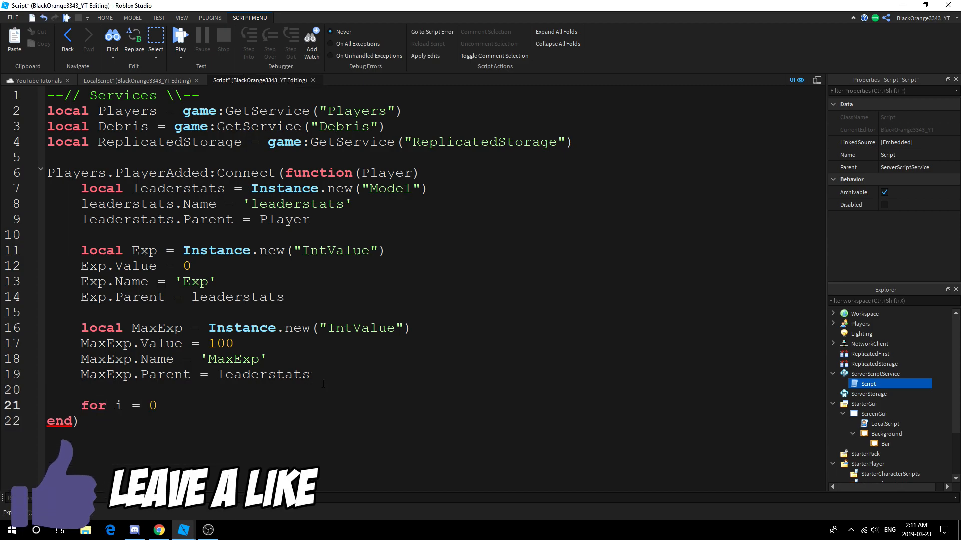
{"action": "type", "text": ", 10 do"}
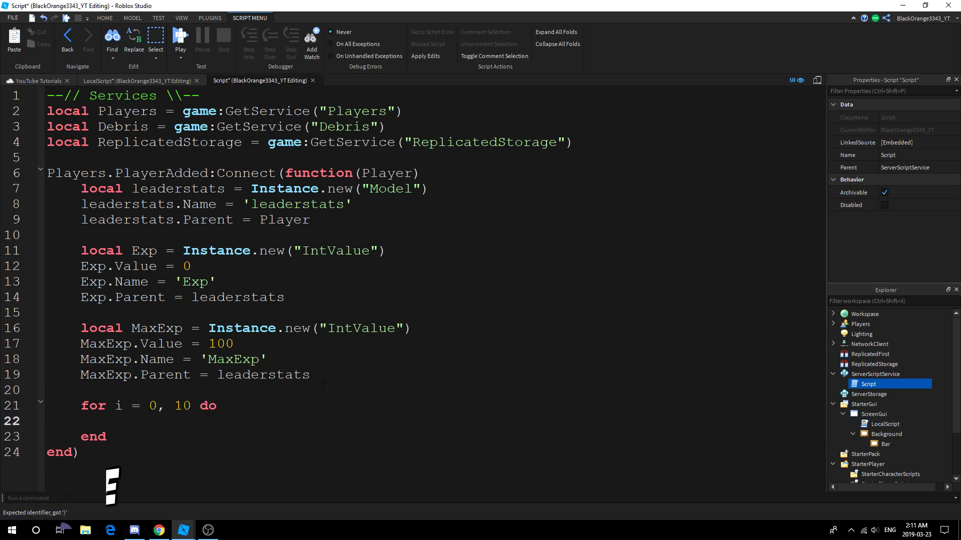
{"action": "type", "text": "wait(1)"}
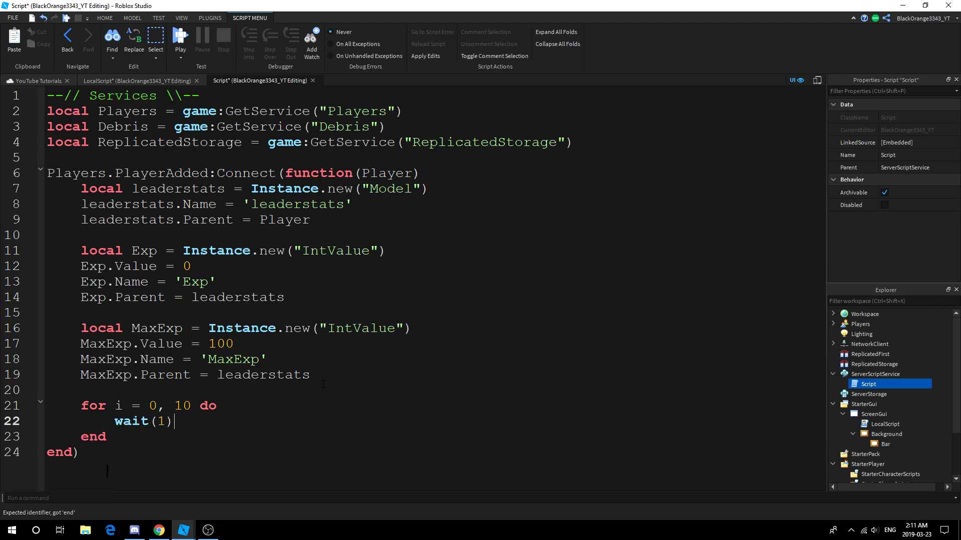
{"action": "type", "text": "E"}
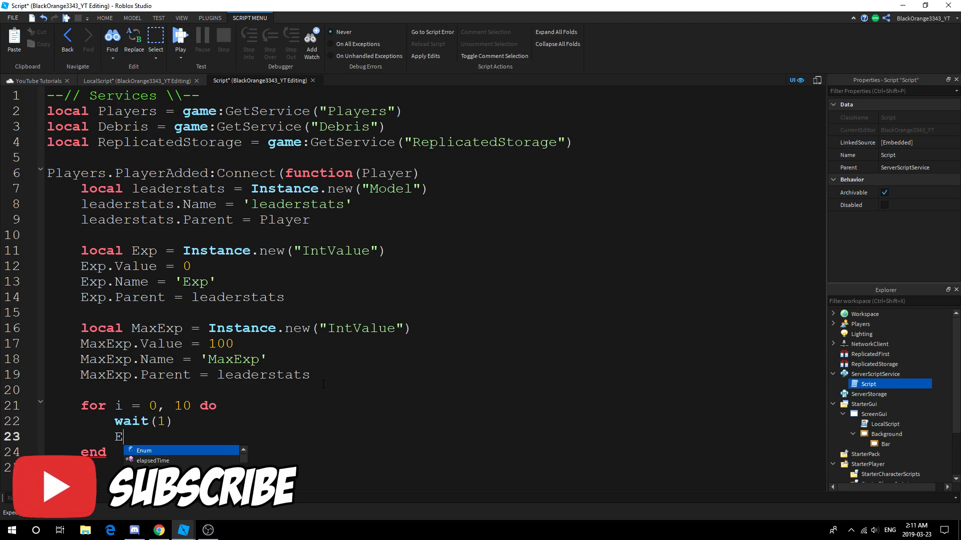
{"action": "type", "text": "xp.Value = Exp.Value +"}
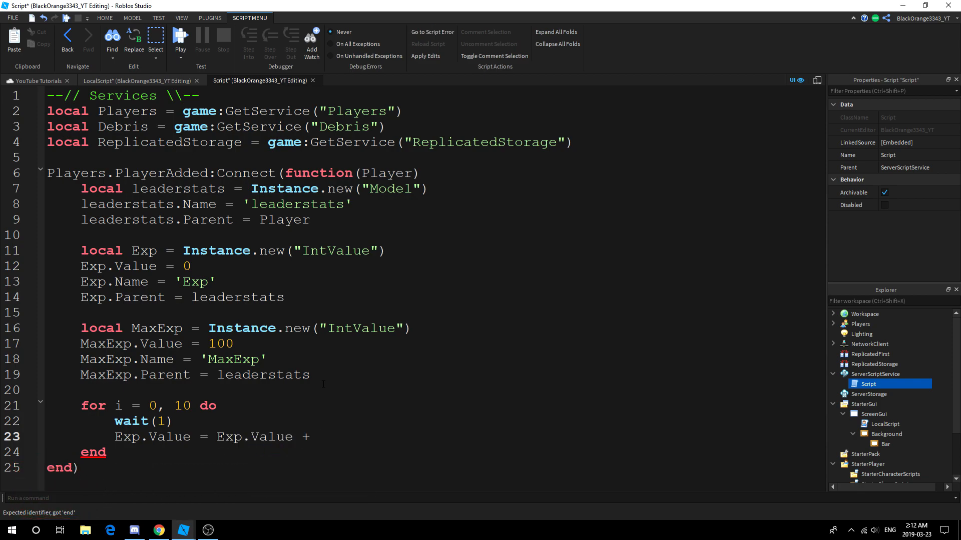
{"action": "type", "text": "8"}
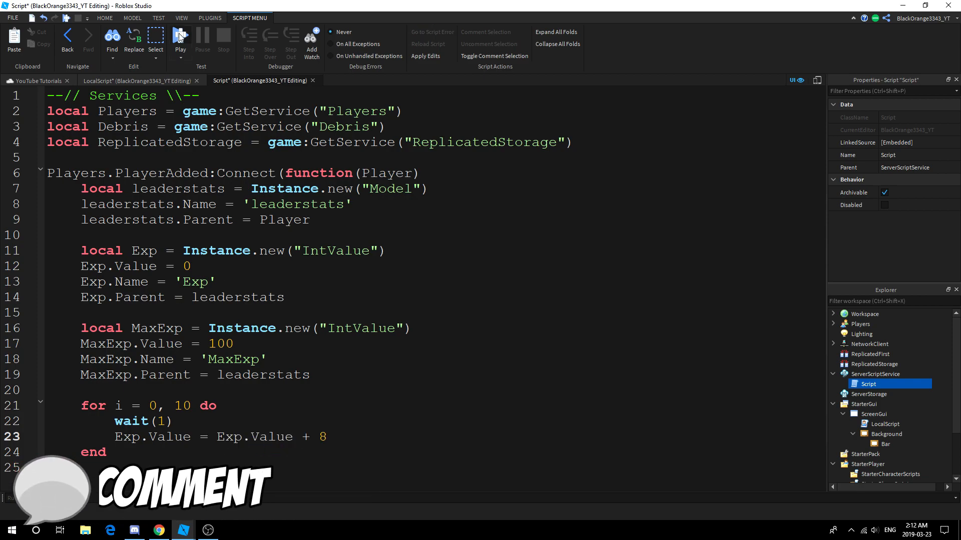
{"action": "left_click", "coordinate": [180, 38]}
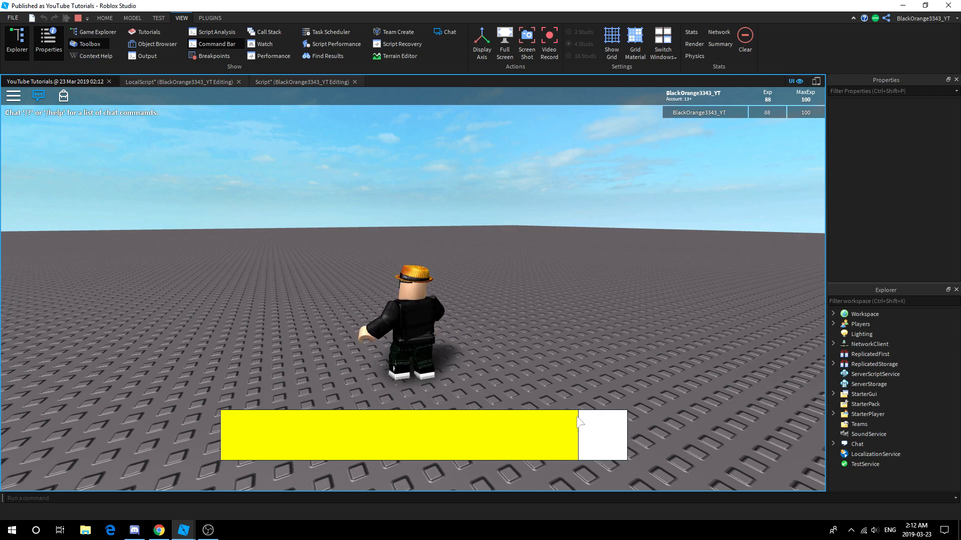
{"action": "left_click", "coordinate": [180, 81]}
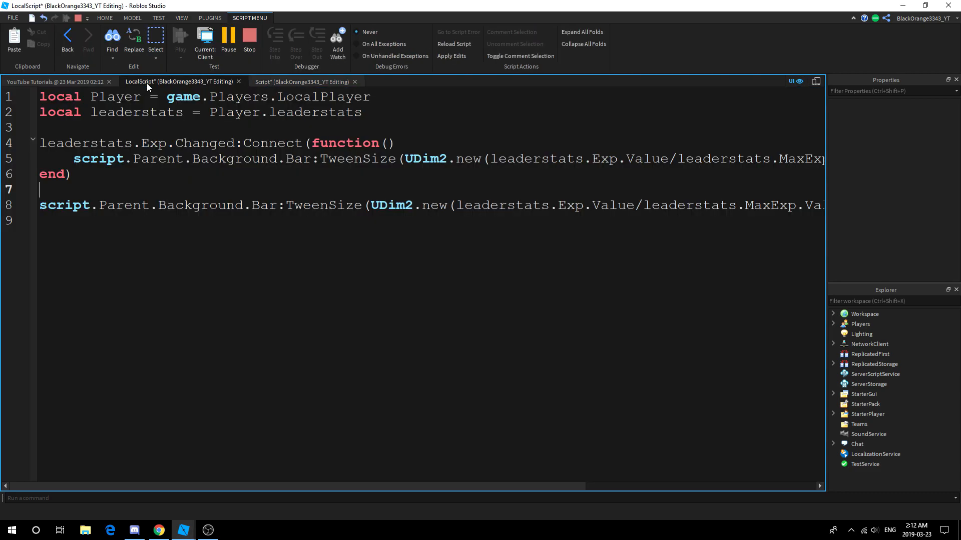
{"action": "left_click", "coordinate": [300, 82]}
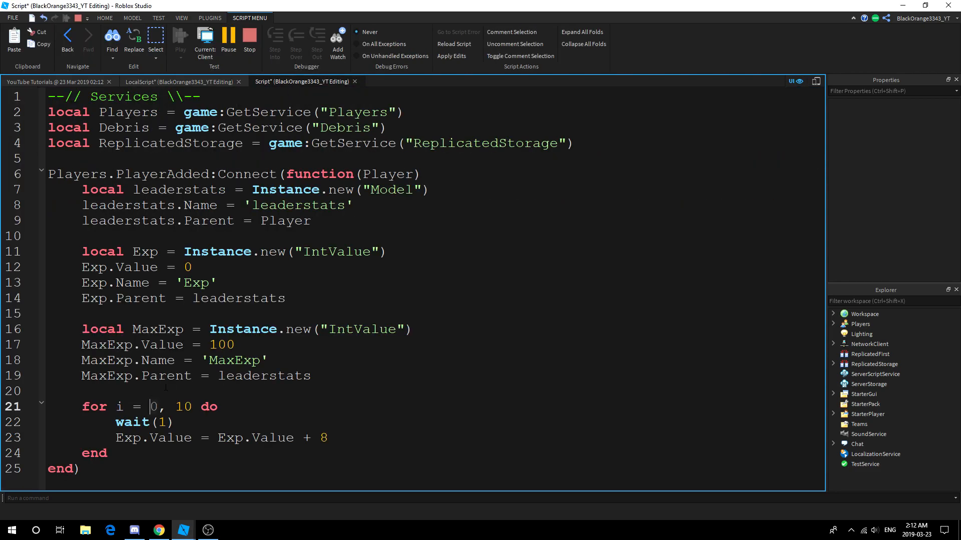
{"action": "left_click", "coordinate": [180, 40]}
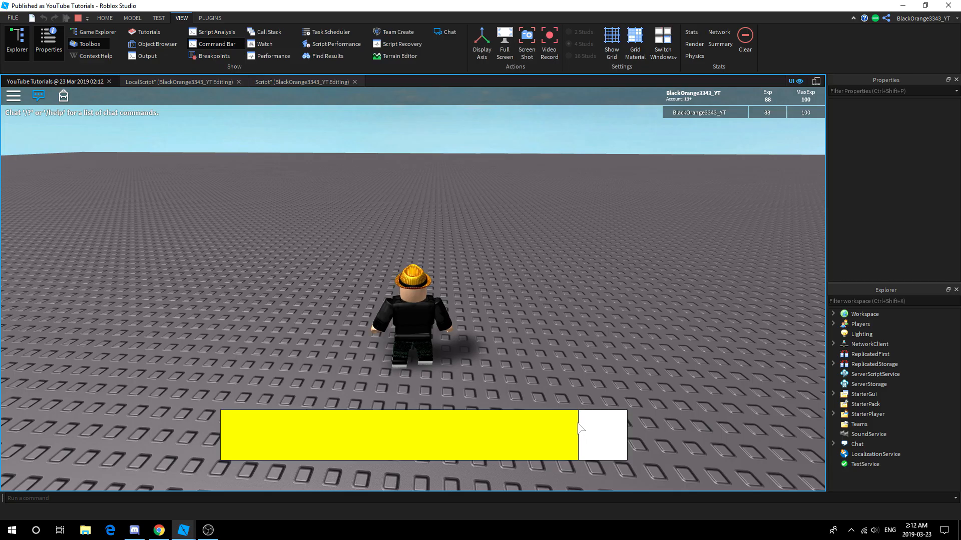
{"action": "left_click", "coordinate": [504, 40]}
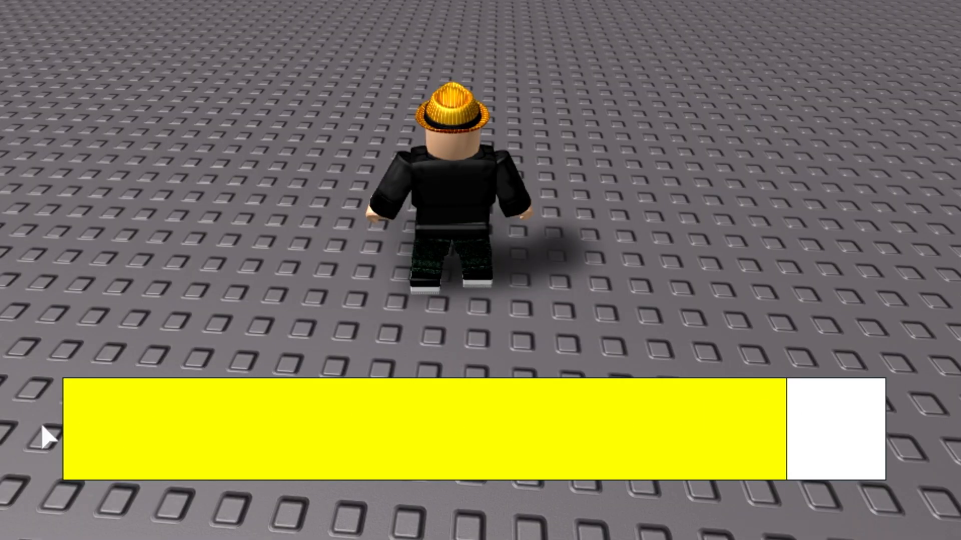
{"action": "mouse_move", "coordinate": [781, 397]}
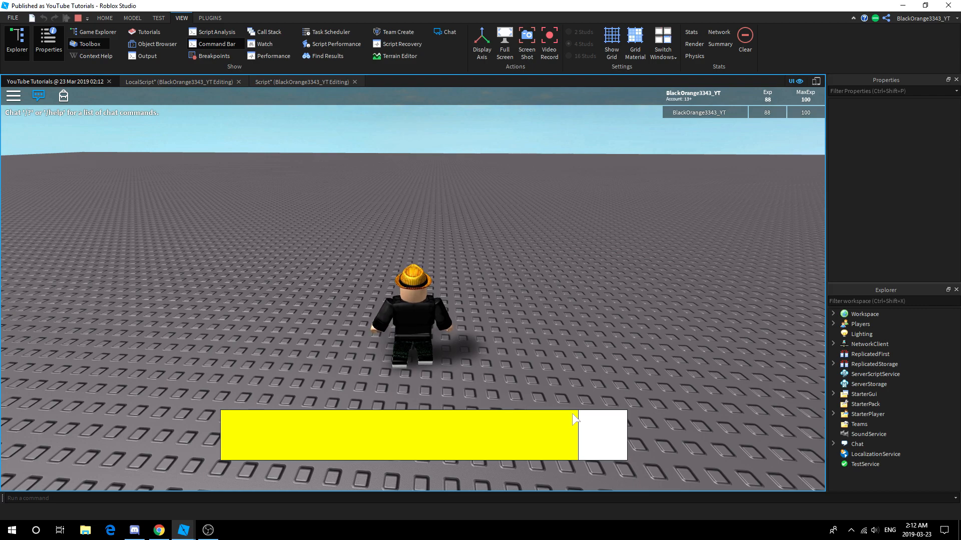
{"action": "mouse_move", "coordinate": [767, 104]}
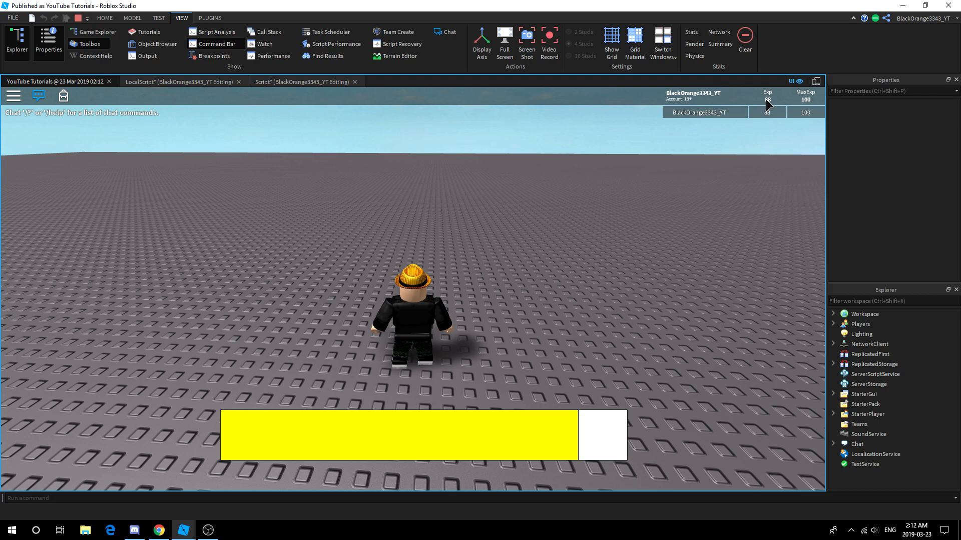
{"action": "mouse_move", "coordinate": [780, 102]}
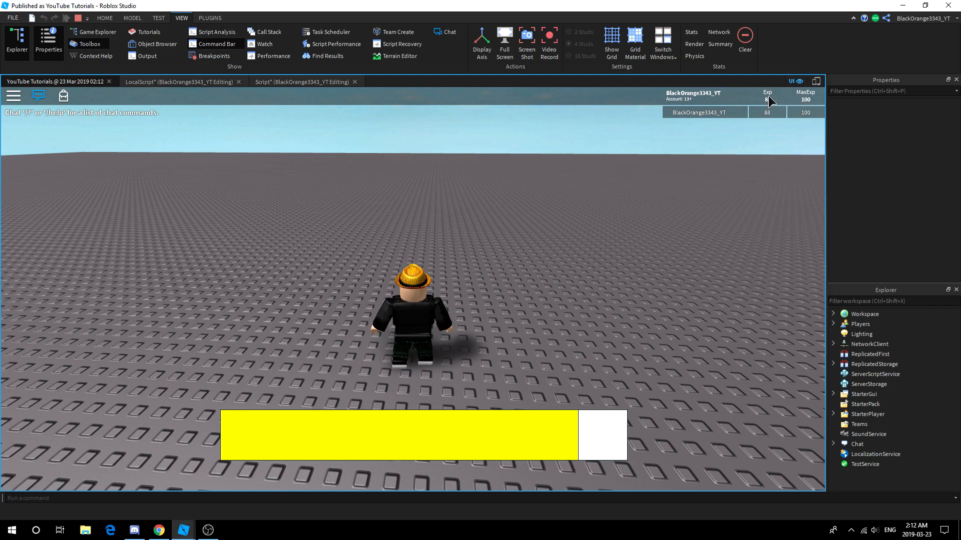
{"action": "mouse_move", "coordinate": [625, 402]}
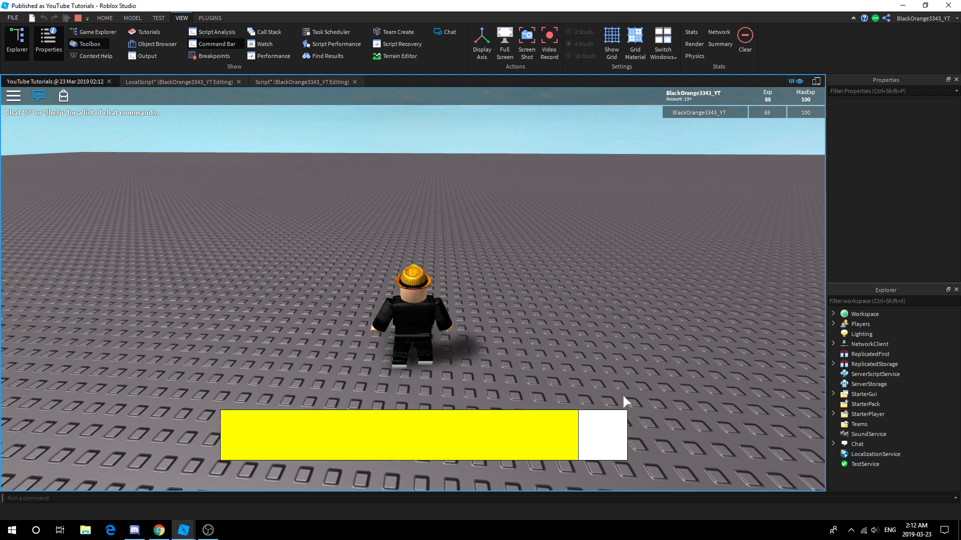
{"action": "mouse_move", "coordinate": [616, 419]}
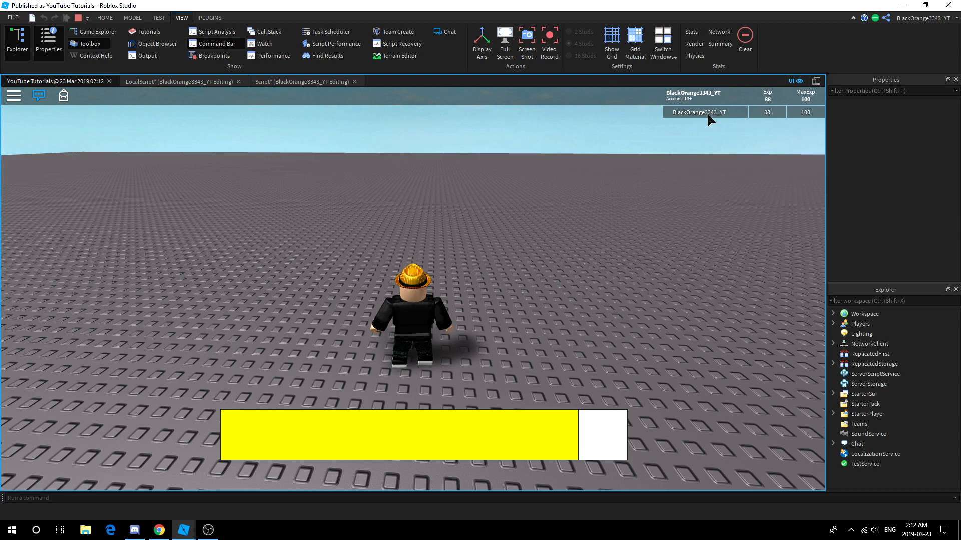
{"action": "mouse_move", "coordinate": [617, 93]}
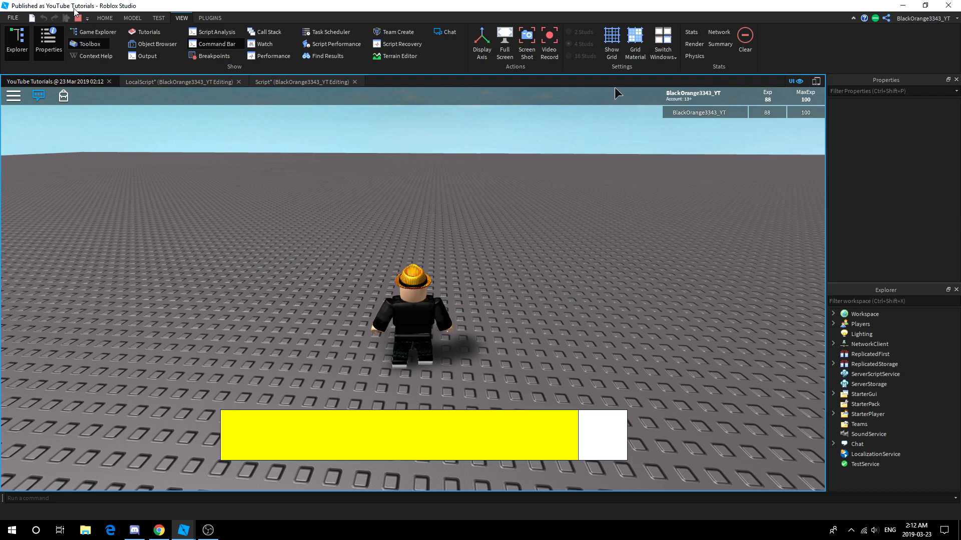
- Stop the playtest, review the server Script, and bring up the LocalScript's tween code
{"action": "left_click", "coordinate": [260, 80]}
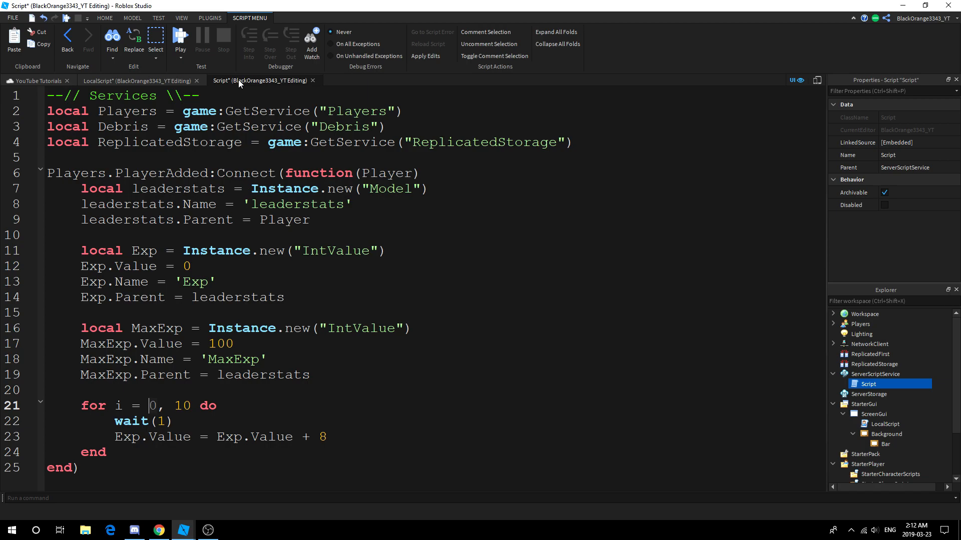
{"action": "mouse_move", "coordinate": [524, 328]}
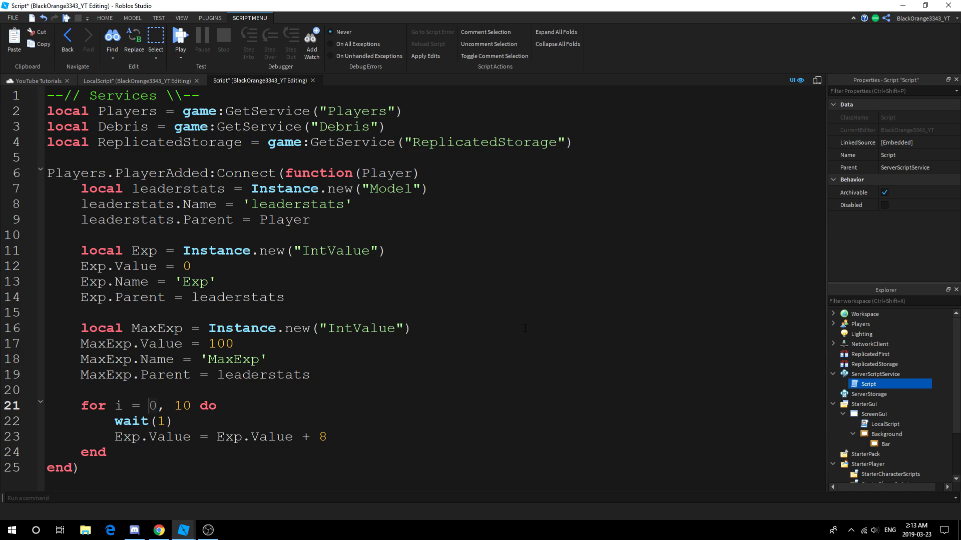
{"action": "left_click", "coordinate": [412, 329]}
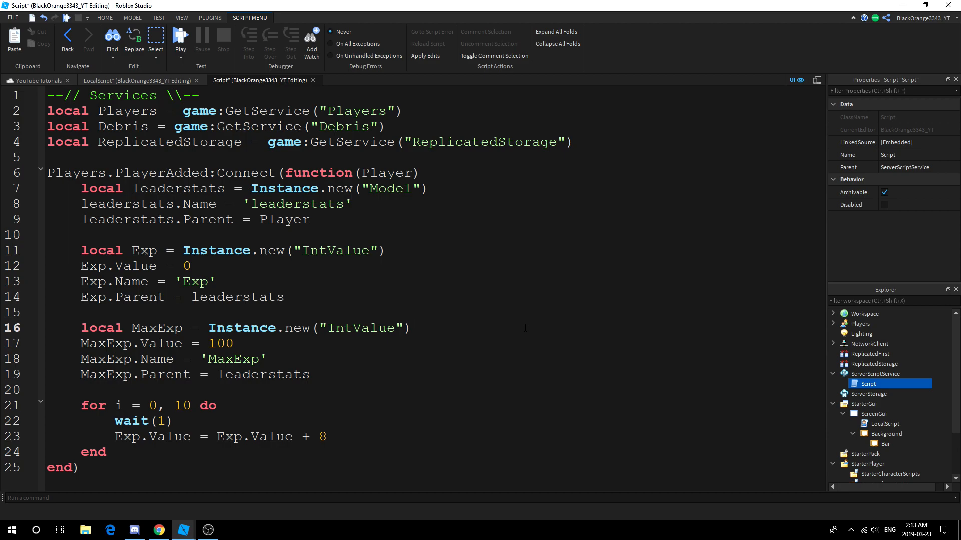
{"action": "left_click", "coordinate": [412, 328]}
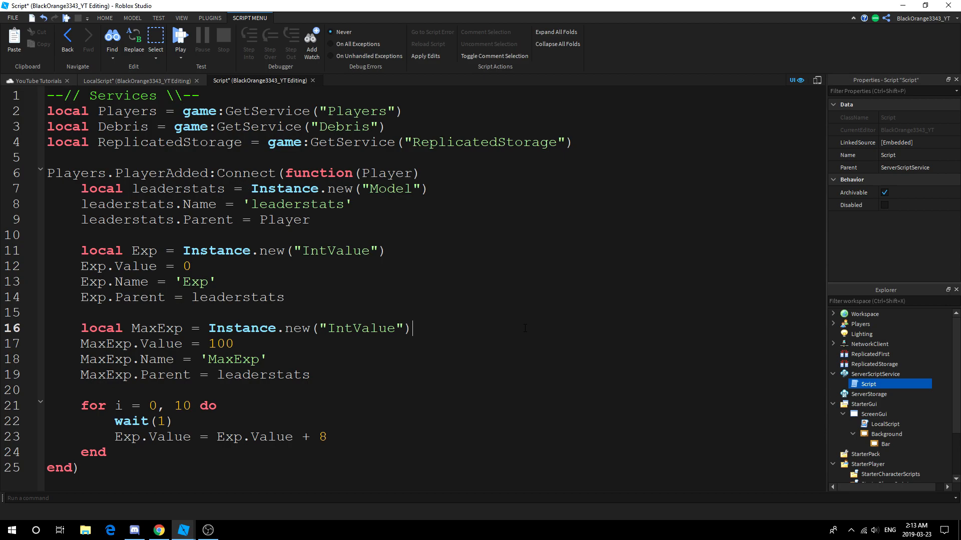
{"action": "left_click", "coordinate": [137, 80]}
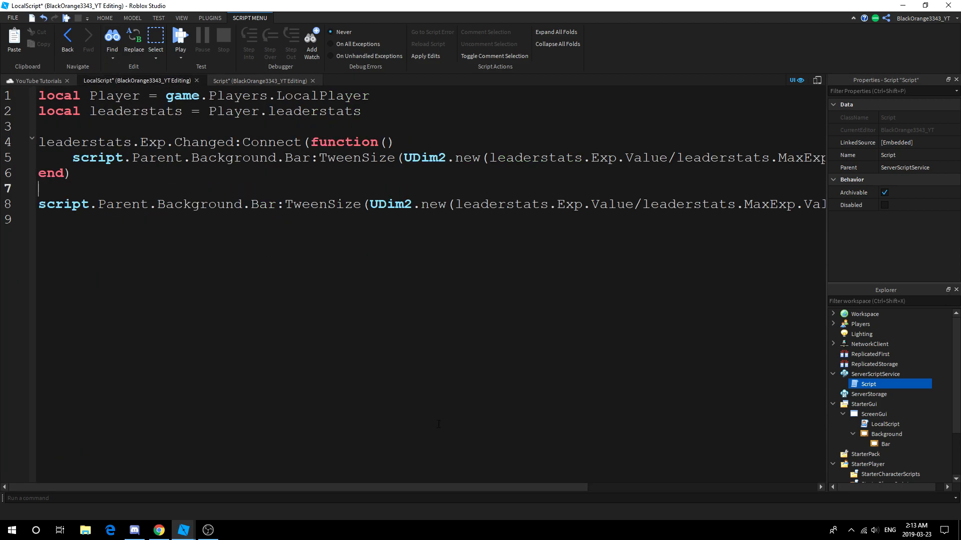
- Declare local Bar = script.Parent.Background.Bar, shorten both tween lines to use Bar, and return to the place
{"action": "type", "text": "local Bar ="}
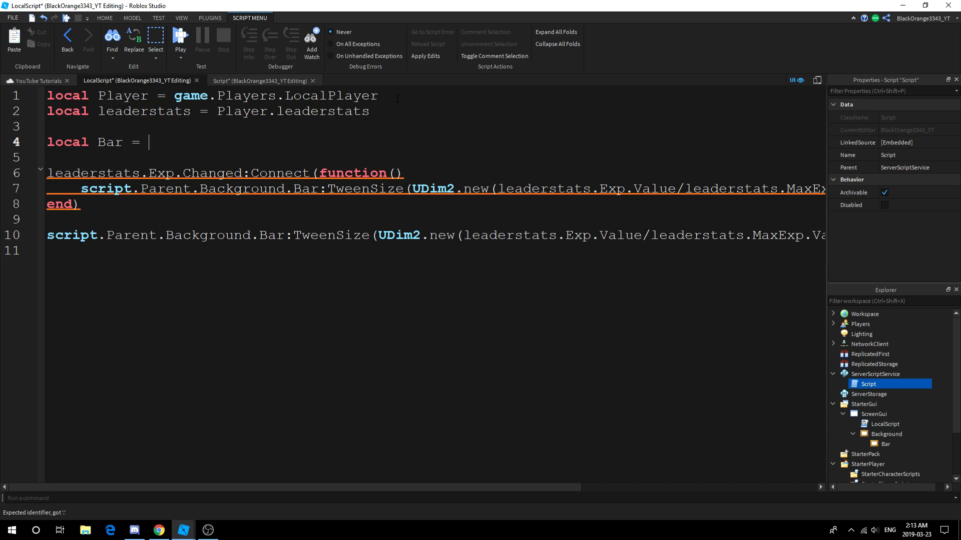
{"action": "type", "text": "script.Pa"}
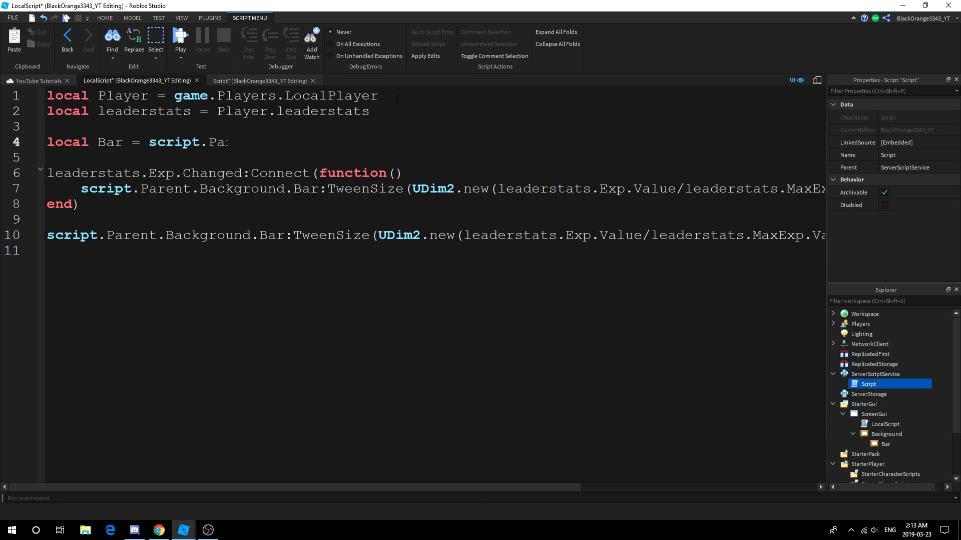
{"action": "type", "text": "rent.Background.Bar"}
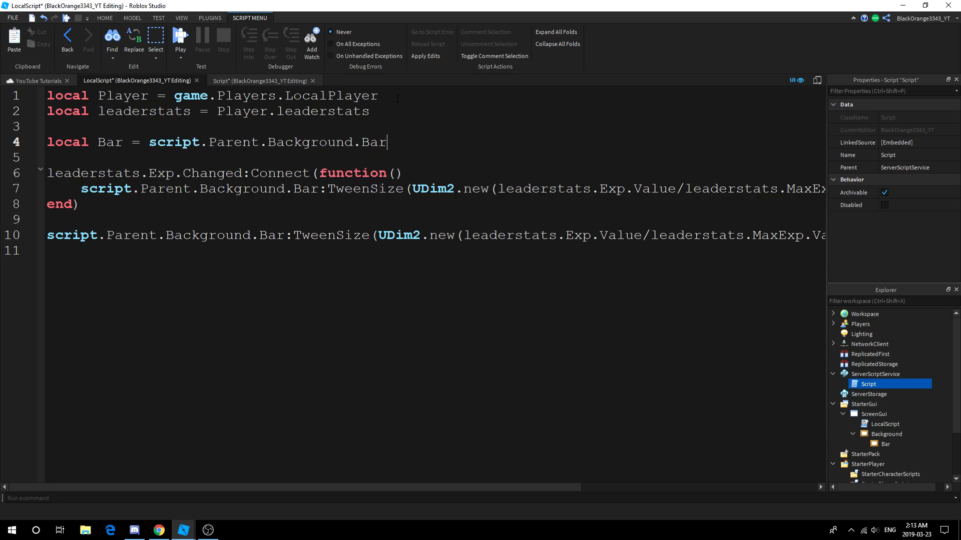
{"action": "left_click", "coordinate": [319, 188]}
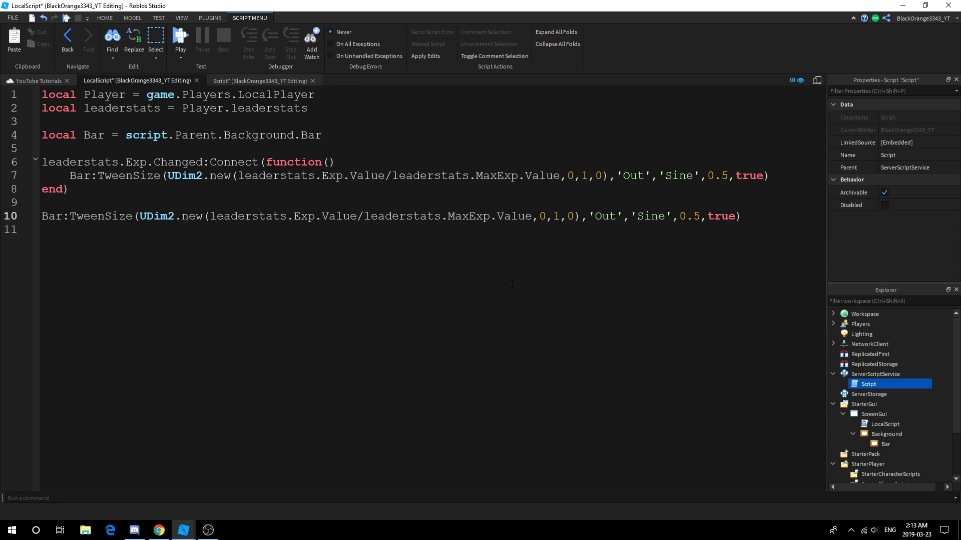
{"action": "left_click", "coordinate": [180, 36]}
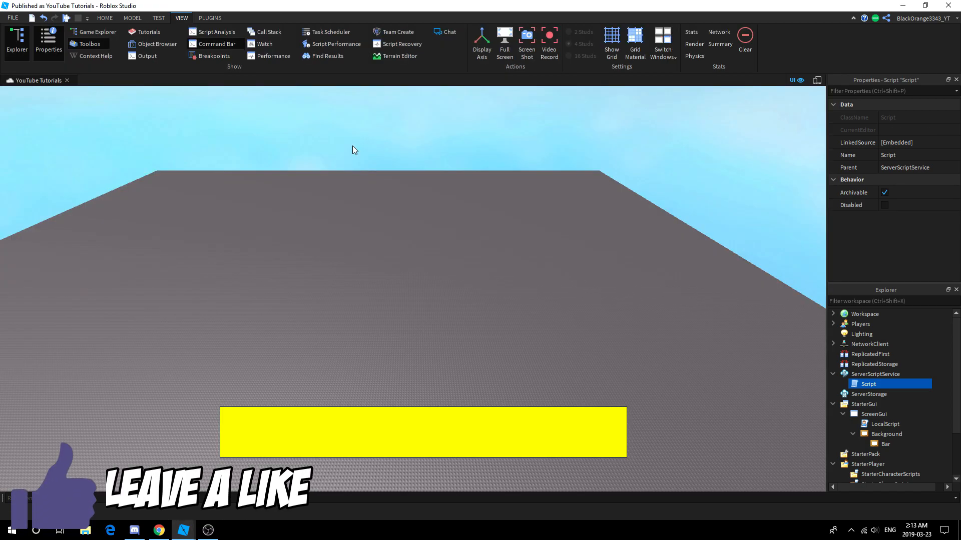
{"action": "mouse_move", "coordinate": [206, 456]}
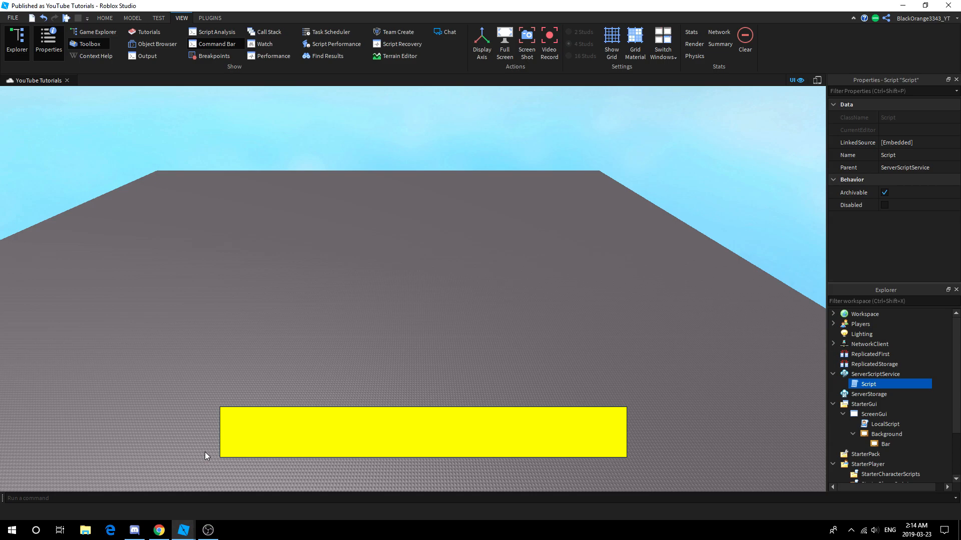
{"action": "mouse_move", "coordinate": [254, 341]}
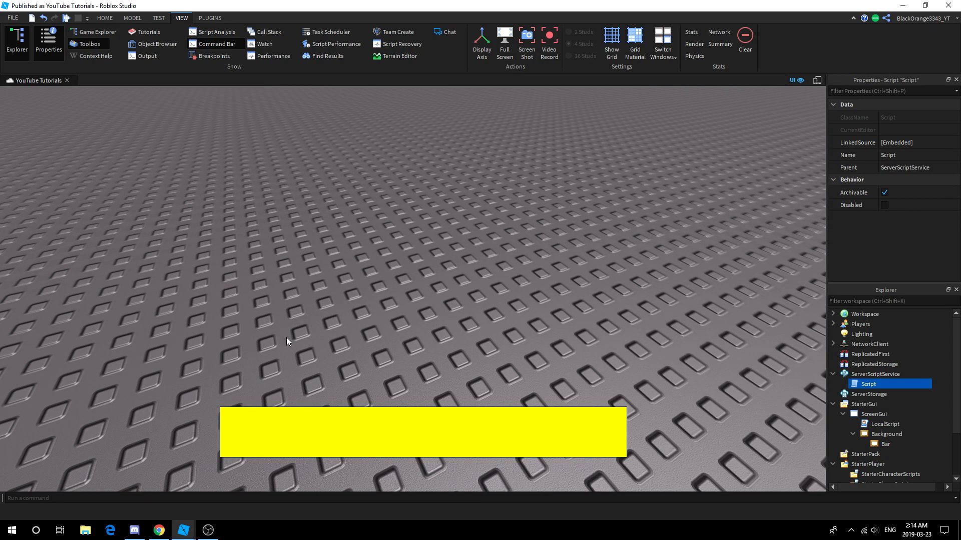
{"action": "mouse_move", "coordinate": [197, 374]}
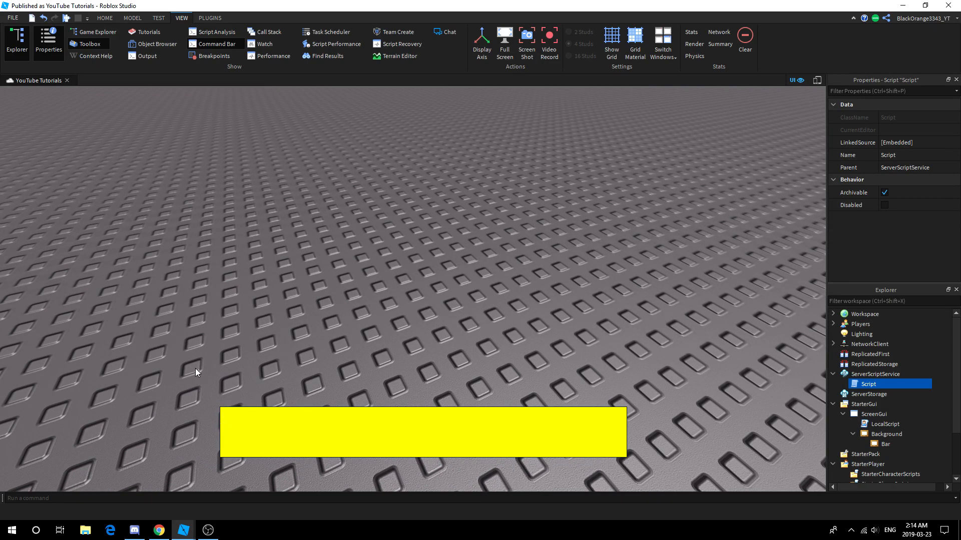